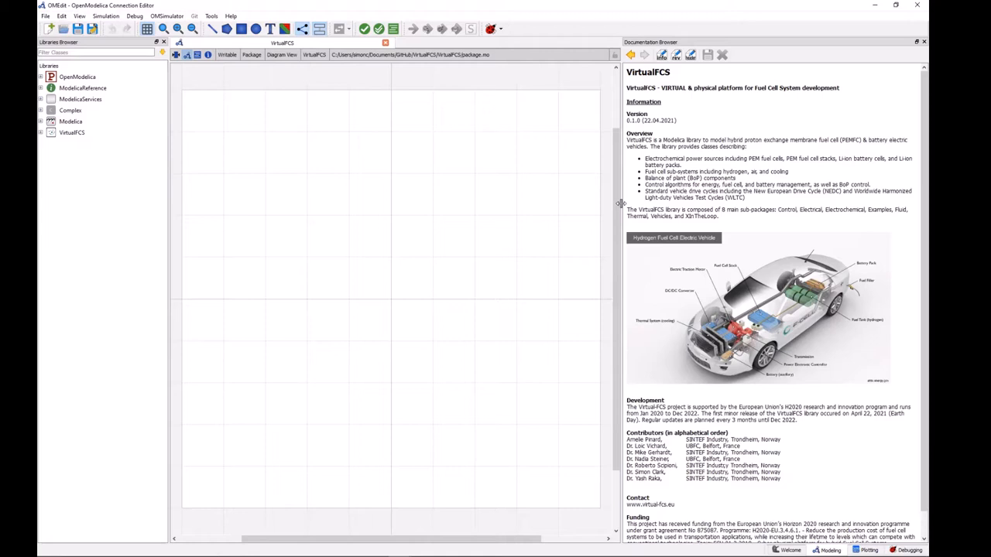
mouse_move(104, 151)
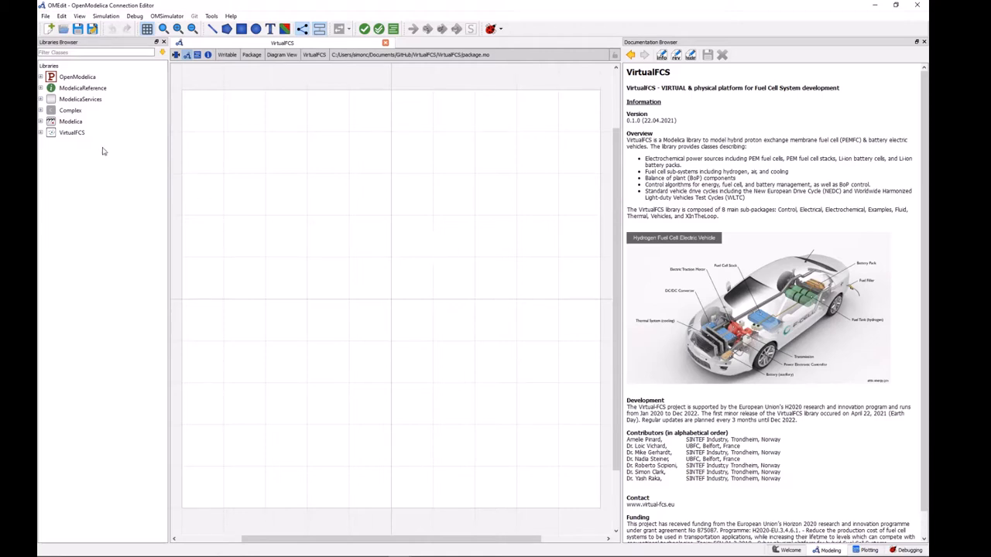
mouse_move(120, 169)
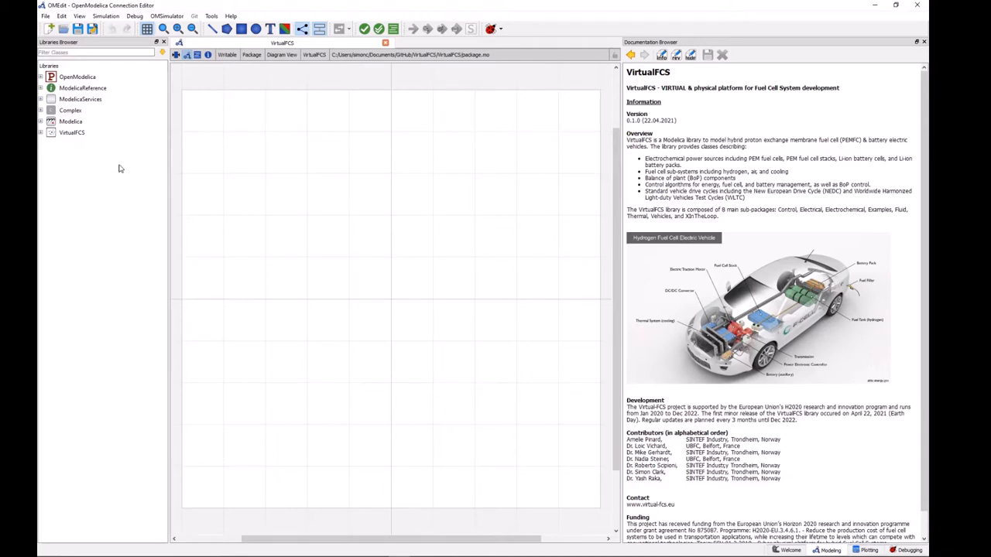
mouse_move(51, 147)
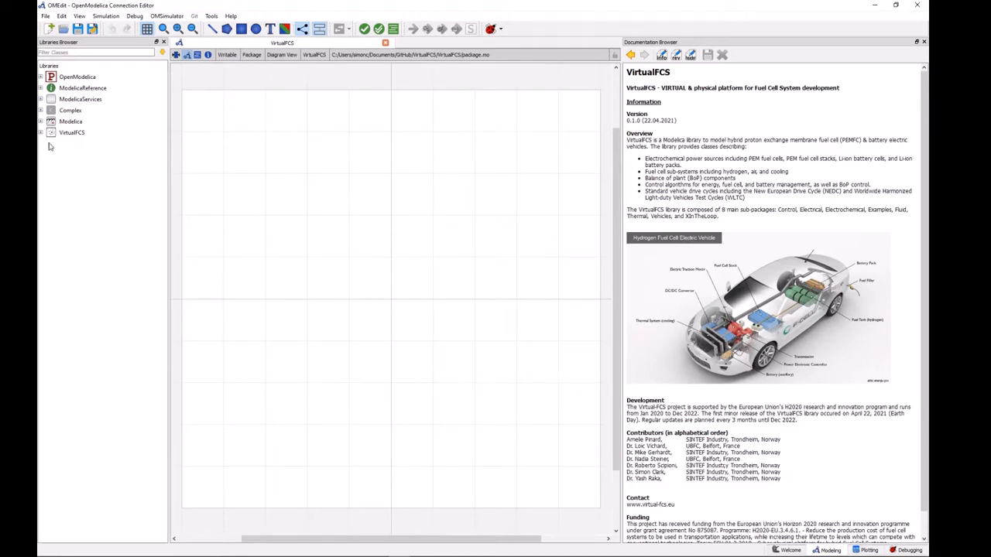
mouse_move(112, 62)
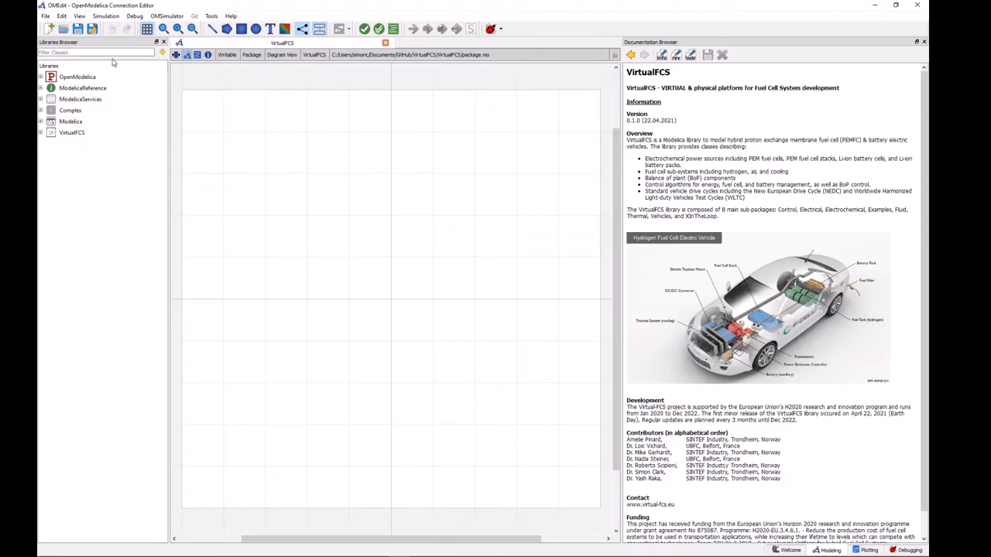
Expand the VirtualFCS library and its Examples package in the Libraries Browser.
click(40, 133)
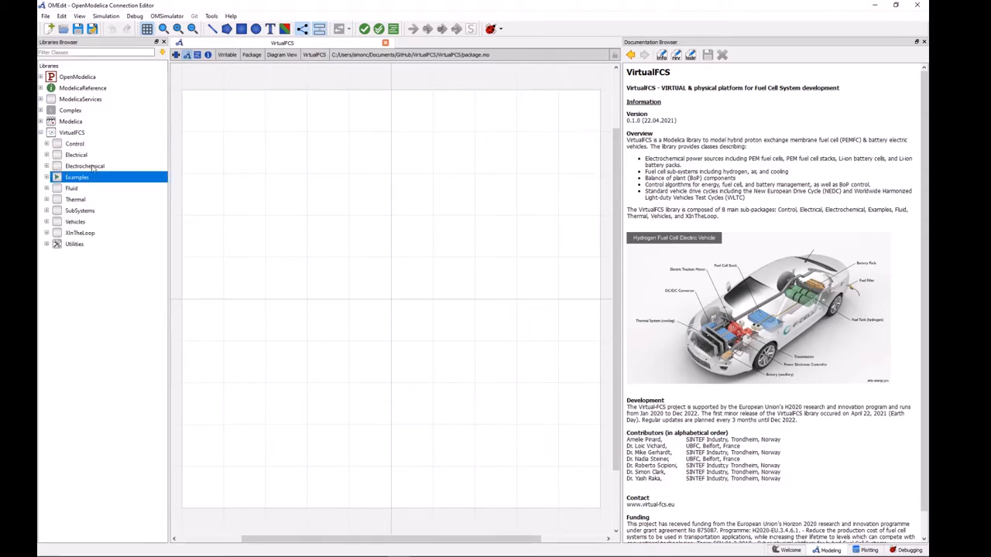
mouse_move(71, 307)
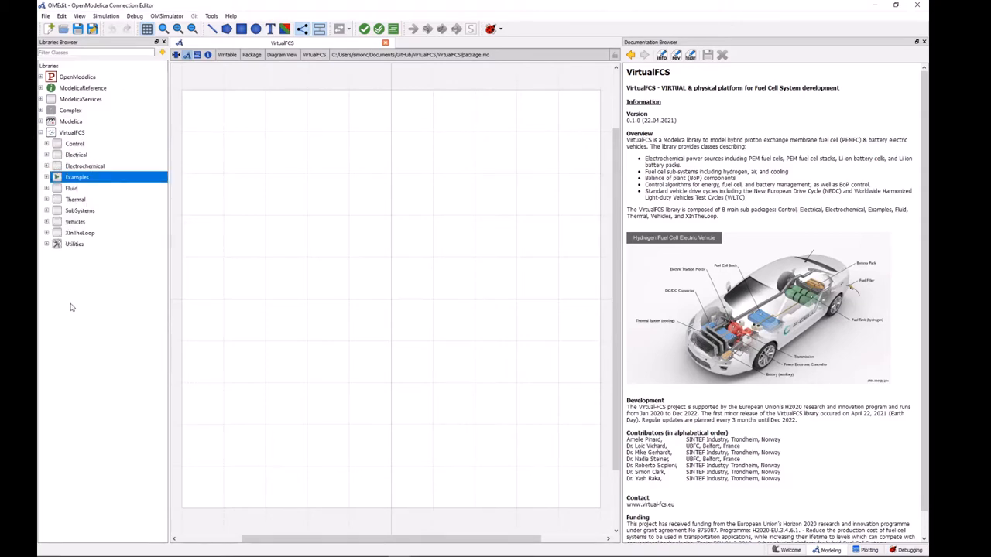
mouse_move(75, 214)
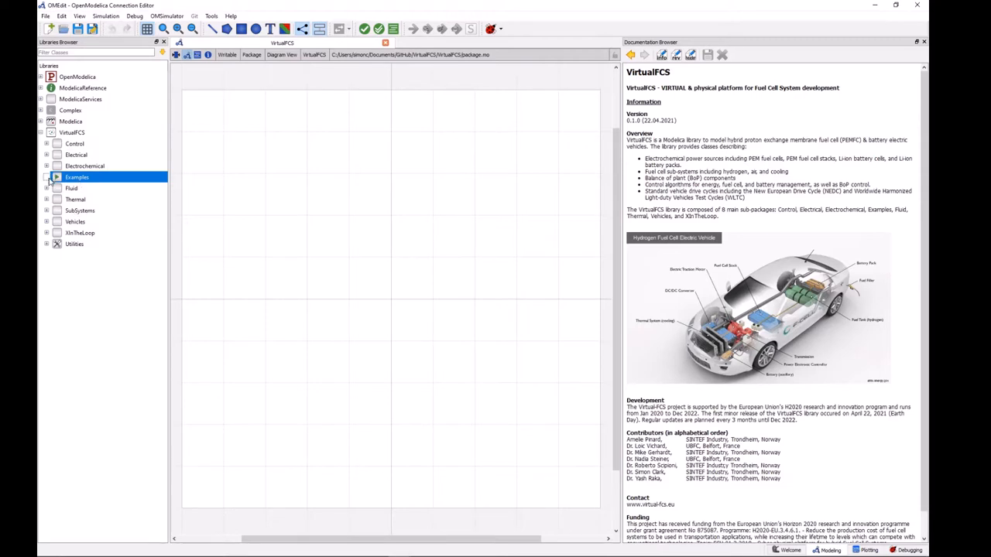
click(46, 177)
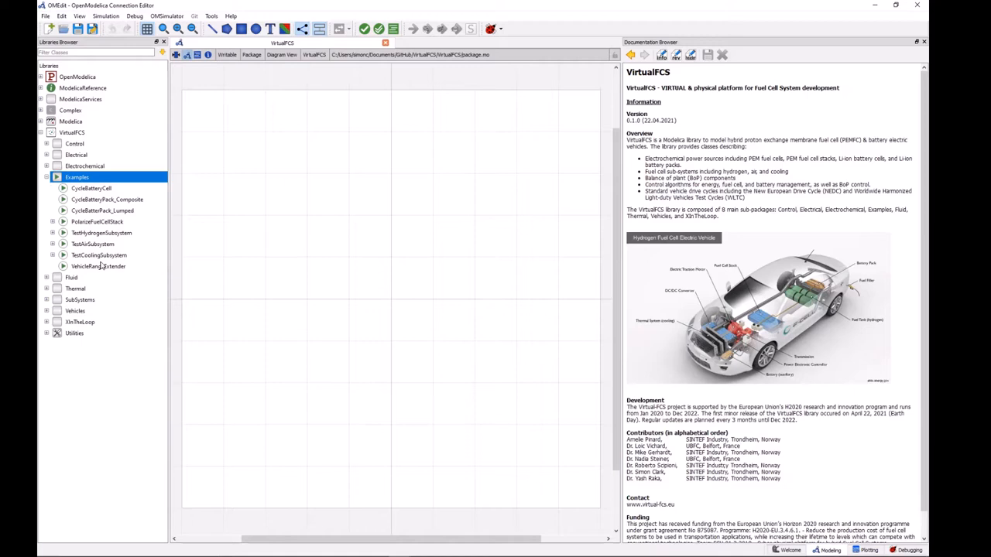
mouse_move(98, 267)
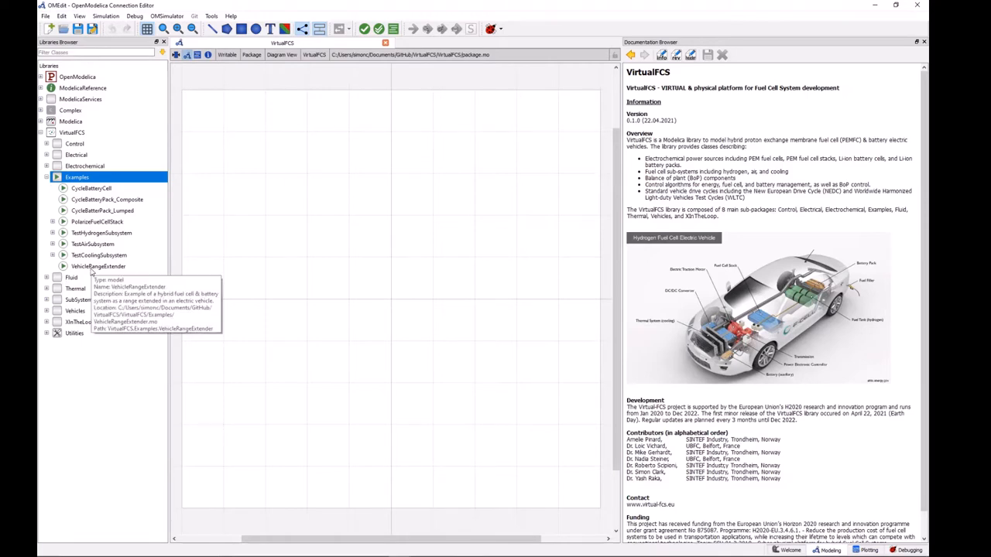
mouse_move(204, 308)
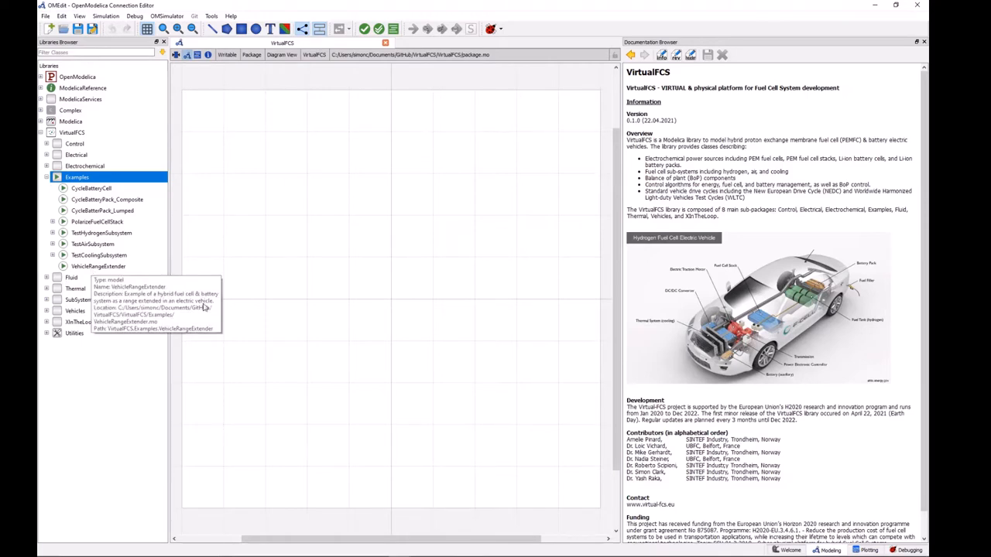
mouse_move(44, 265)
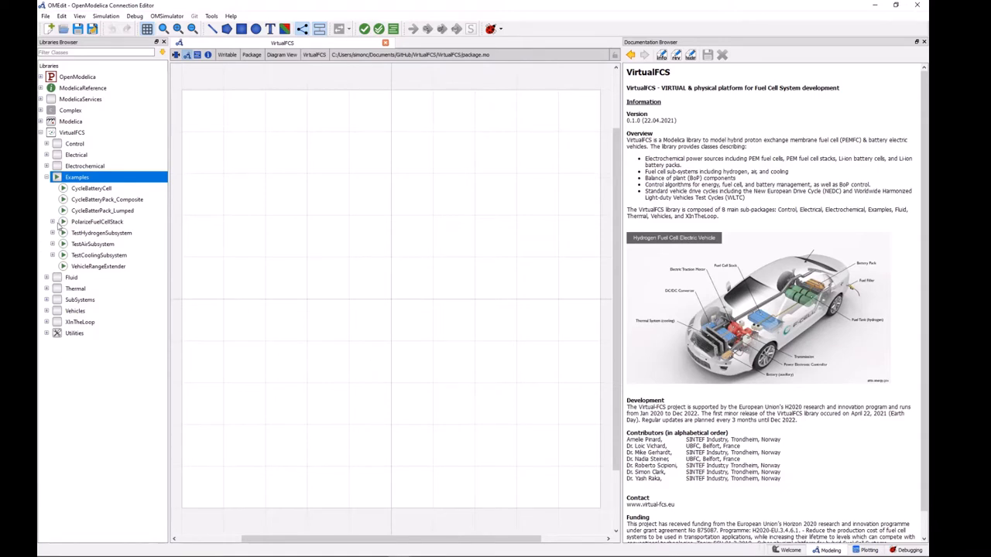
Open the CycleBatteryCell example and view the liIonCell component's parameters.
double_click(91, 188)
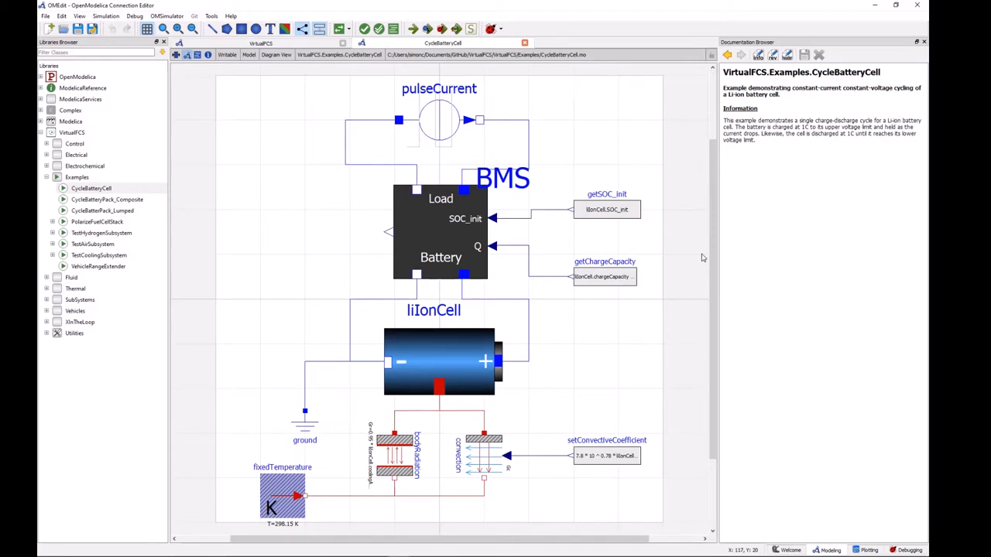
mouse_move(368, 355)
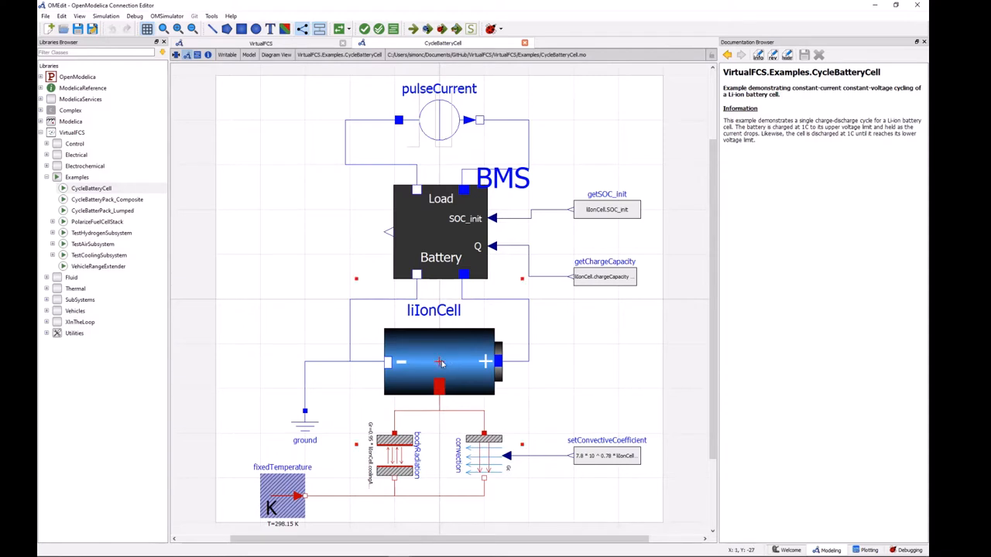
double_click(439, 362)
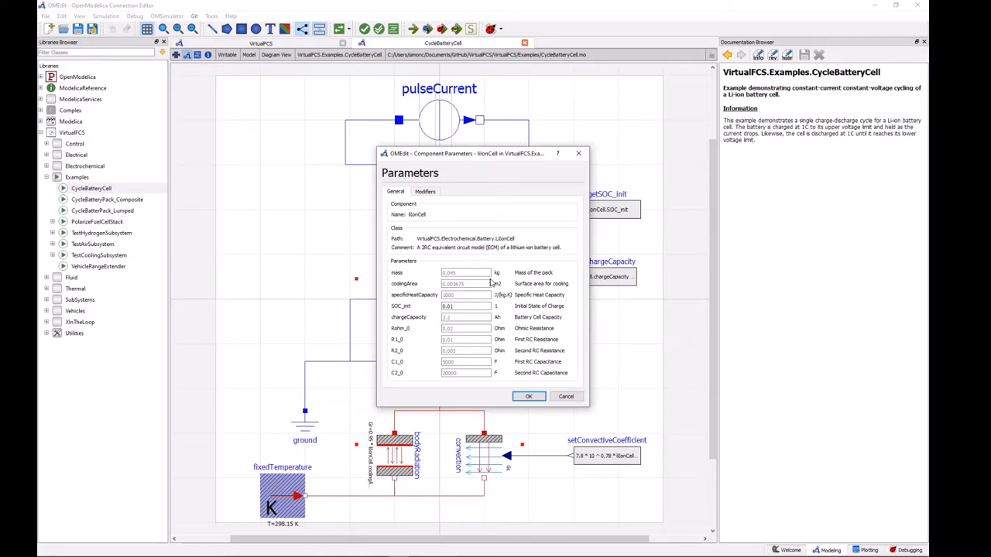
double_click(425, 247)
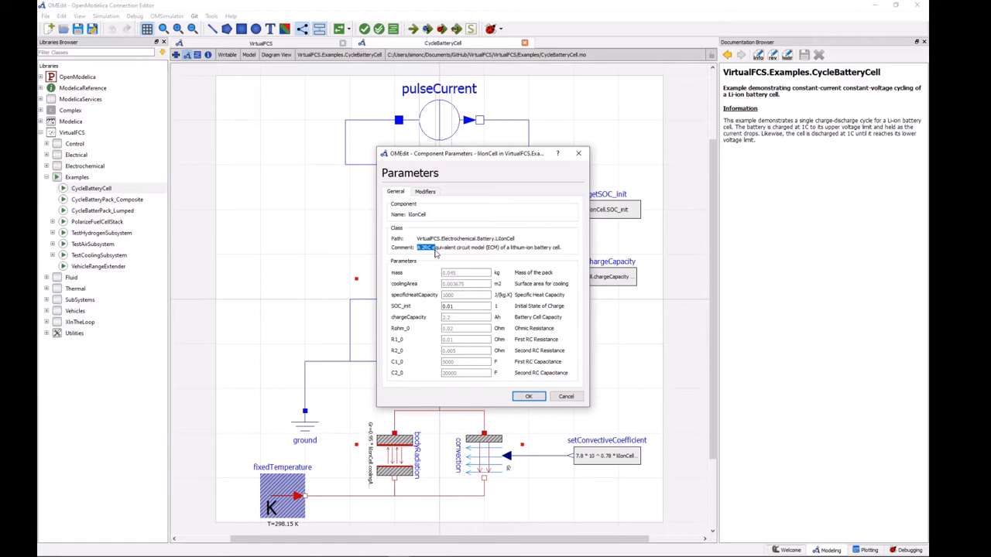
triple_click(487, 246)
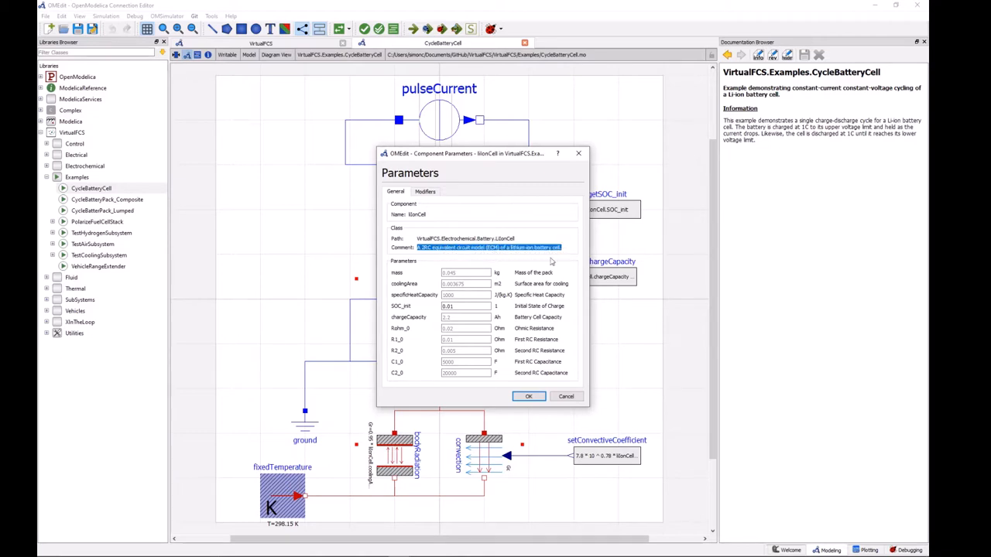
mouse_move(572, 257)
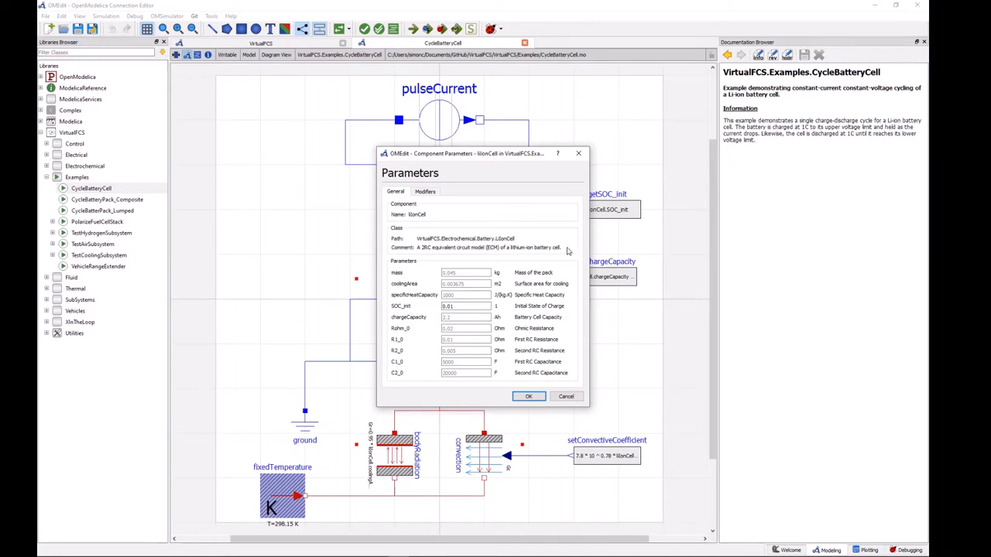
mouse_move(408, 279)
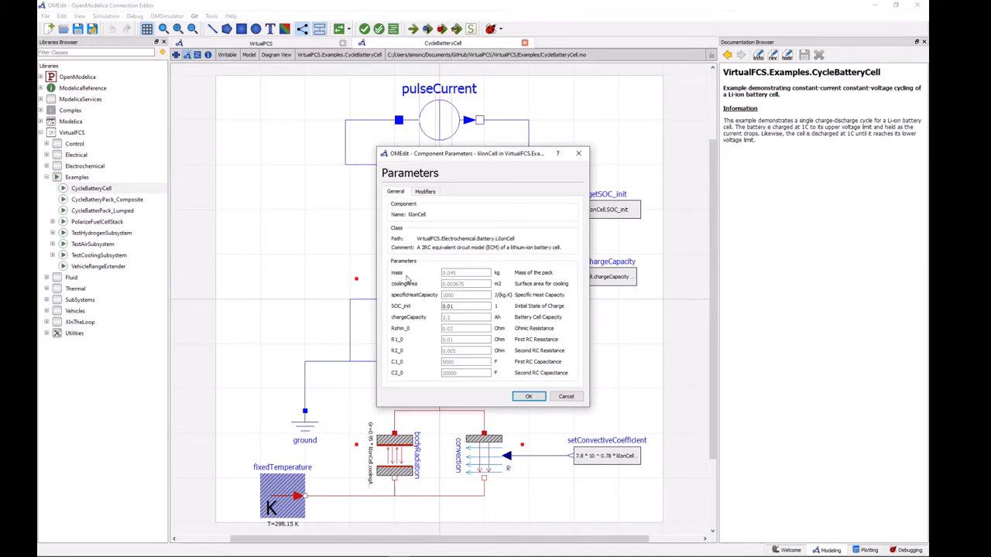
mouse_move(400, 284)
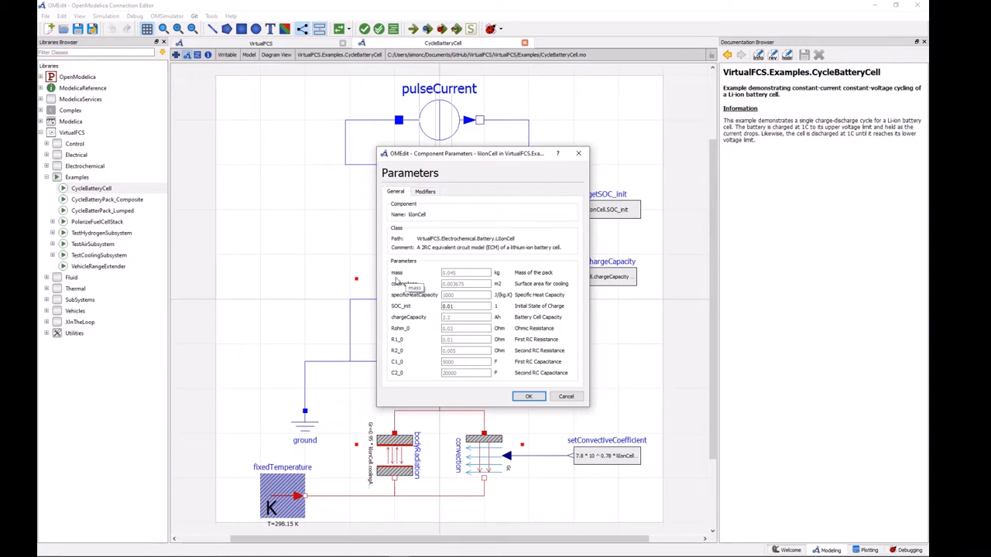
mouse_move(480, 390)
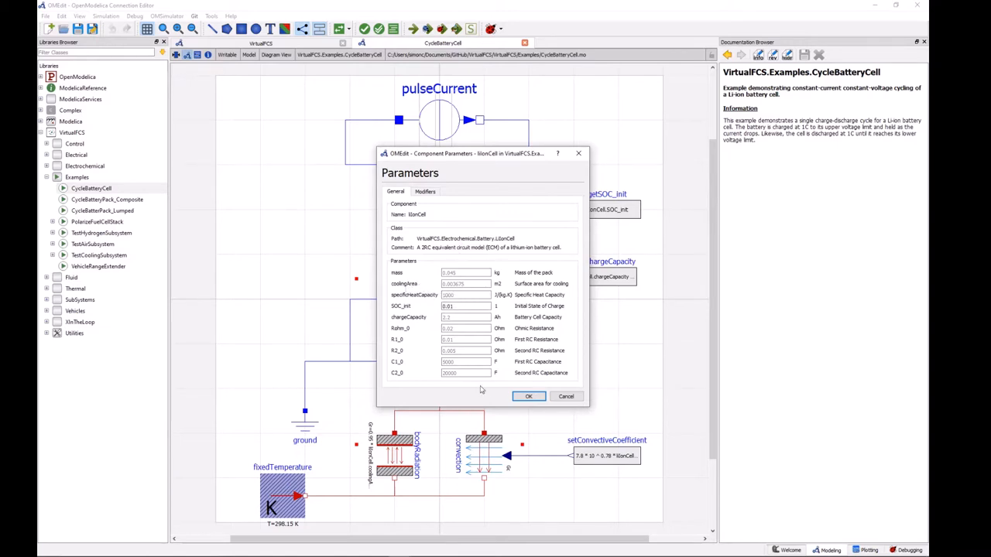
mouse_move(532, 333)
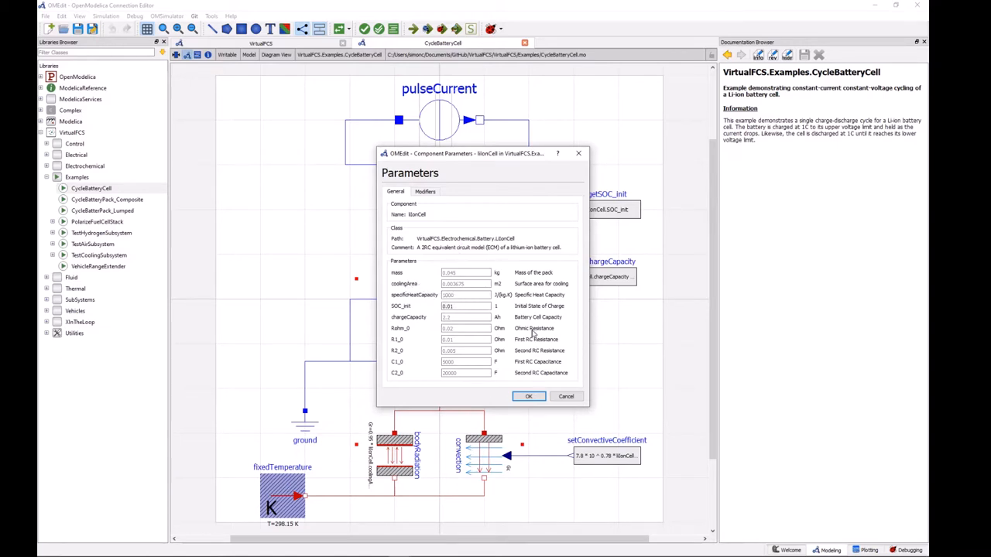
mouse_move(530, 336)
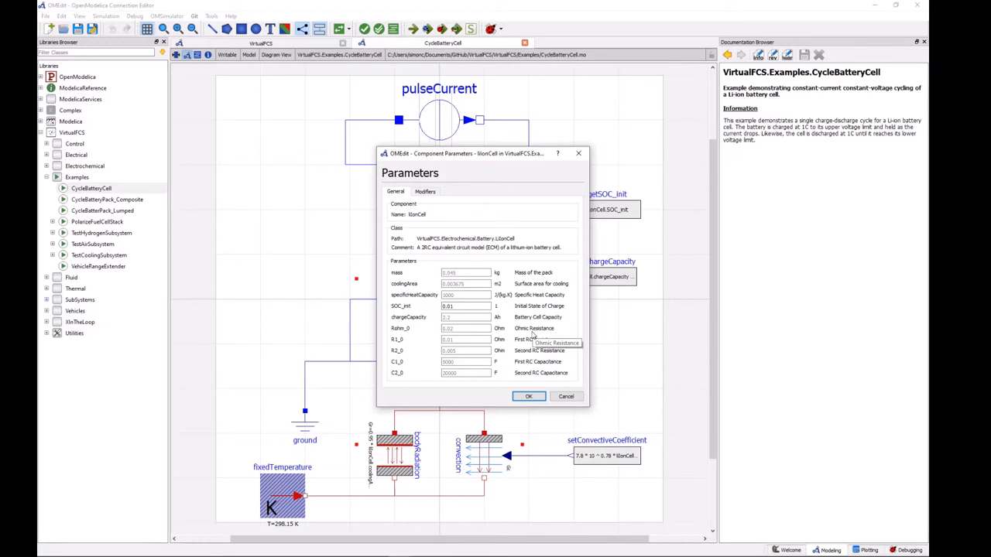
mouse_move(534, 339)
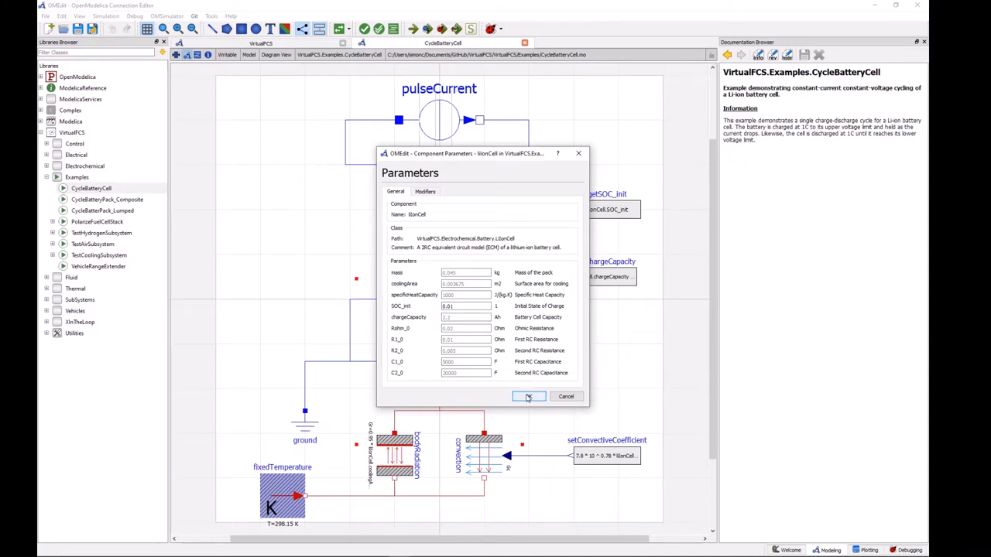
Close the liIonCell parameters dialog to return to the CycleBatteryCell diagram.
click(528, 397)
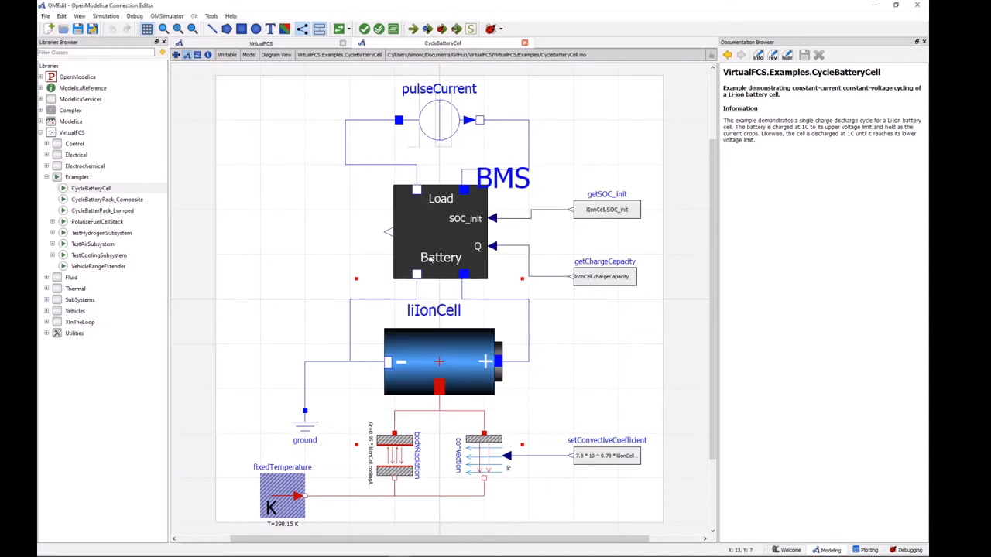
mouse_move(440, 233)
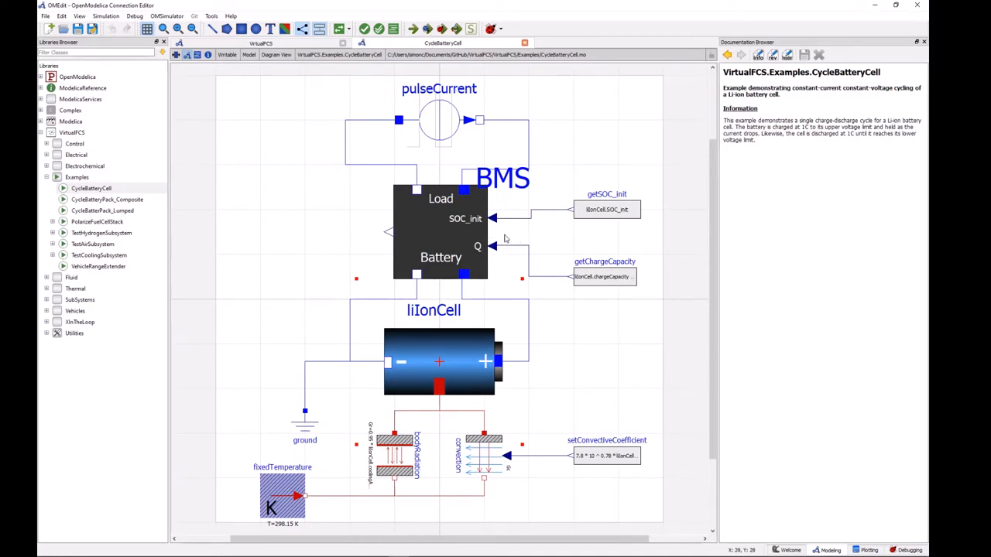
mouse_move(493, 219)
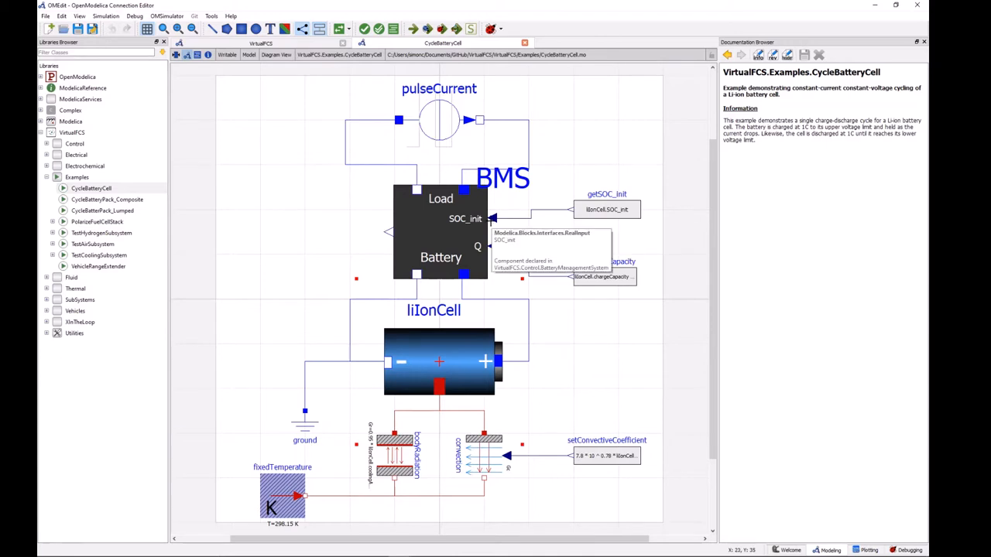
mouse_move(525, 234)
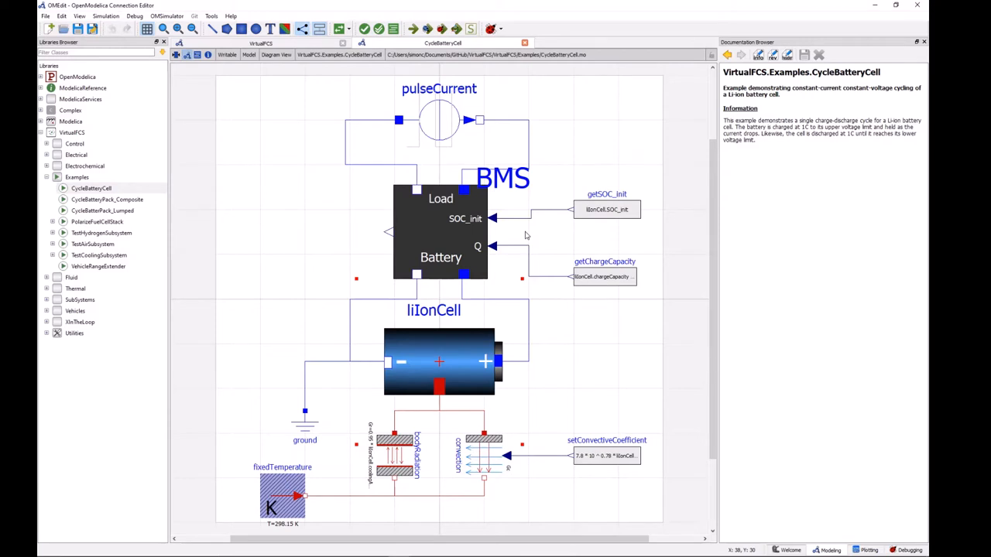
double_click(439, 120)
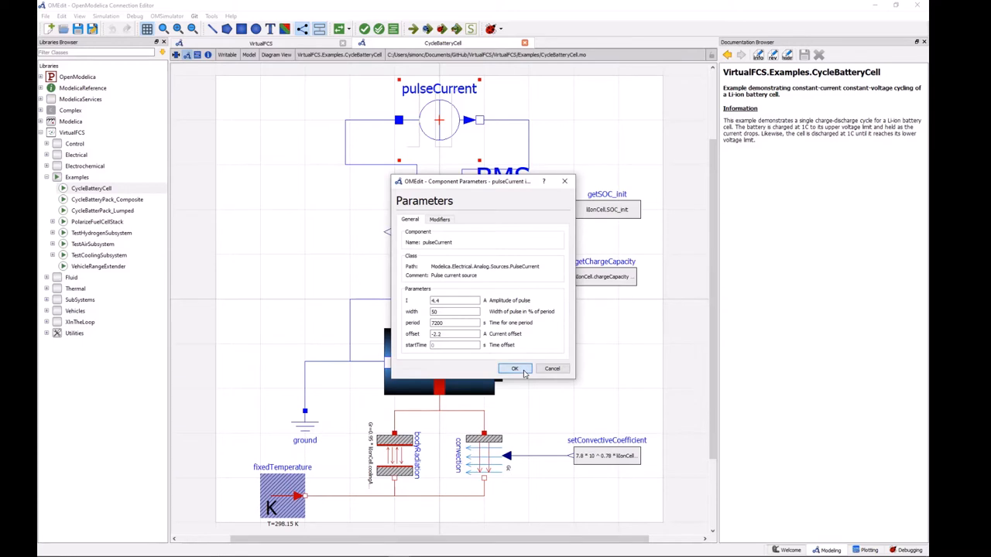
click(514, 369)
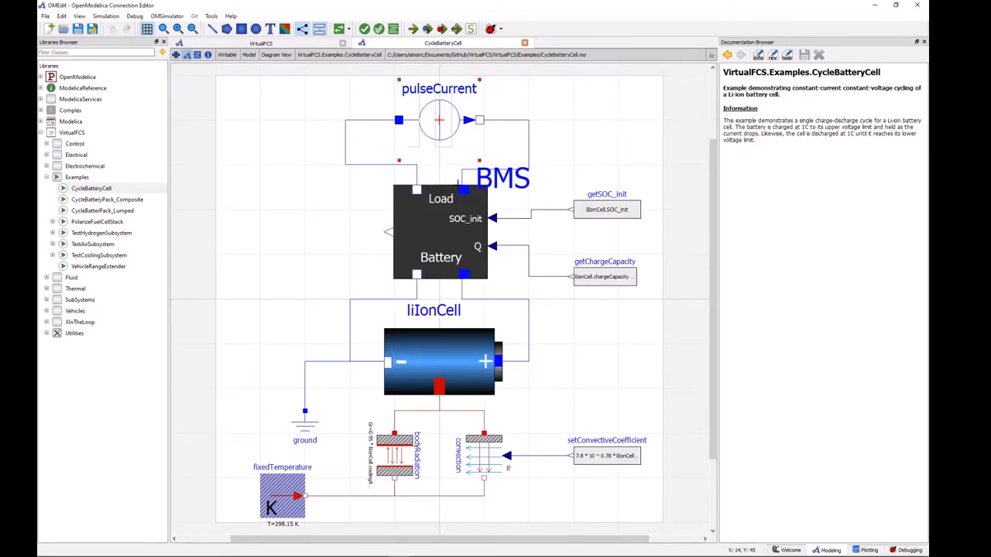
mouse_move(332, 158)
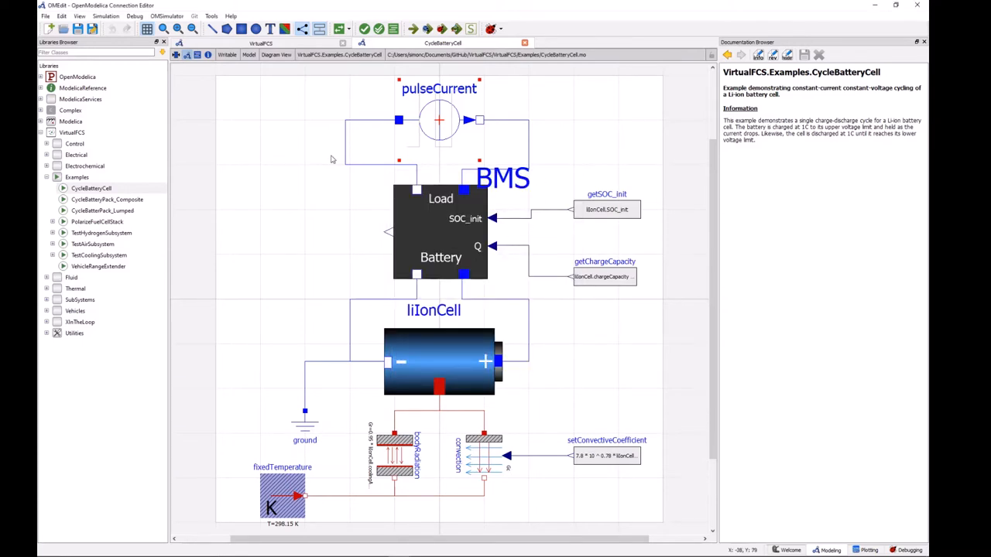
mouse_move(315, 323)
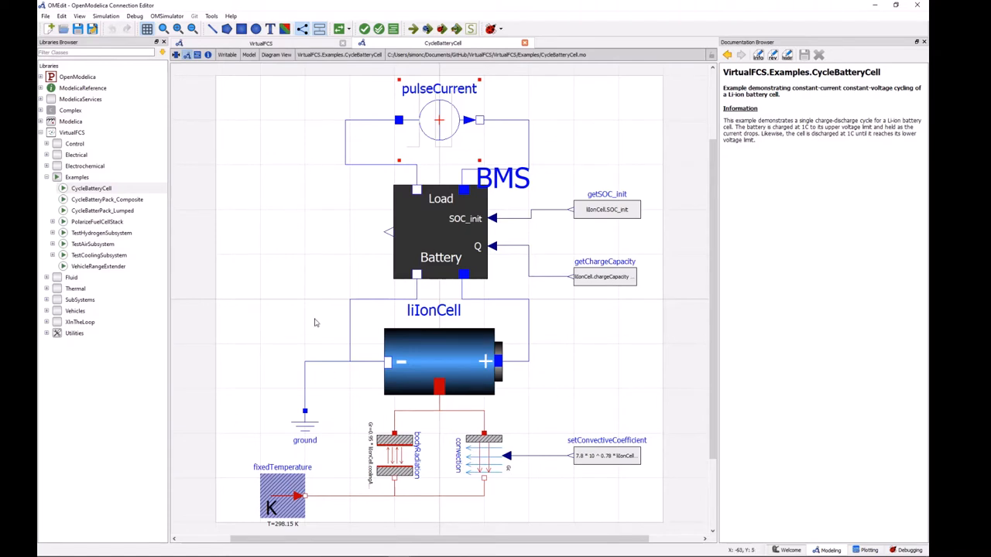
mouse_move(499, 381)
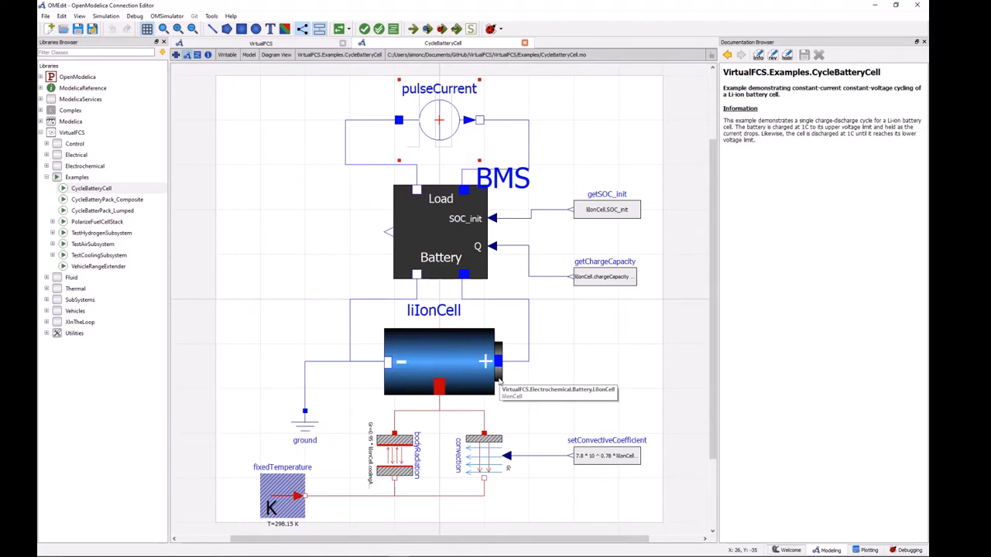
mouse_move(499, 382)
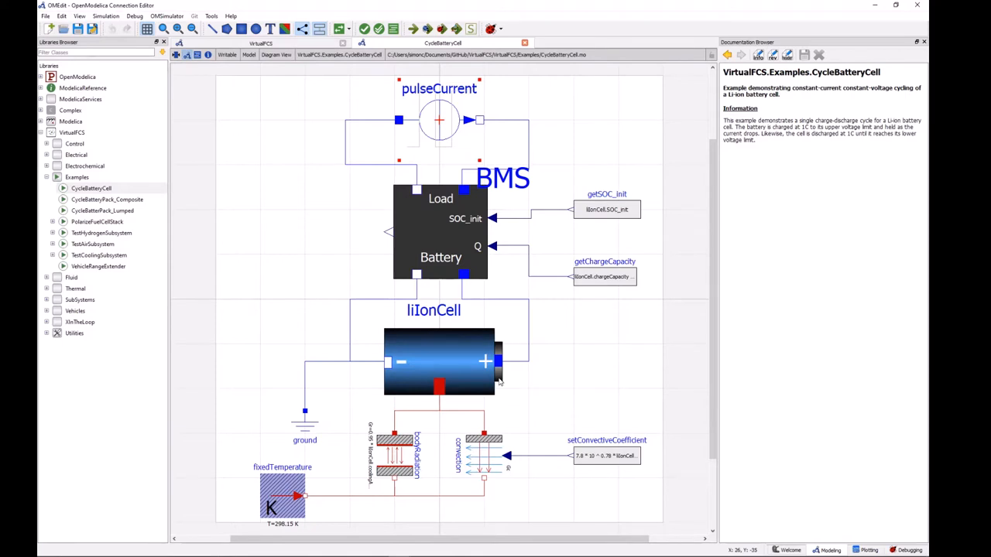
mouse_move(545, 458)
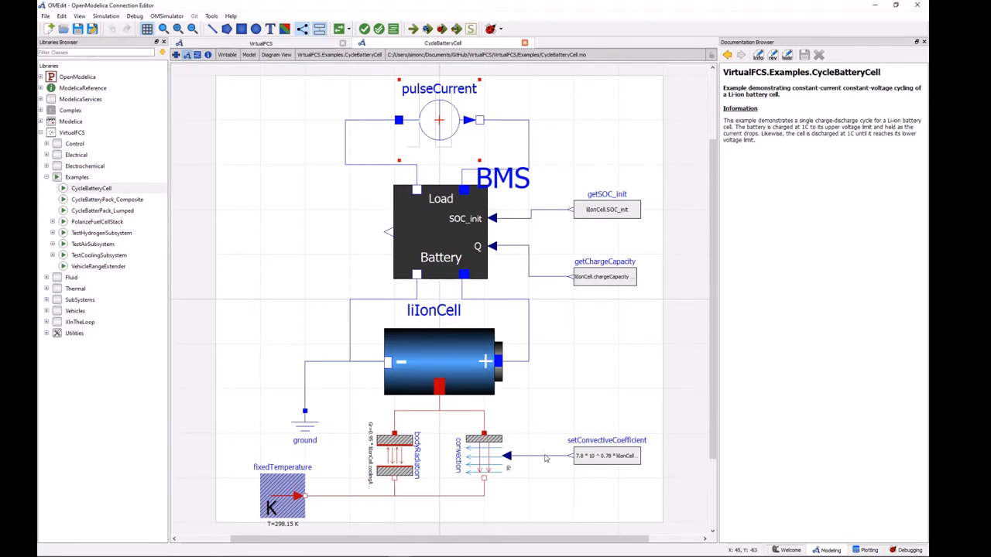
mouse_move(512, 439)
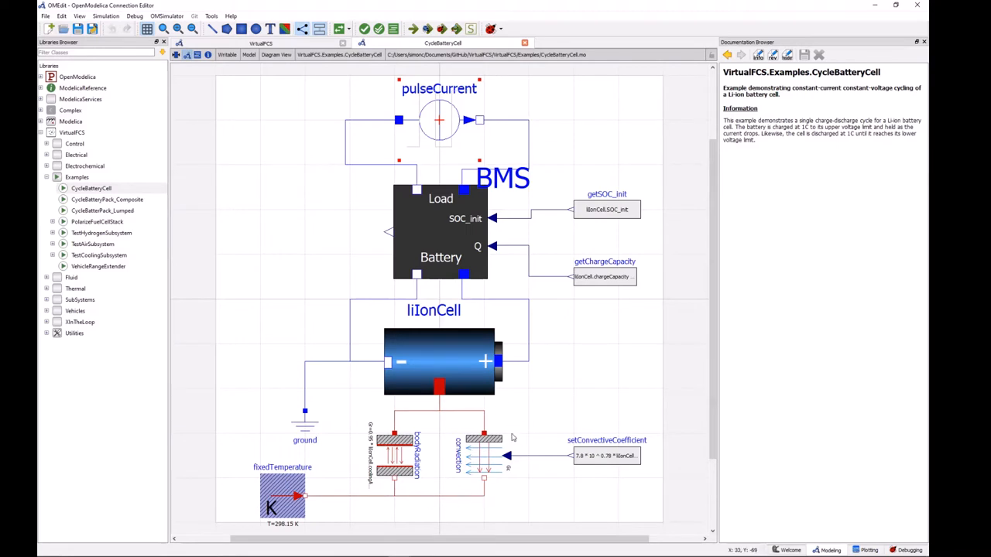
mouse_move(407, 397)
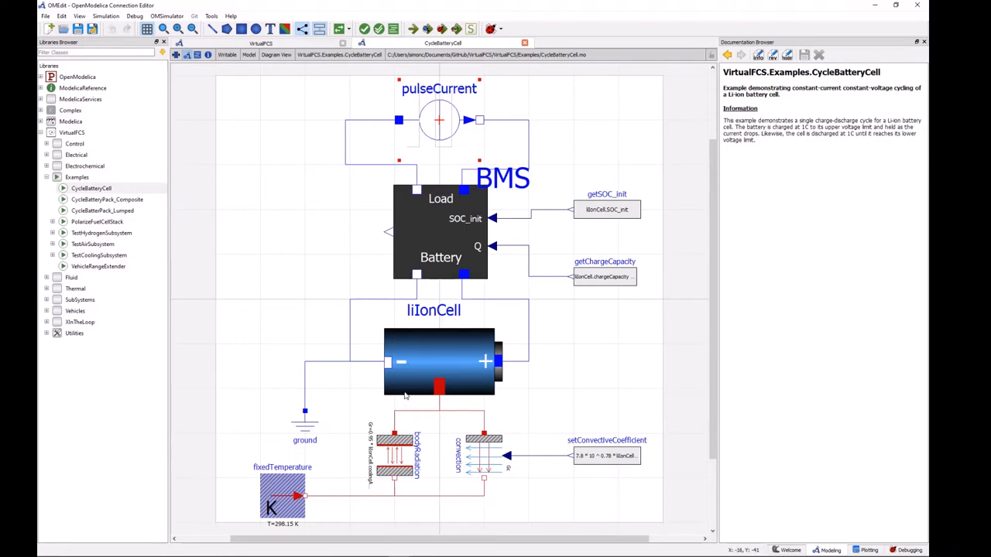
mouse_move(424, 394)
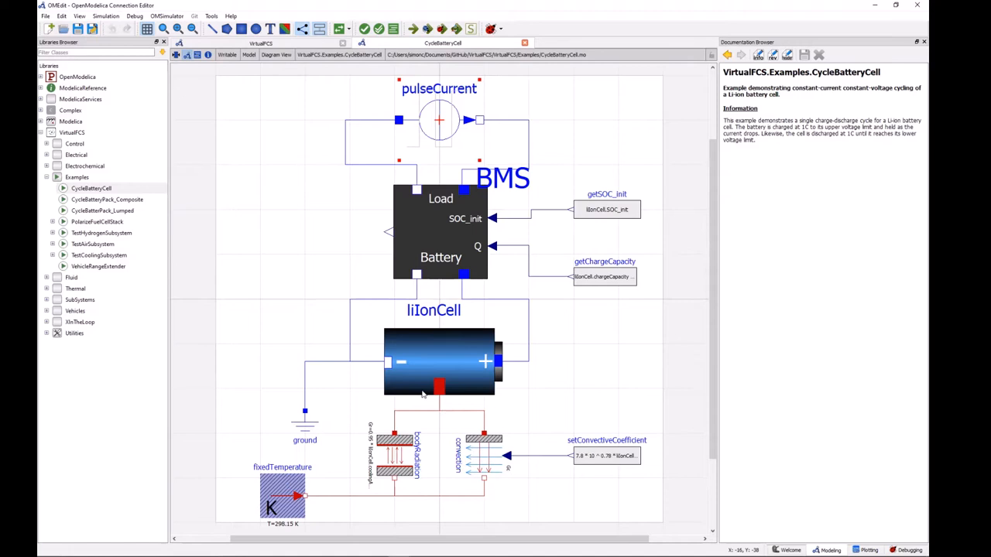
mouse_move(426, 391)
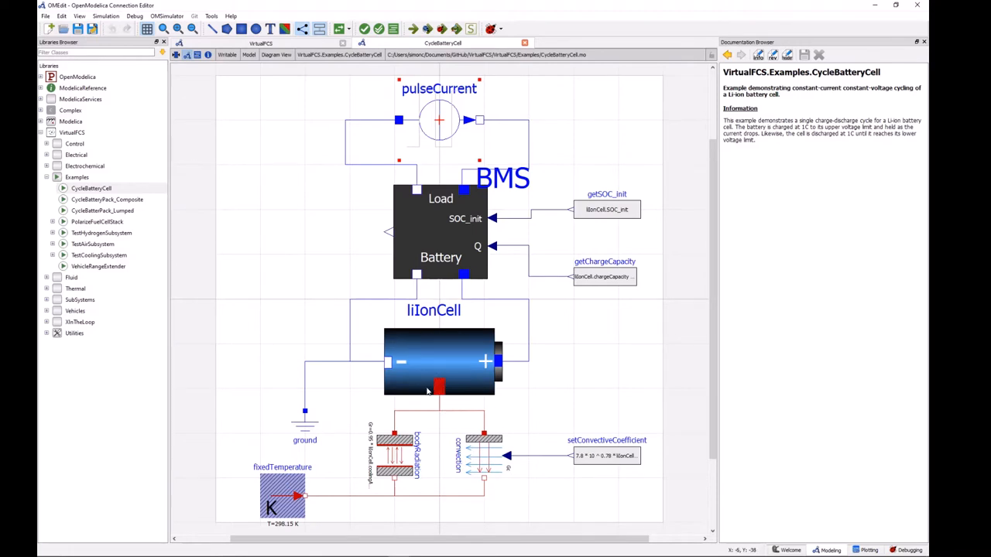
mouse_move(427, 383)
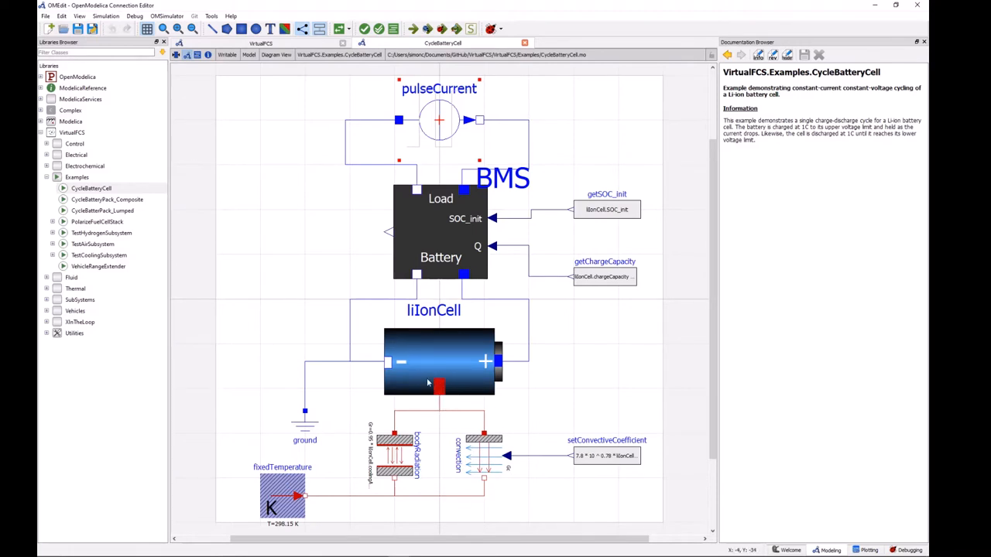
mouse_move(430, 387)
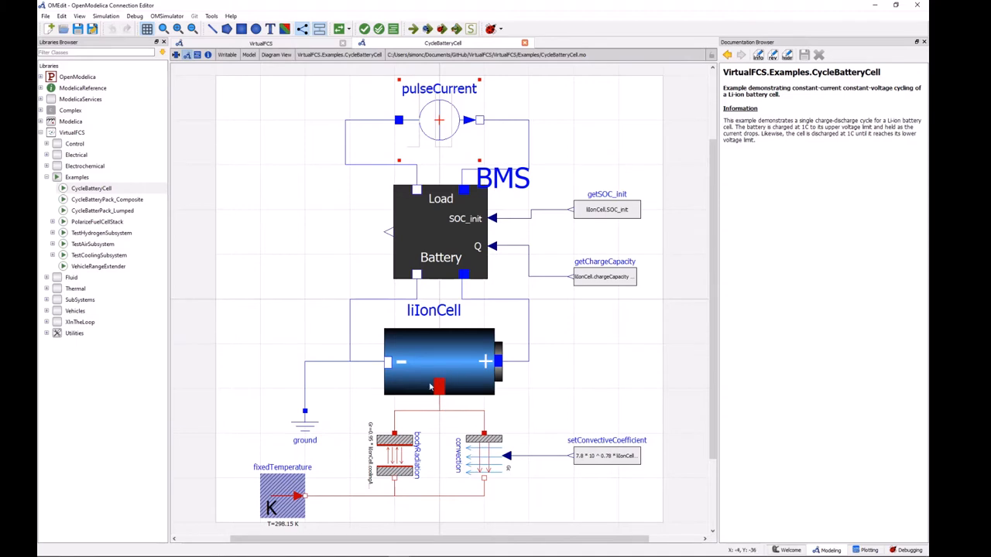
mouse_move(443, 374)
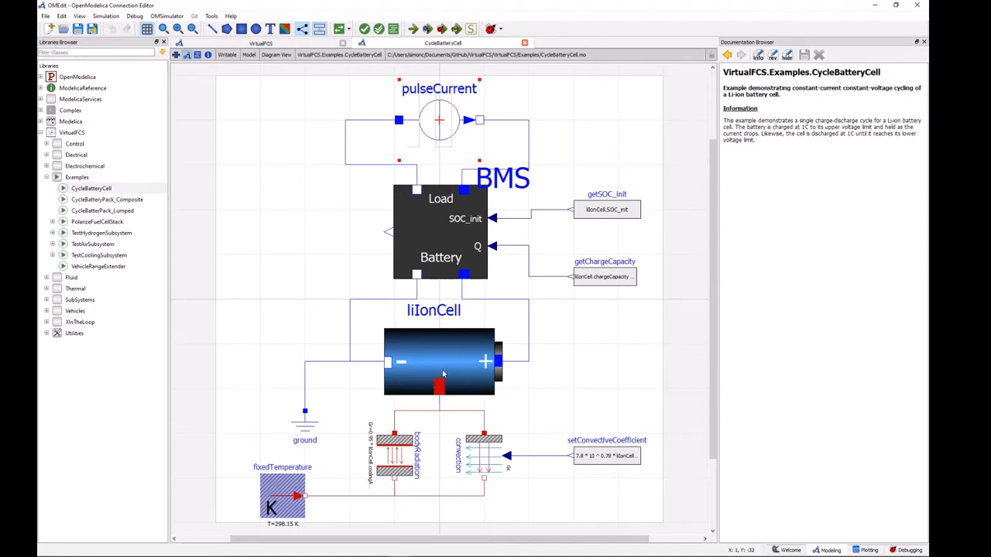
mouse_move(433, 408)
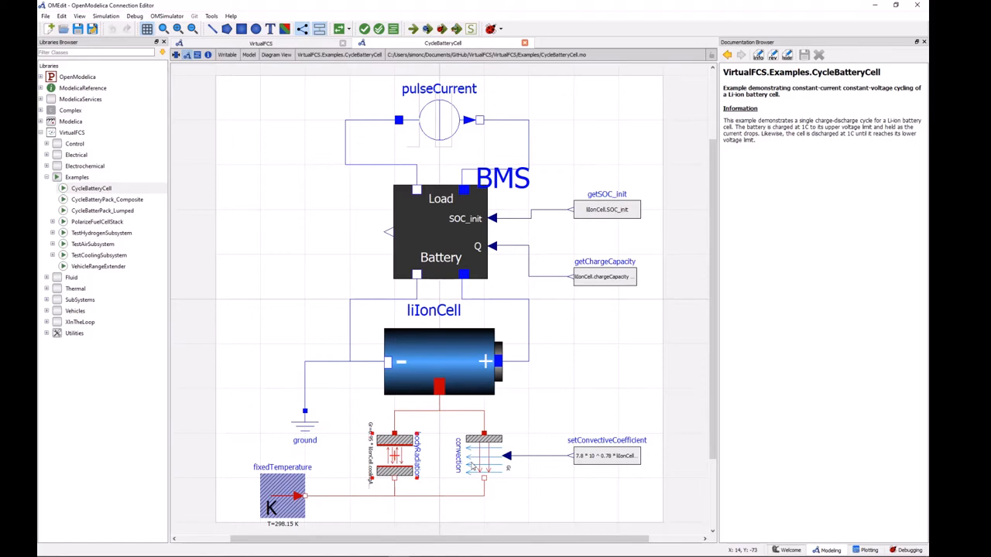
Nudge the bodyRadiation component left in the CycleBatteryCell diagram.
click(484, 456)
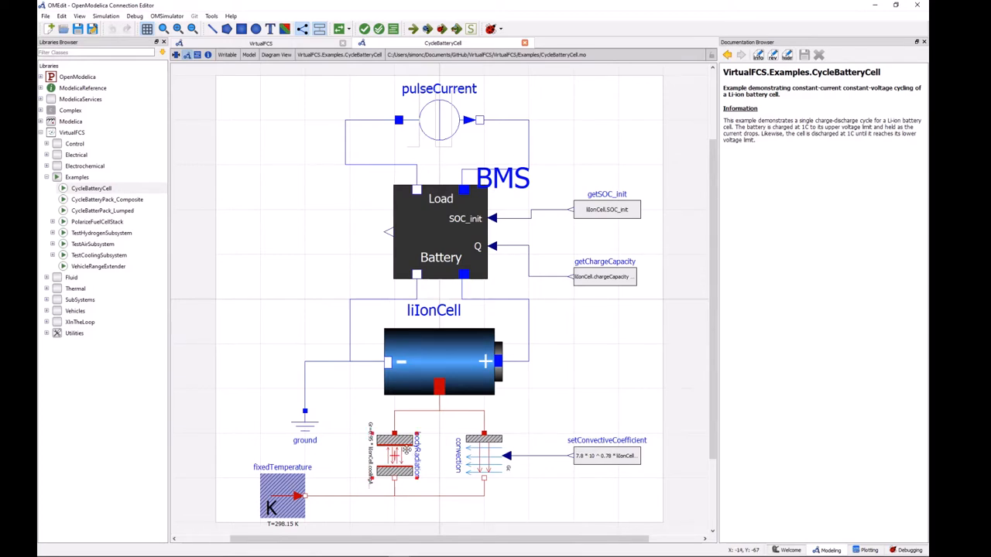
click(92, 188)
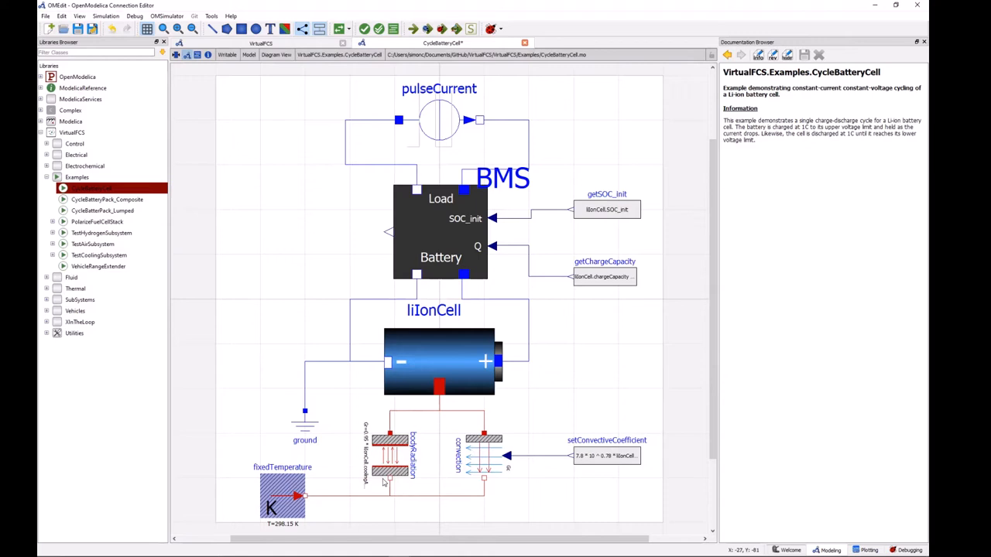
mouse_move(487, 494)
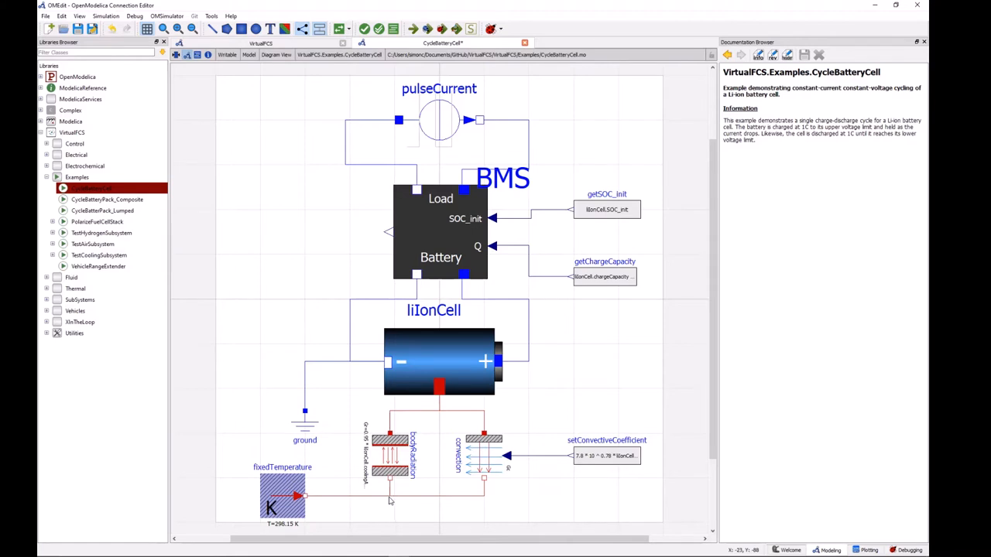
mouse_move(298, 496)
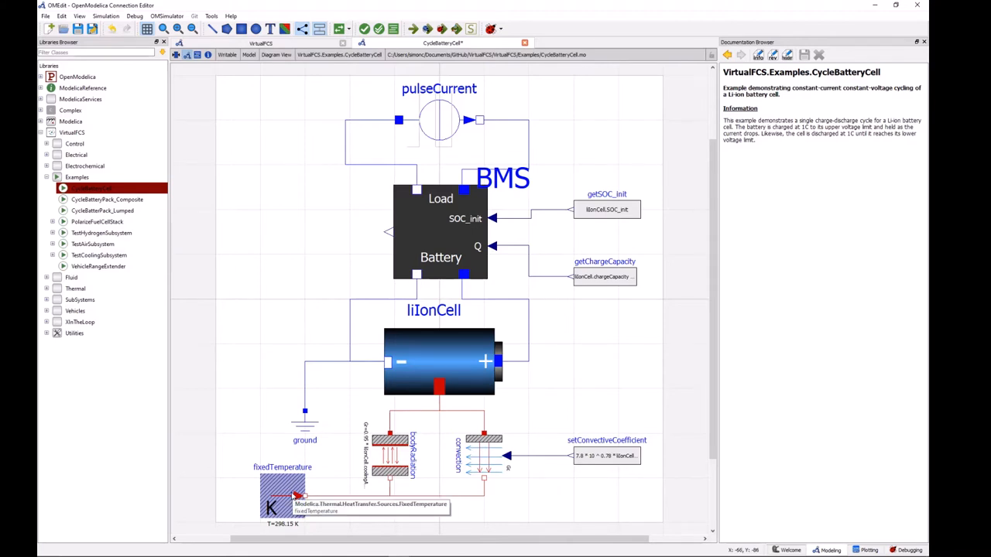
mouse_move(290, 528)
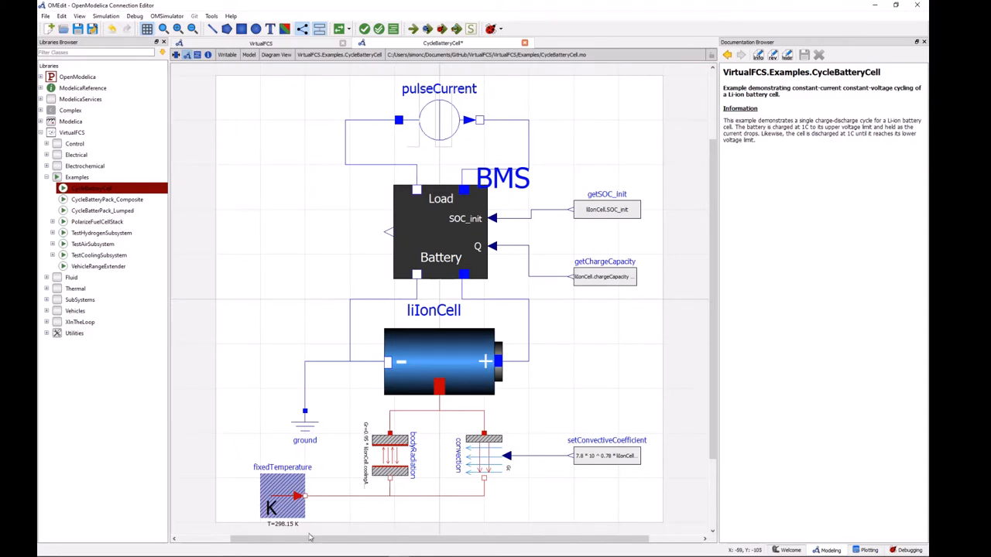
mouse_move(305, 534)
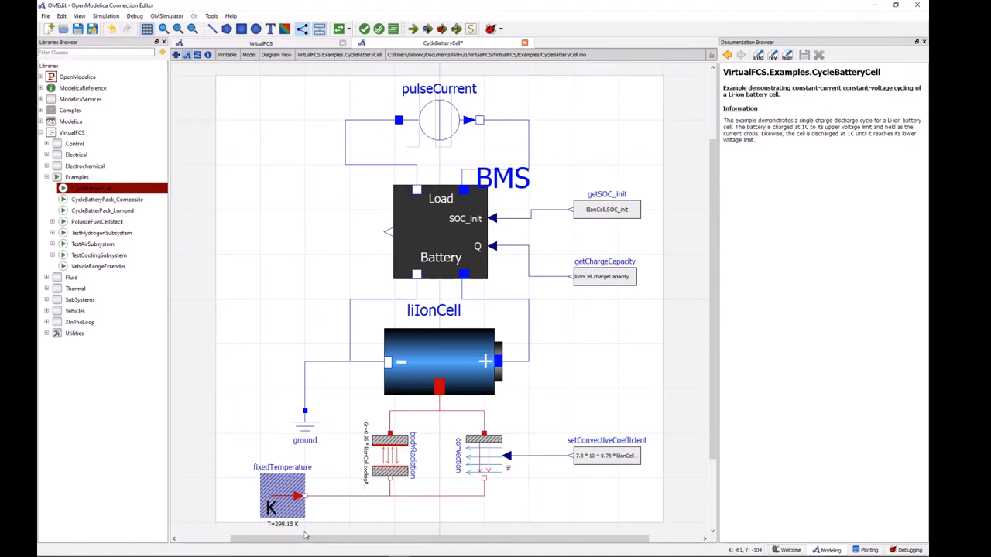
mouse_move(540, 278)
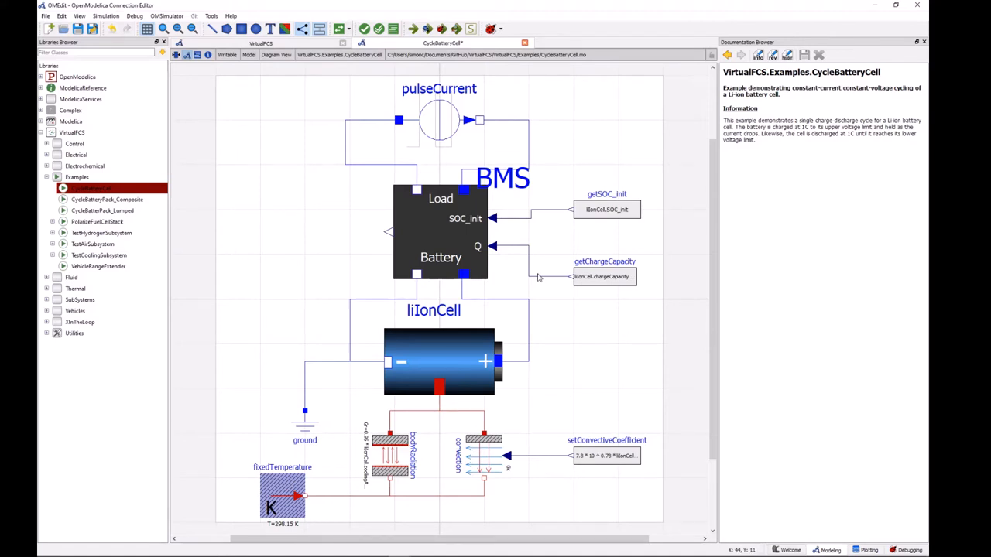
mouse_move(562, 237)
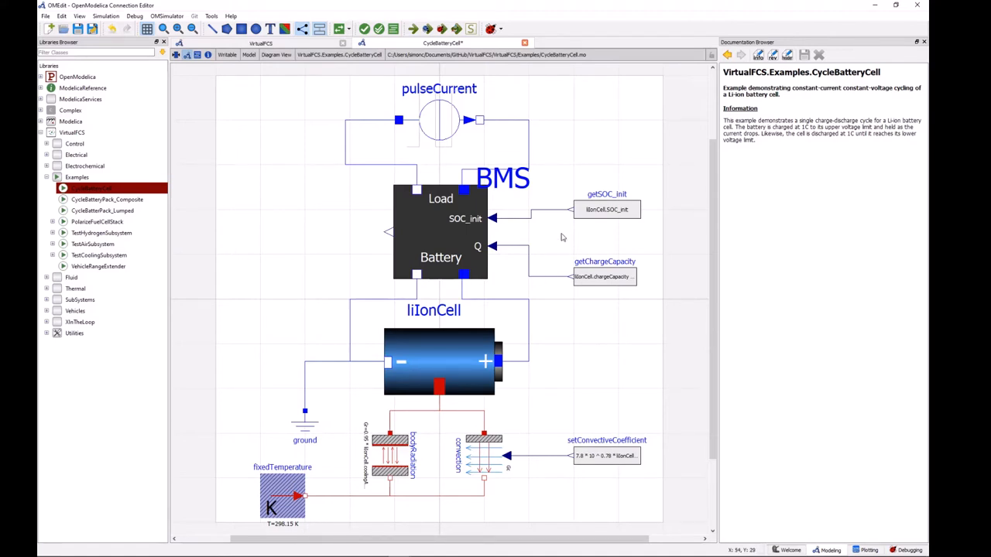
mouse_move(607, 209)
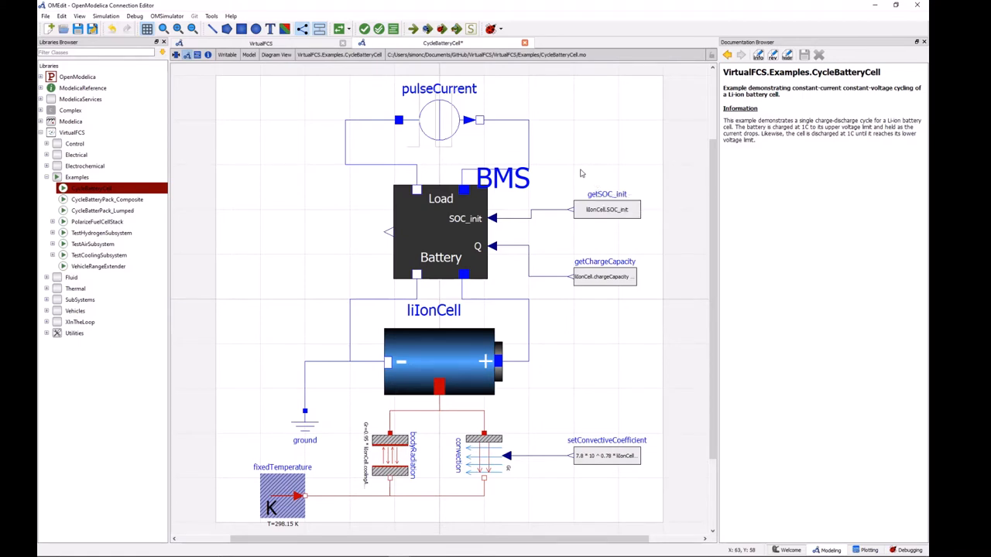
mouse_move(588, 161)
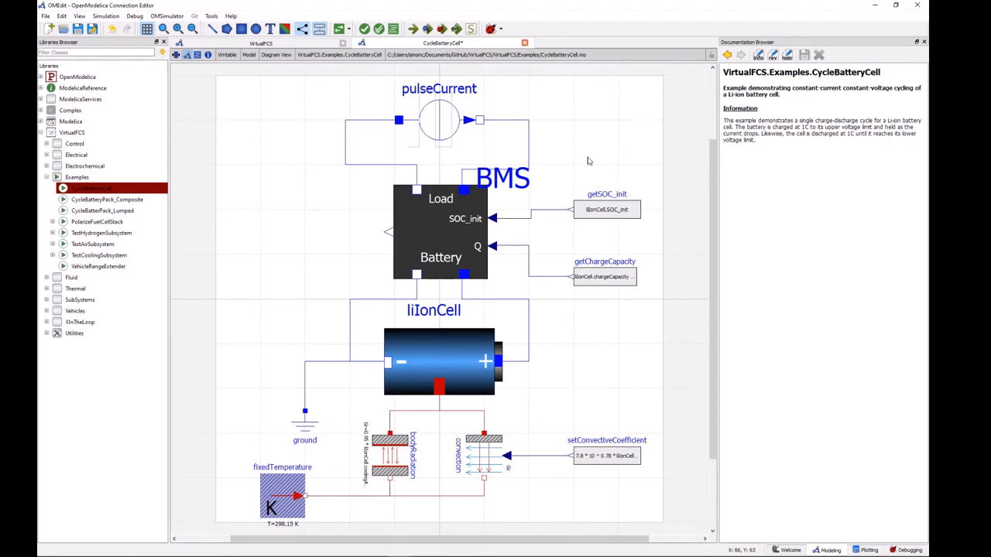
mouse_move(594, 155)
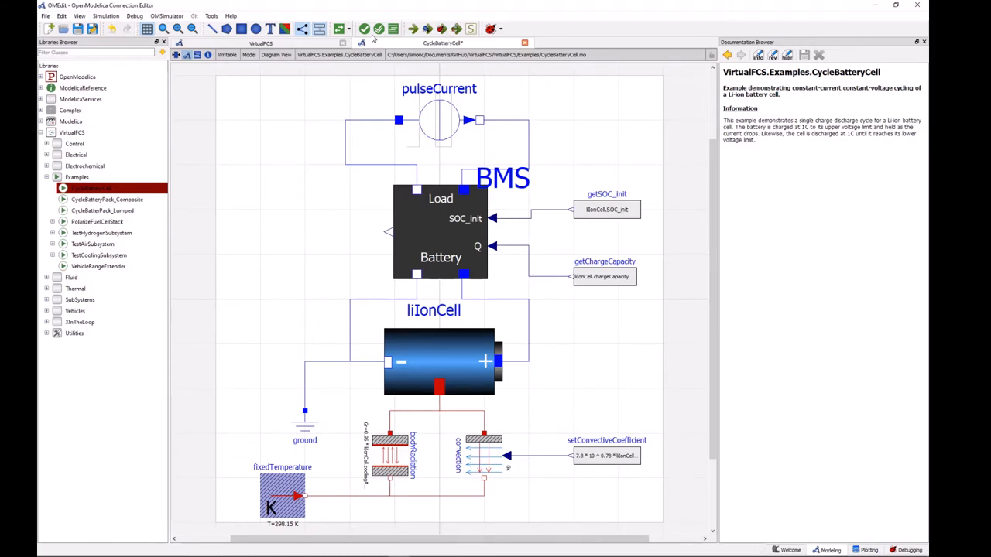
mouse_move(291, 219)
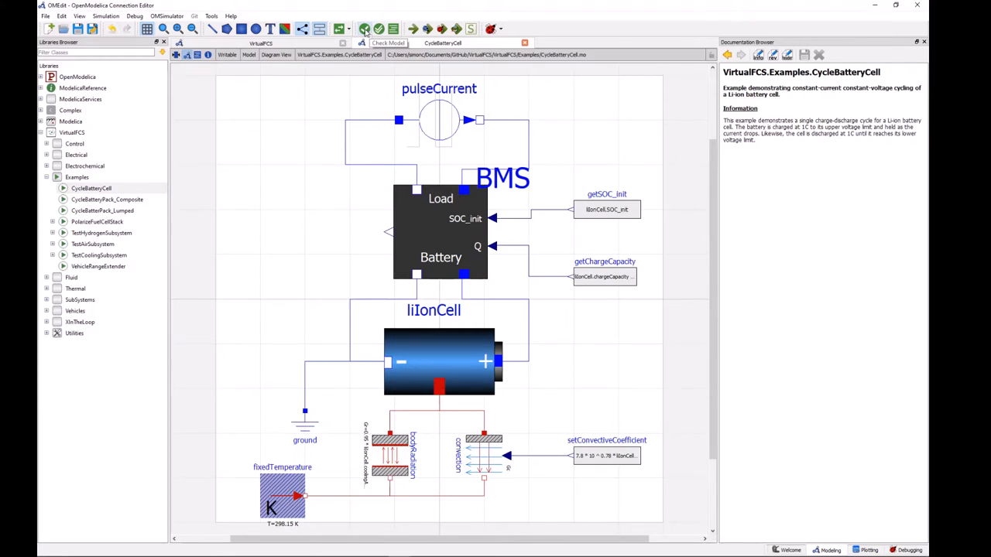
Check CycleBatteryCell, confirming 210 equations and 210 variables, then close the report.
click(387, 29)
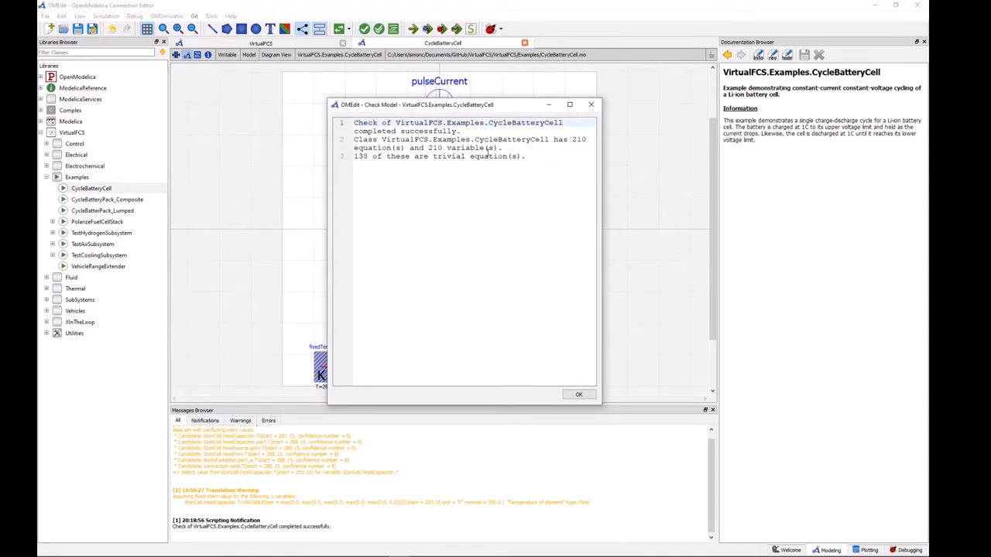
double_click(577, 139)
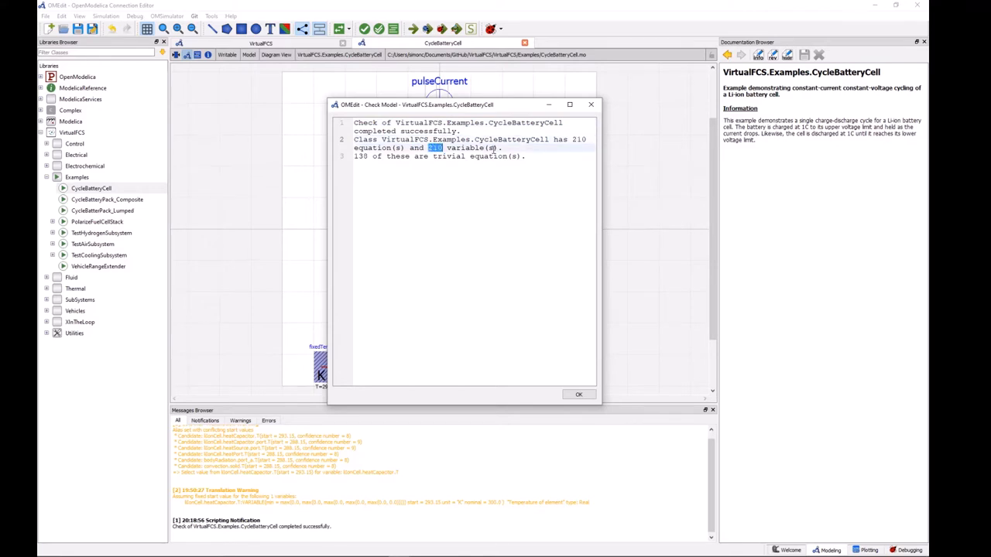
mouse_move(542, 118)
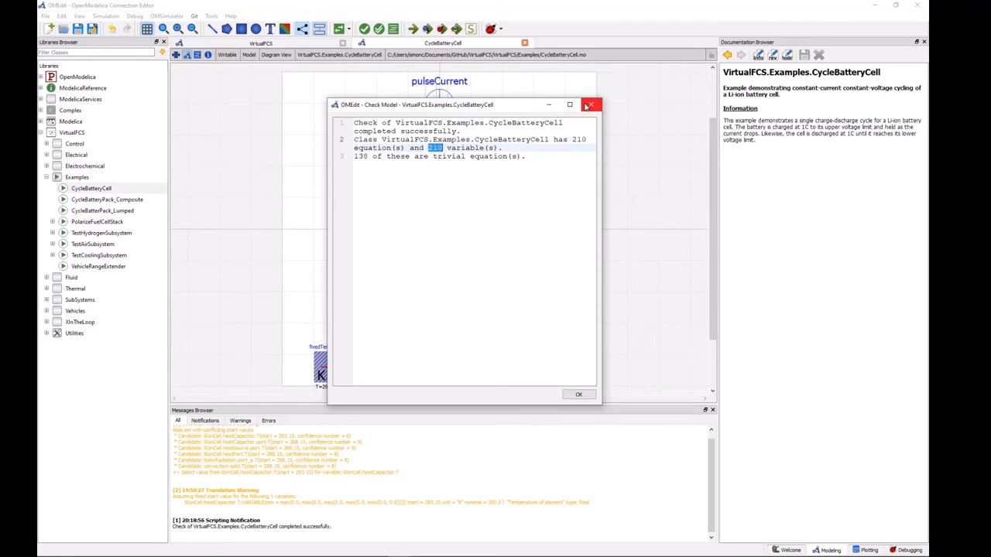
click(578, 395)
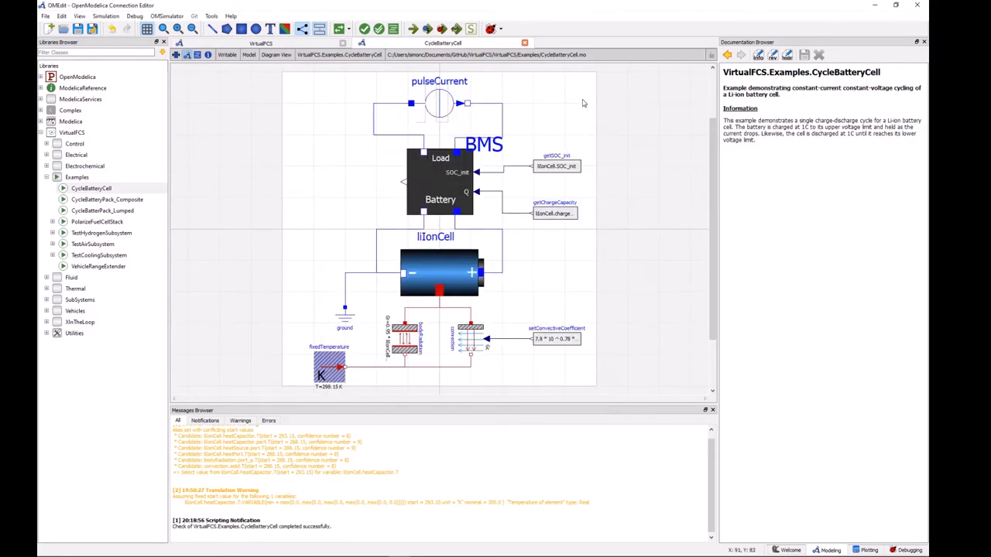
mouse_move(472, 29)
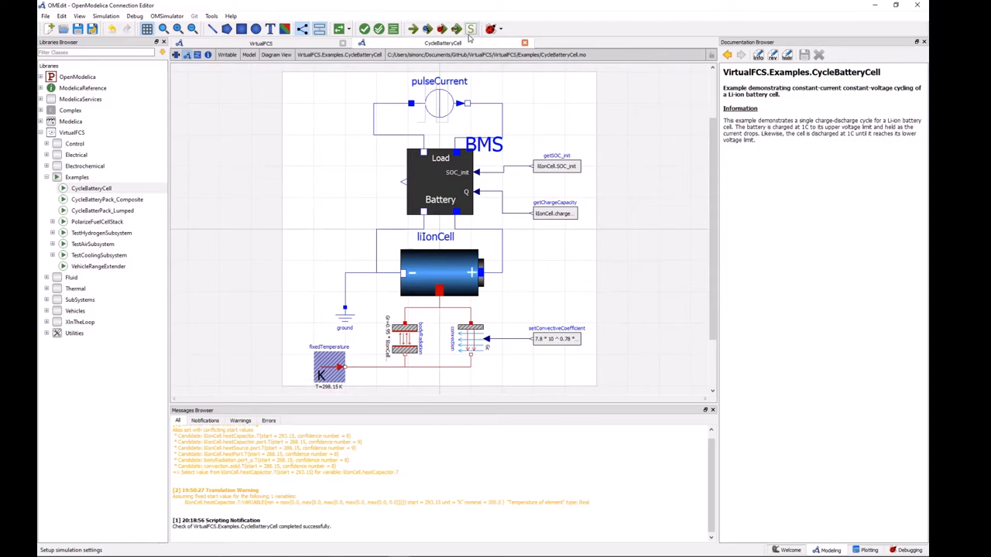
mouse_move(471, 29)
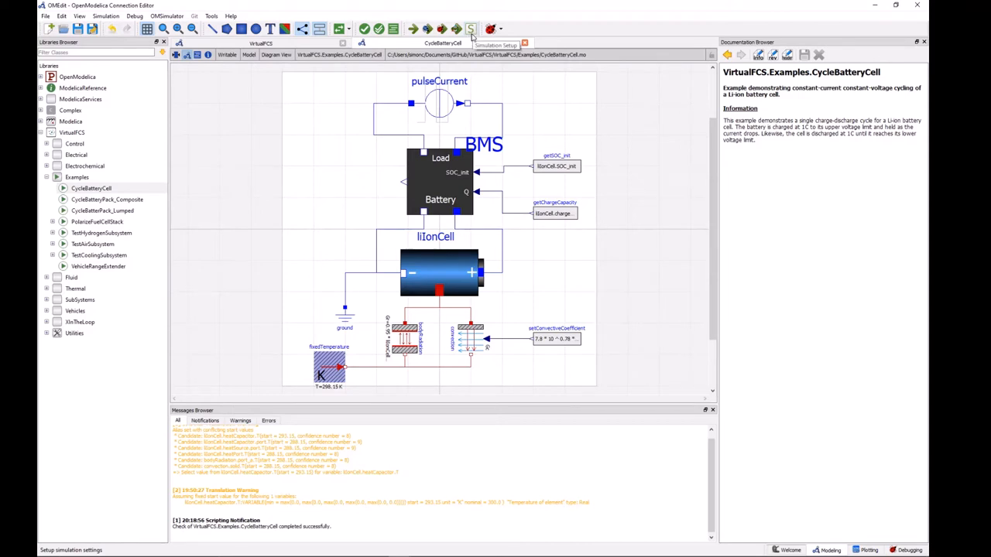
Simulate CycleBatteryCell with start 0, stop 7200 s and 1-second interval.
click(470, 29)
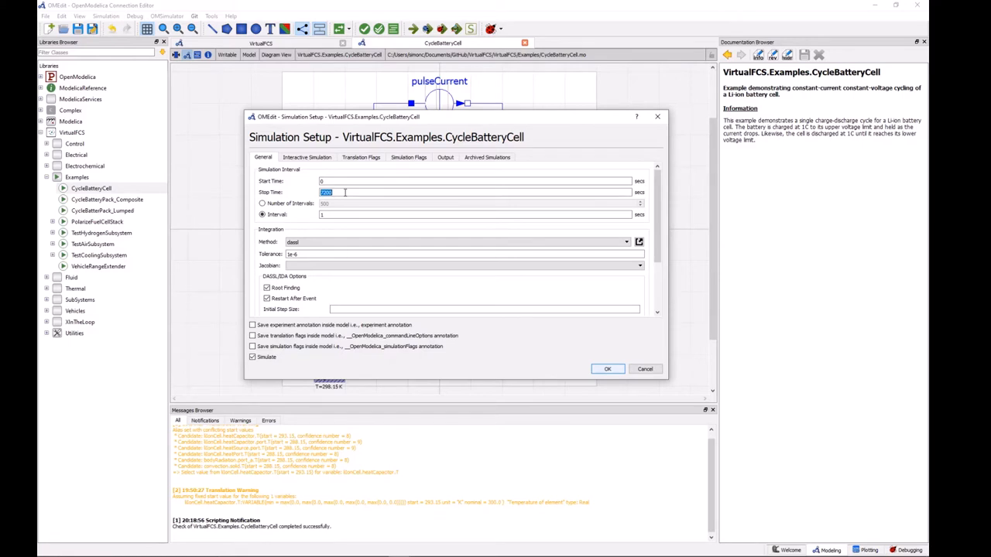
click(478, 214)
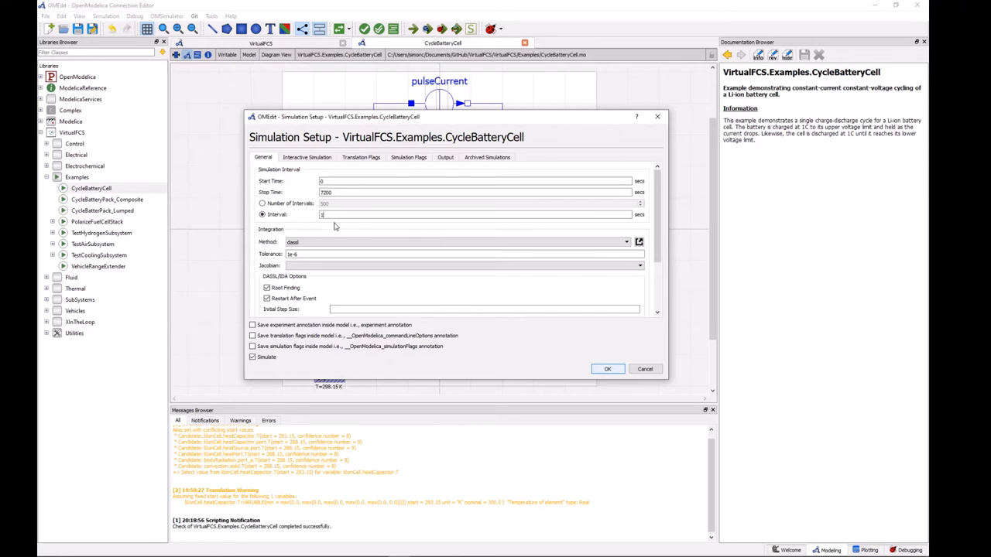
mouse_move(335, 226)
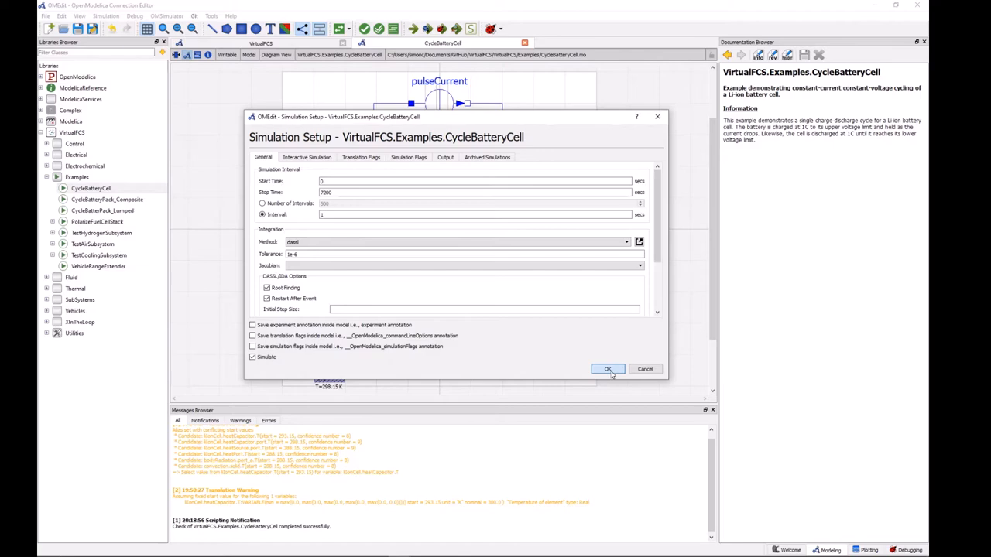
click(608, 369)
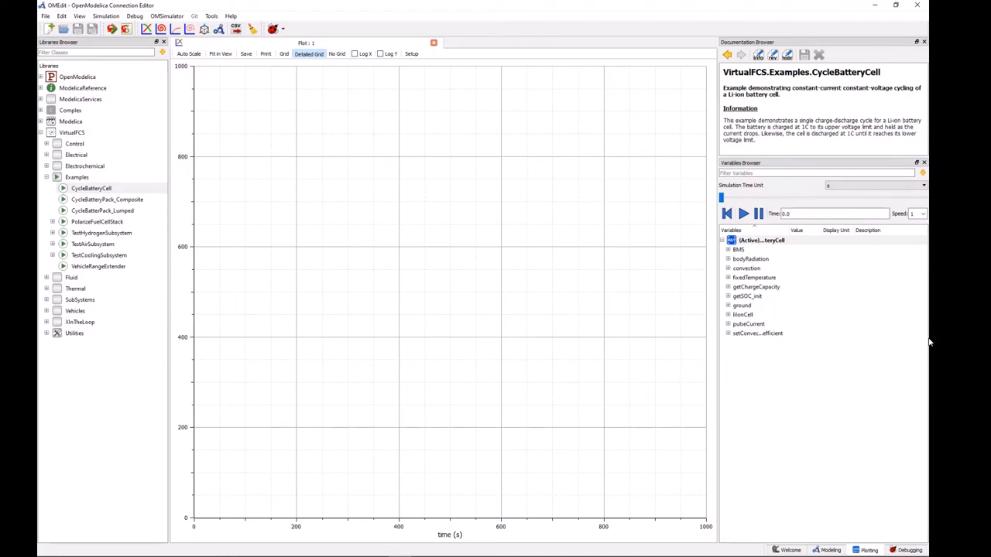
mouse_move(830, 535)
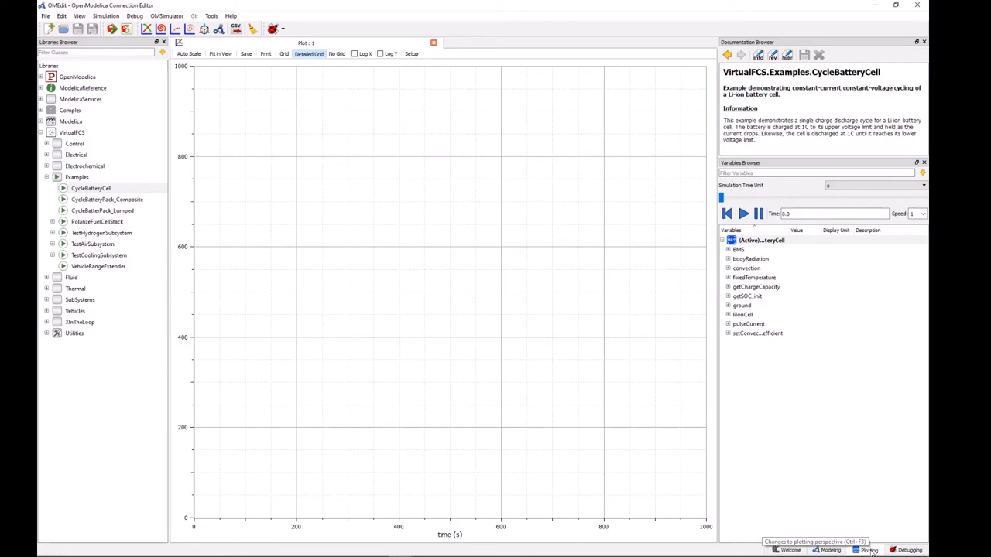
mouse_move(792, 454)
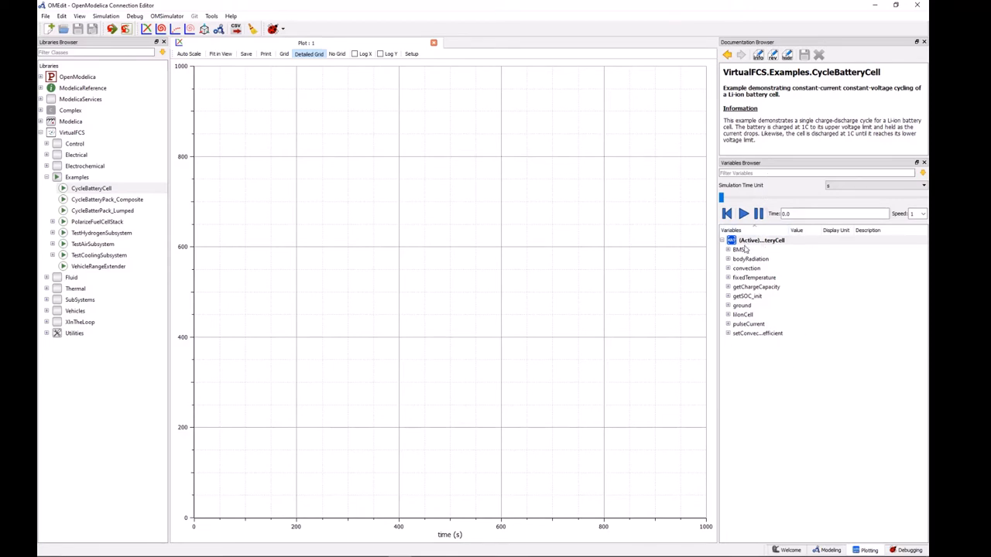
mouse_move(739, 249)
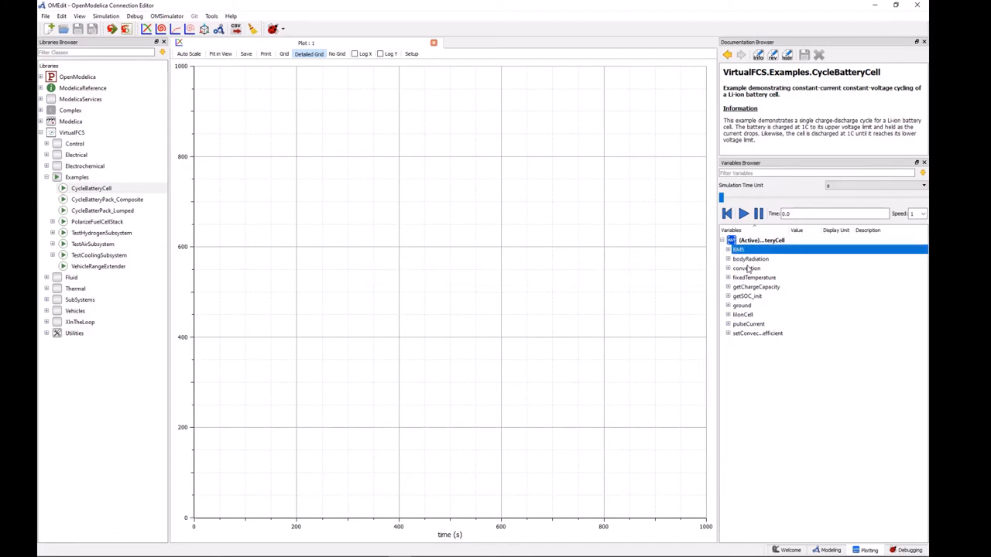
Browse the BMS and convection result groups in the Variables Browser.
click(747, 268)
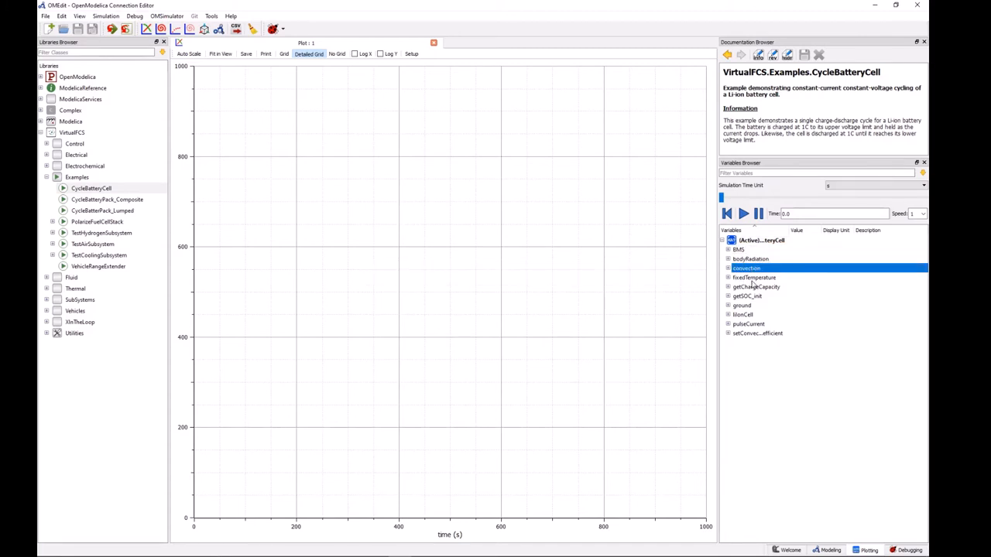
click(742, 315)
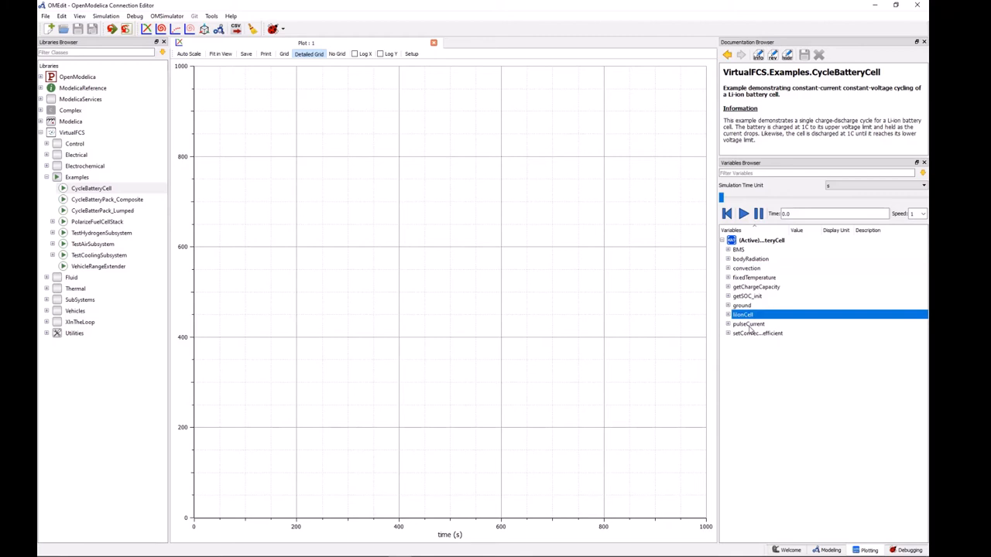
mouse_move(749, 329)
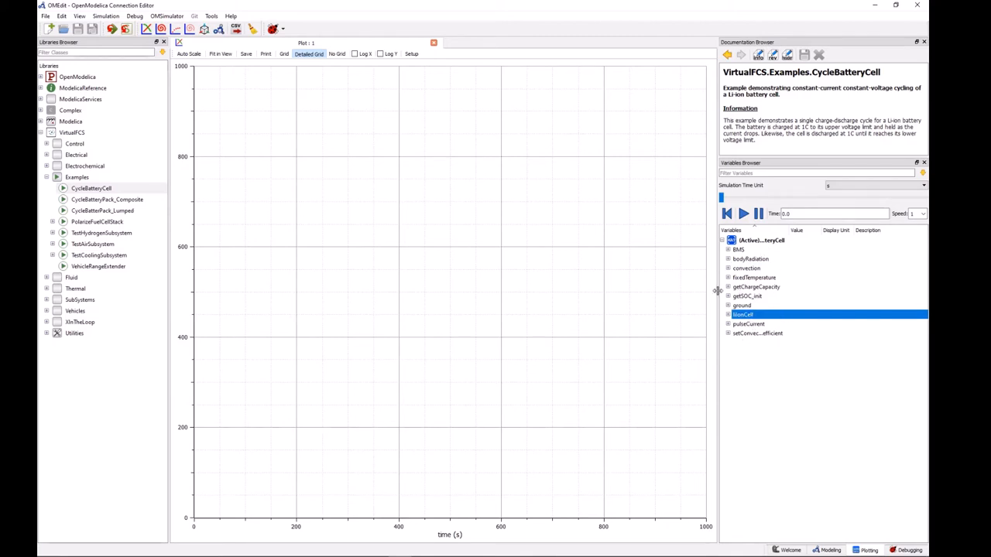
mouse_move(805, 521)
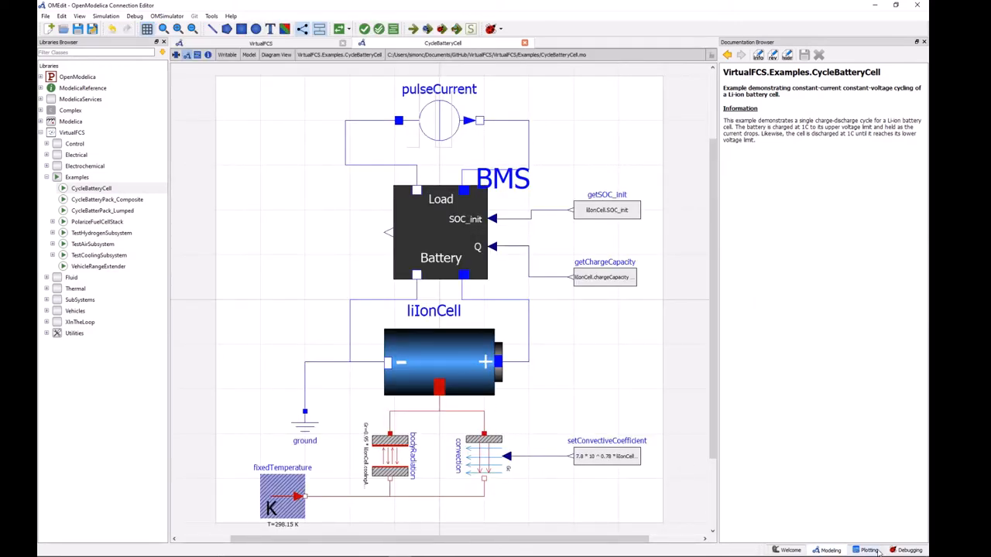
mouse_move(451, 364)
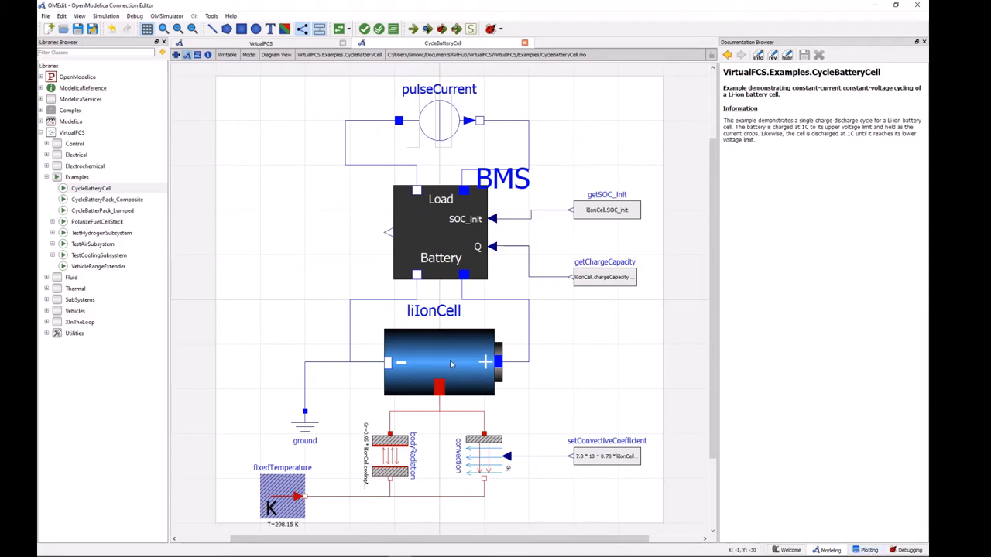
mouse_move(477, 391)
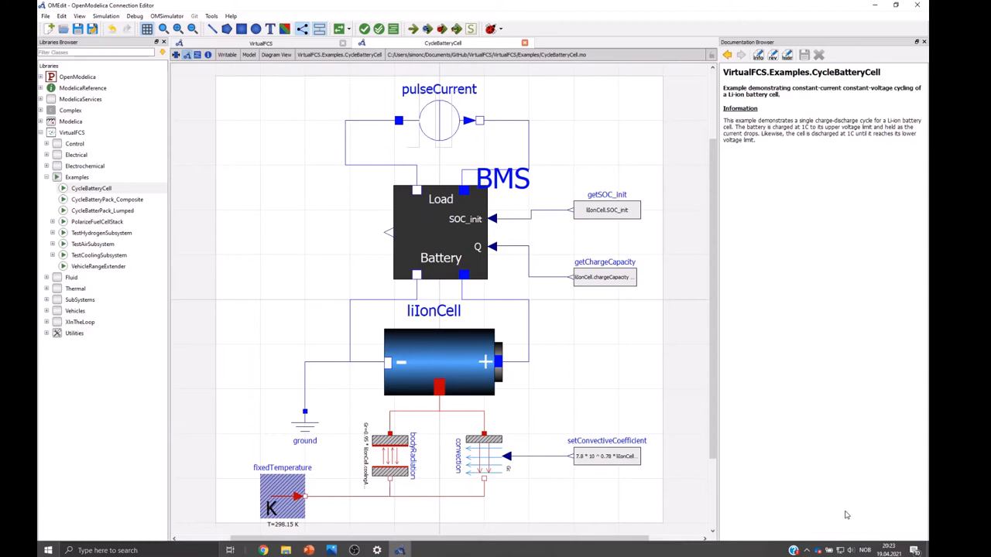
click(364, 28)
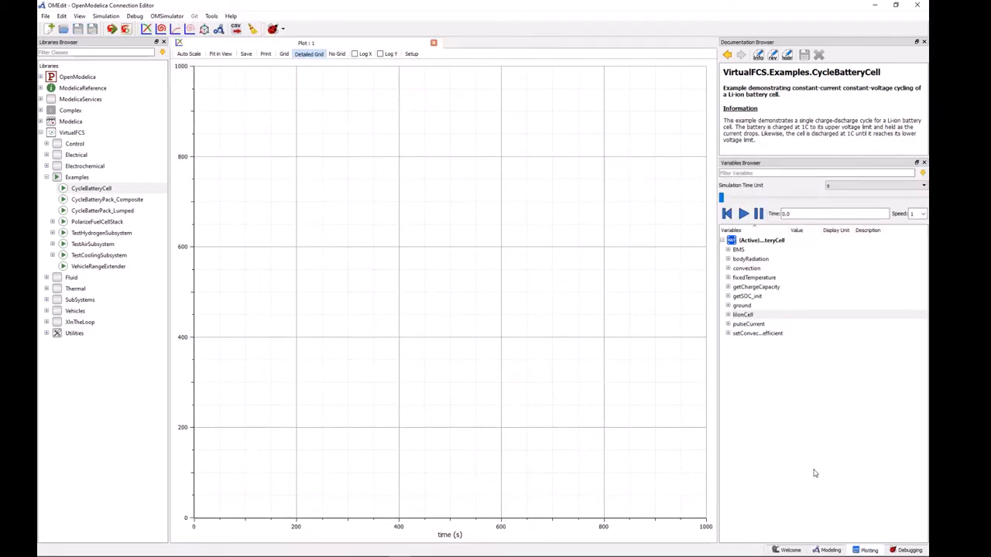
mouse_move(773, 355)
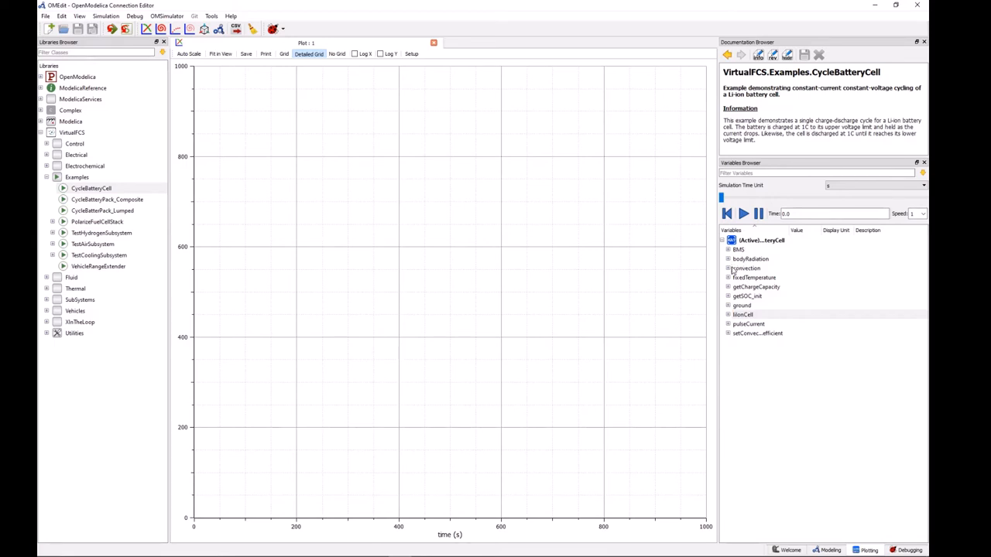
mouse_move(744, 268)
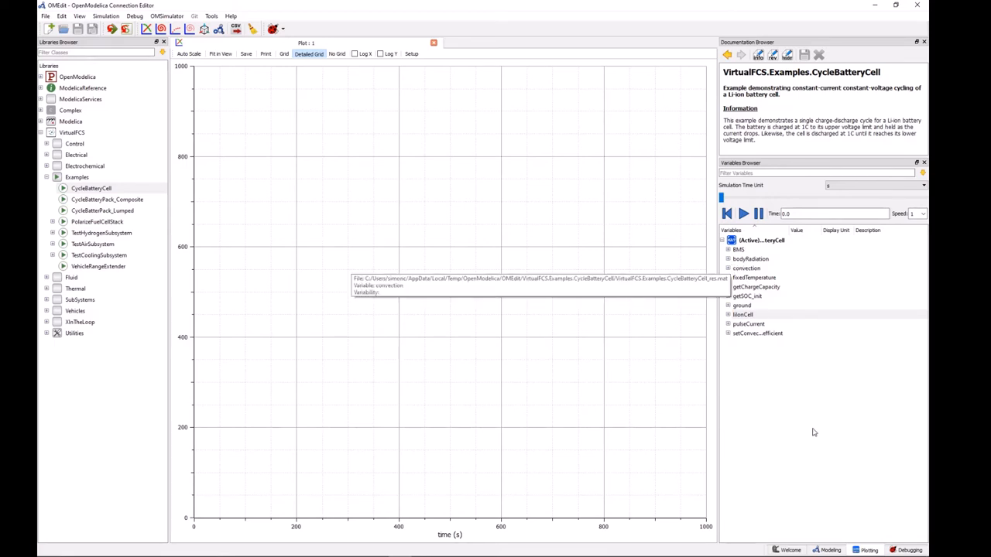
mouse_move(779, 388)
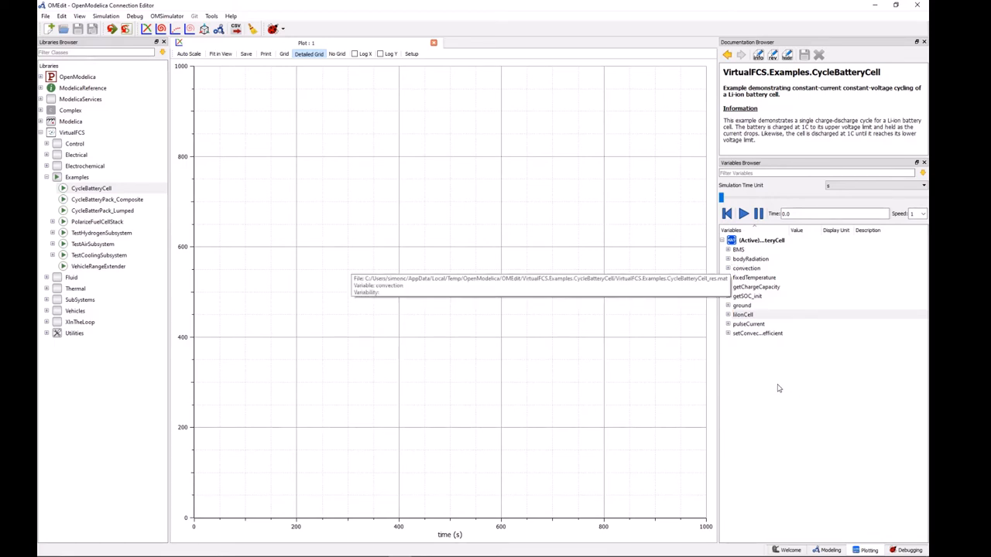
mouse_move(734, 307)
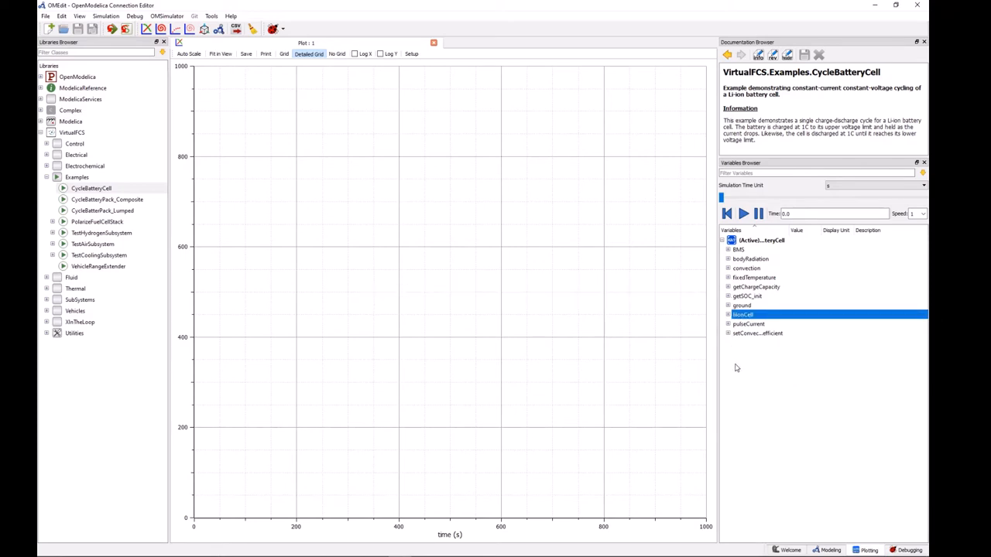
Expand liIonCell variables and scroll down to pin_p's current and voltage.
click(729, 314)
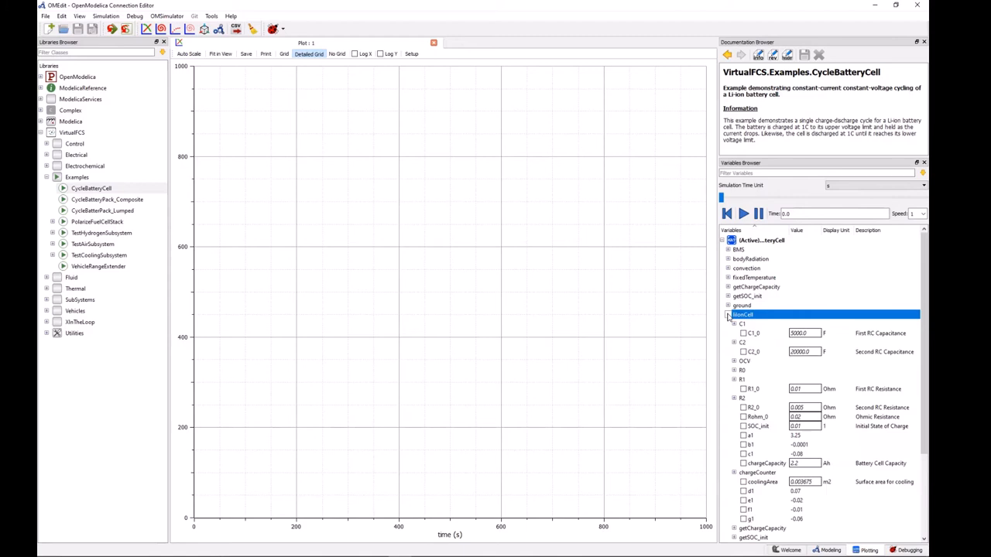
mouse_move(786, 402)
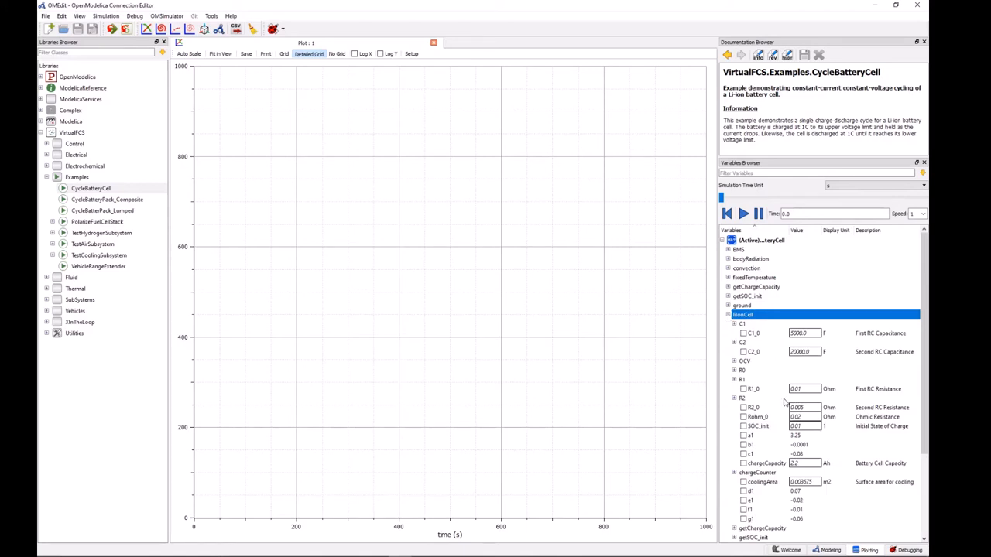
scroll(down, 3)
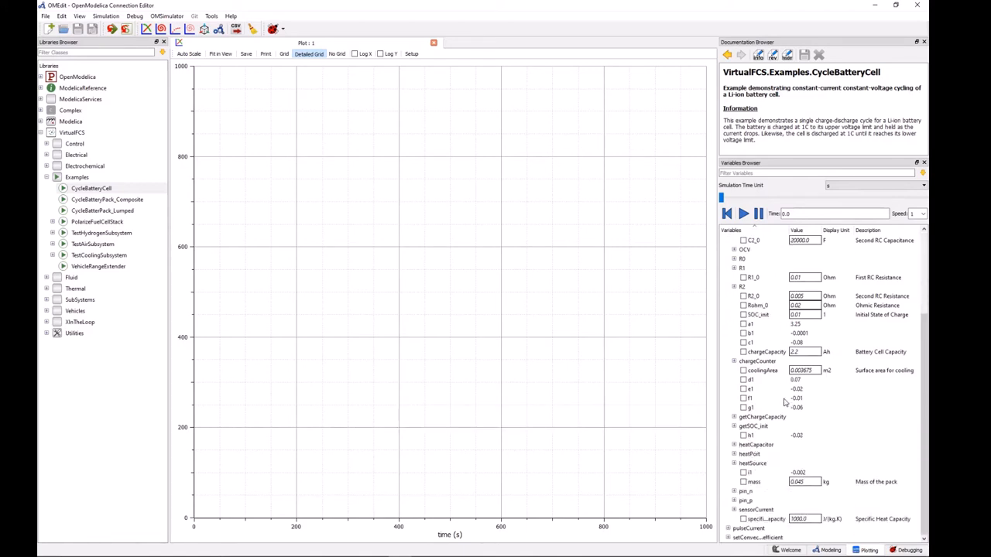
mouse_move(771, 390)
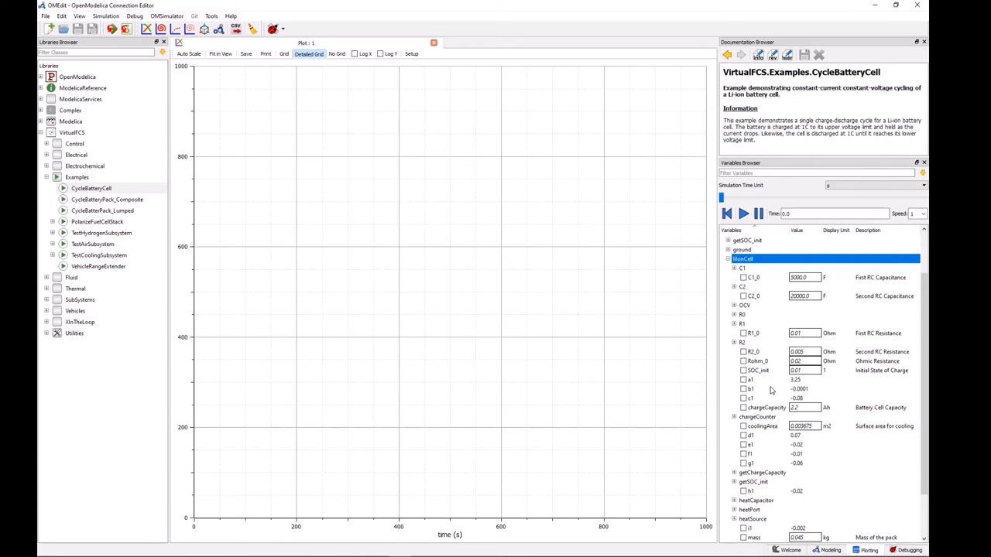
scroll(down, 3)
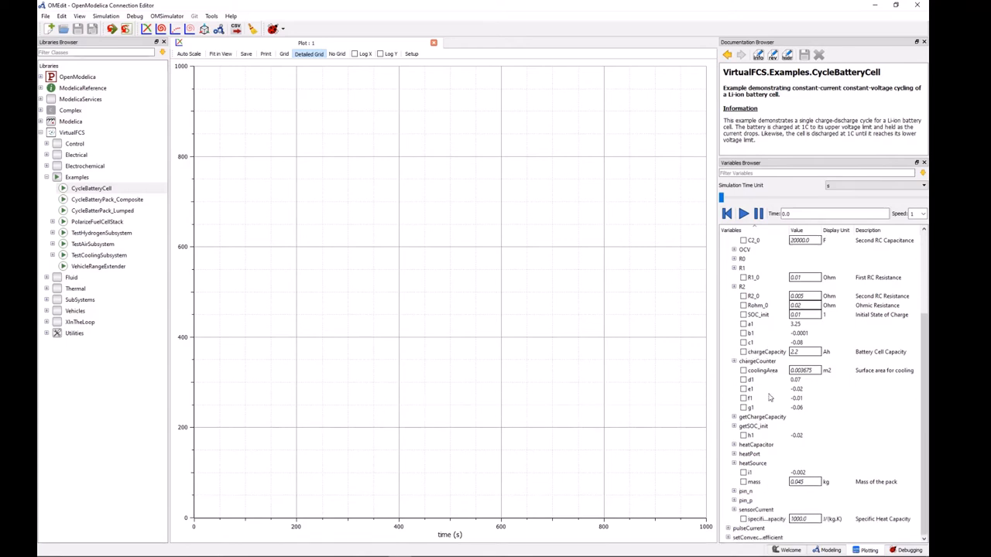
mouse_move(782, 483)
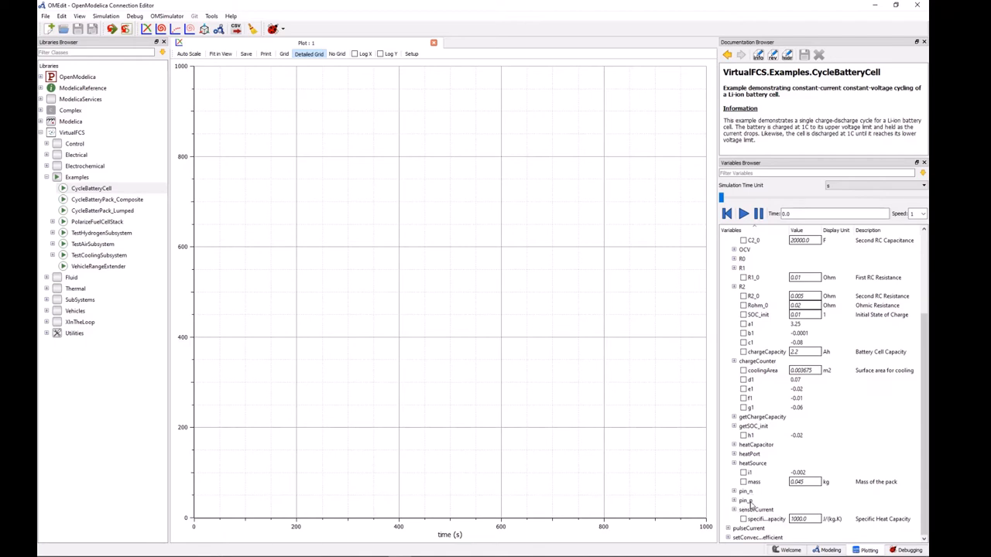
mouse_move(746, 501)
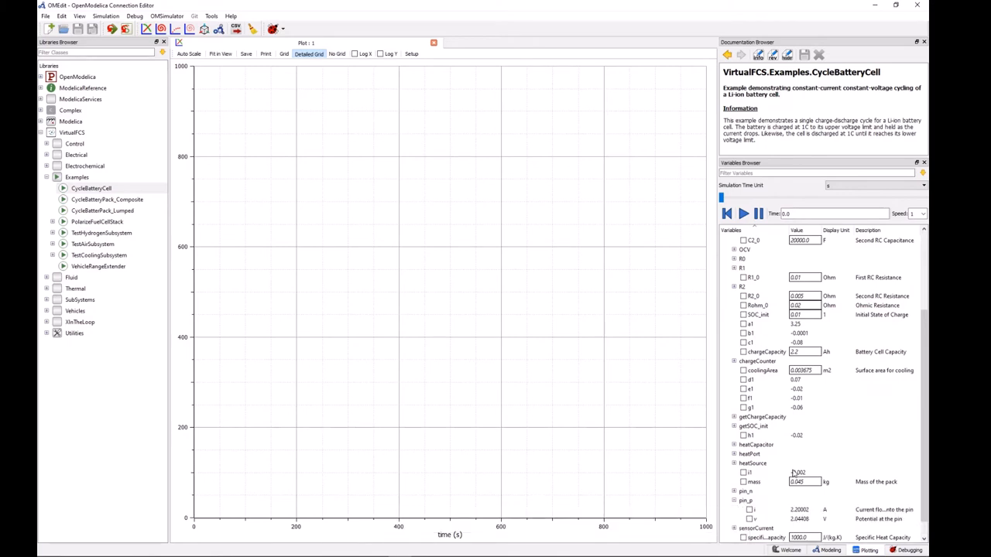
scroll(down, 3)
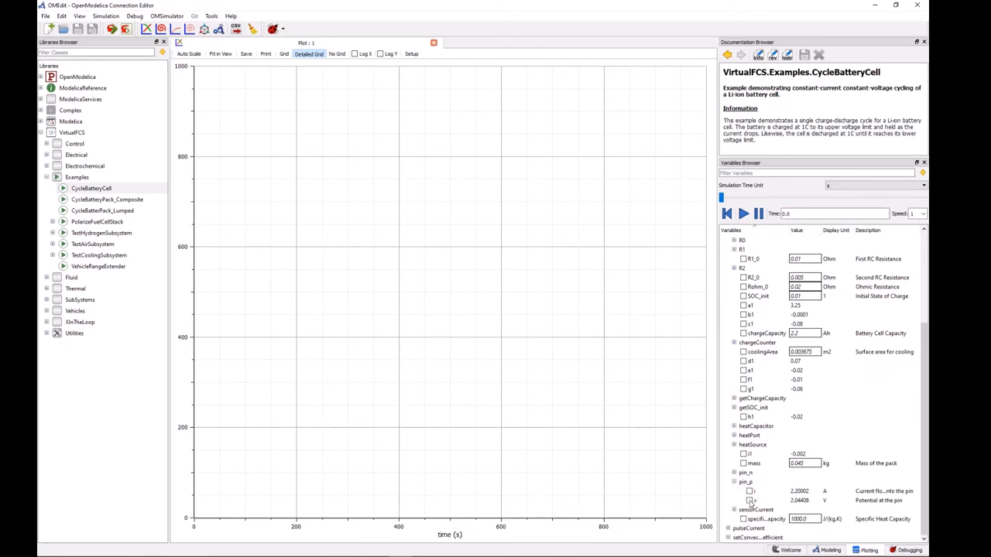
Plot liIonCell.pin_p.v against time over 7200 s.
click(749, 500)
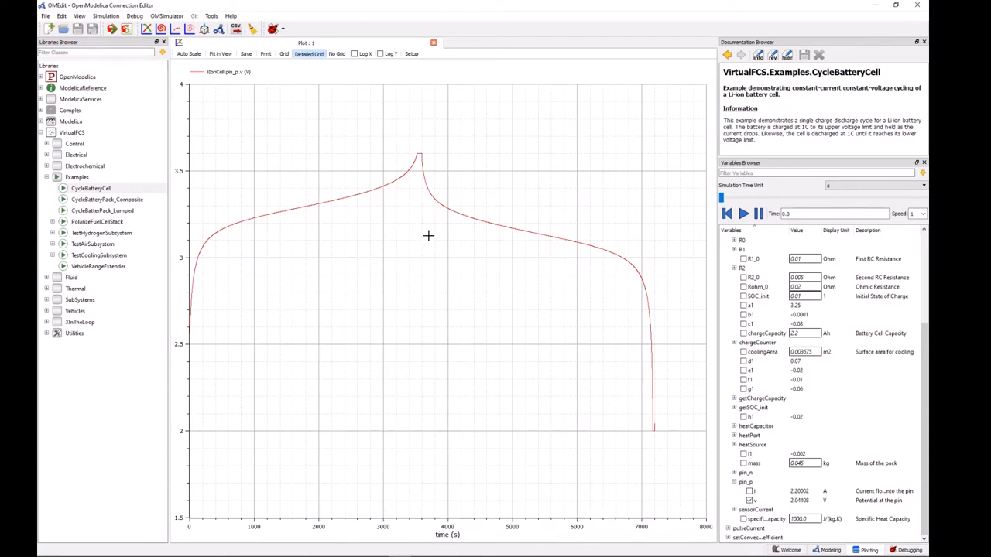
mouse_move(191, 333)
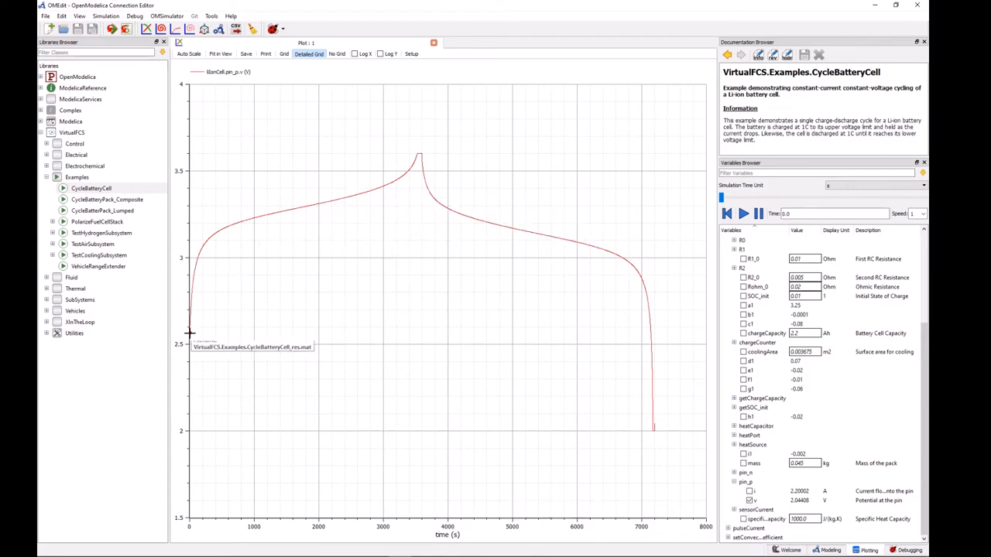
mouse_move(287, 366)
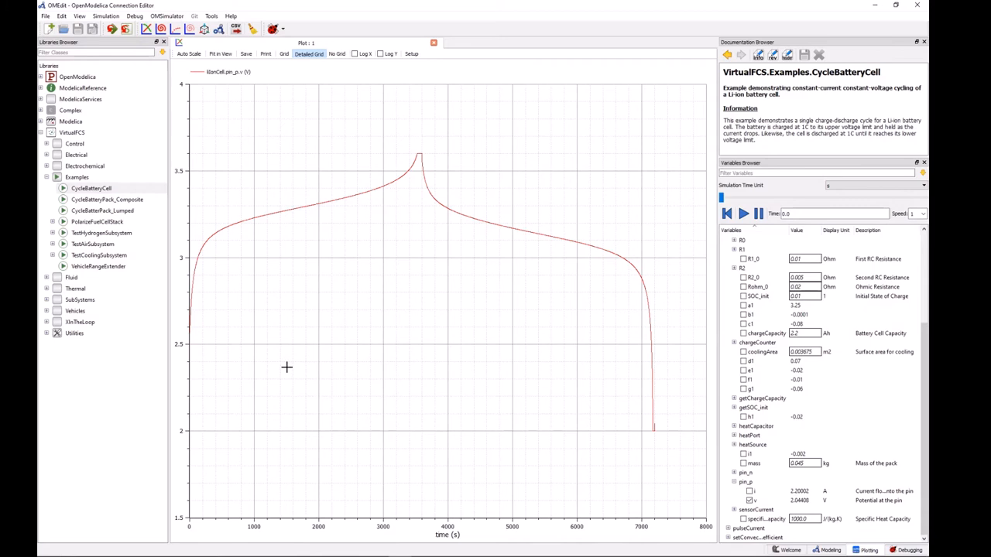
mouse_move(281, 360)
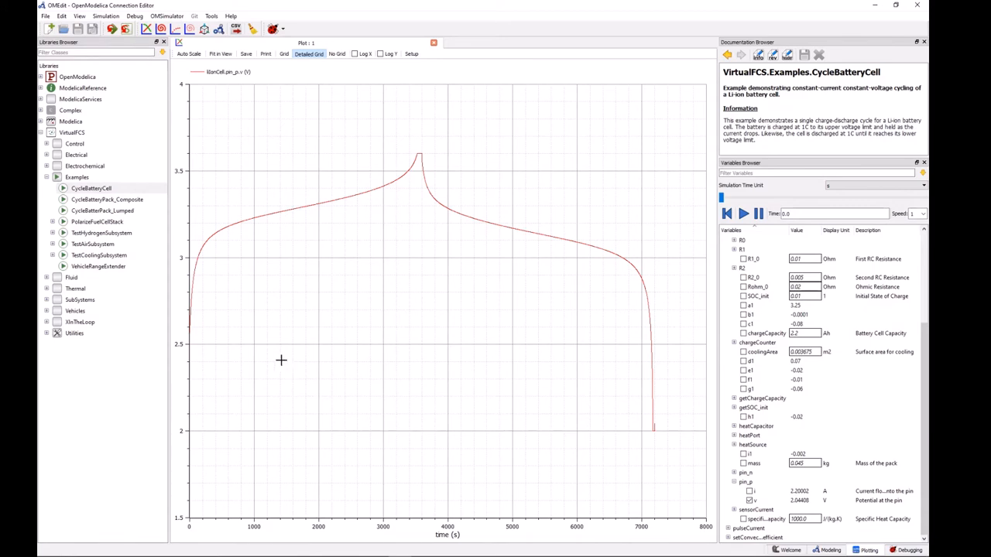
mouse_move(185, 340)
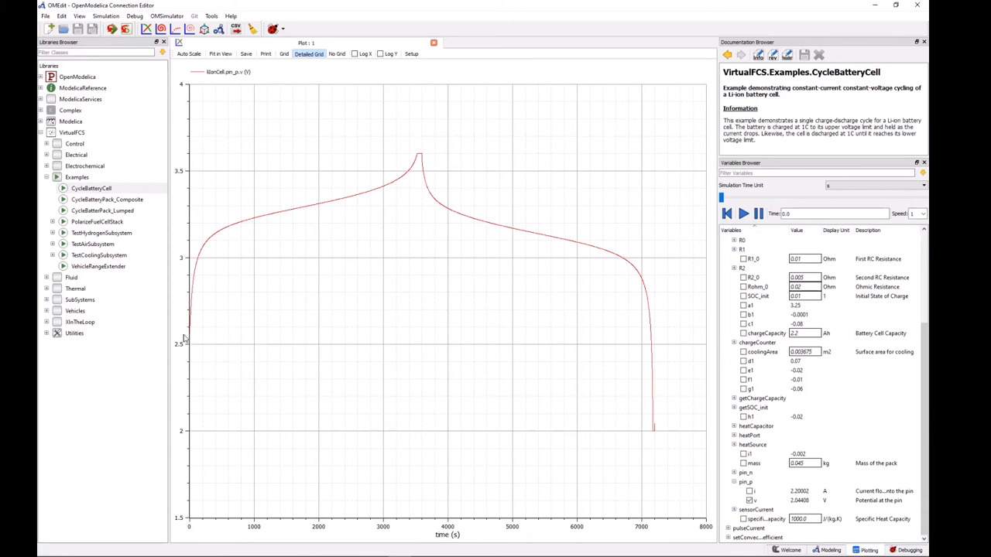
mouse_move(198, 321)
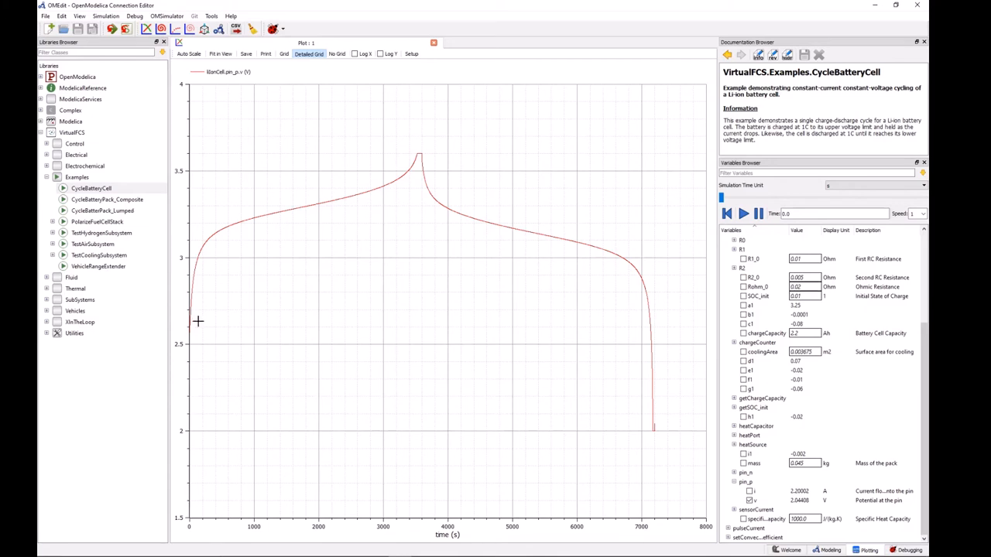
mouse_move(191, 334)
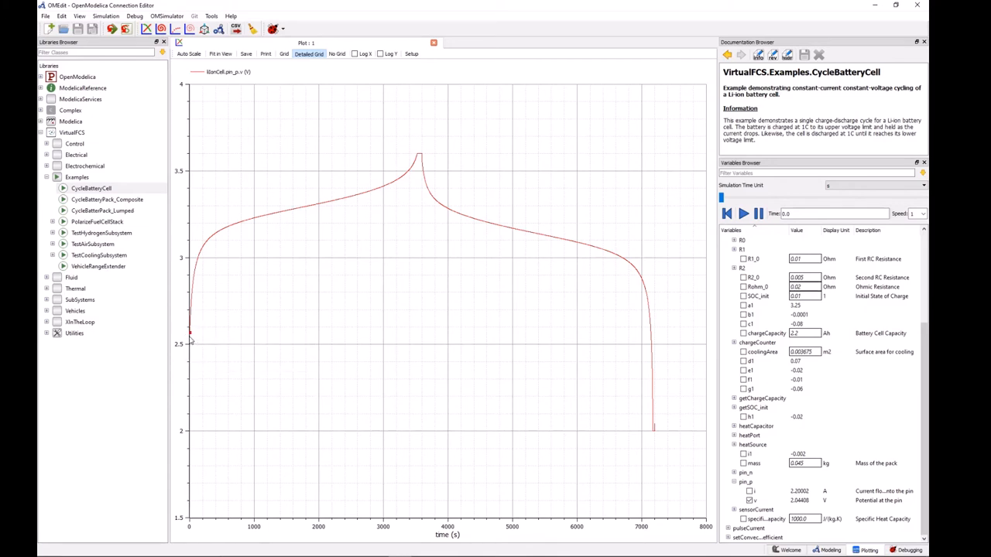
mouse_move(189, 302)
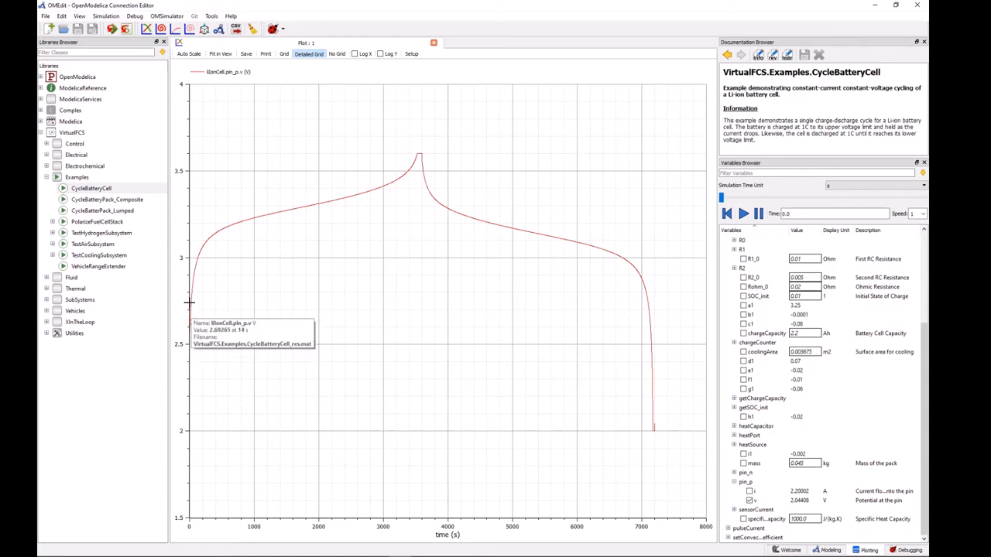
mouse_move(215, 233)
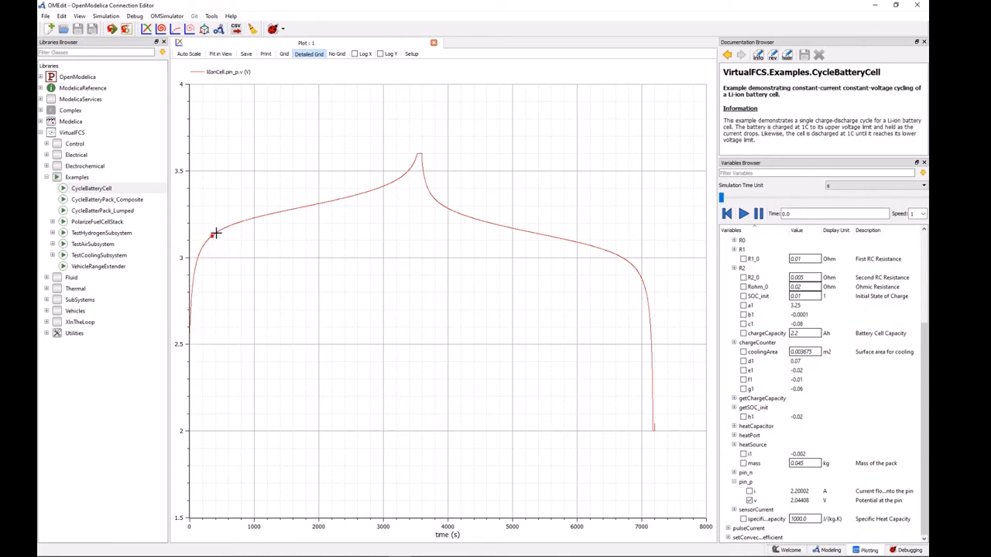
mouse_move(395, 181)
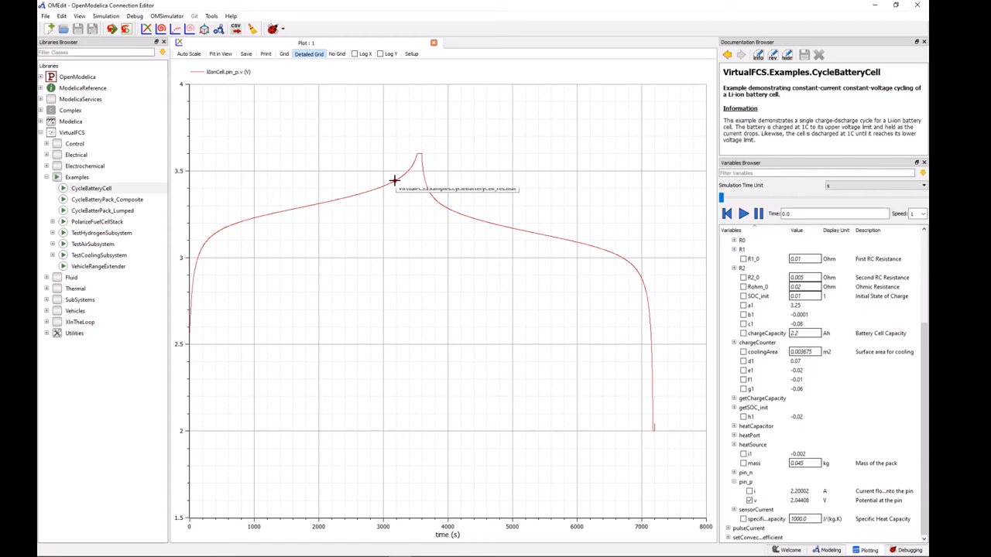
mouse_move(415, 151)
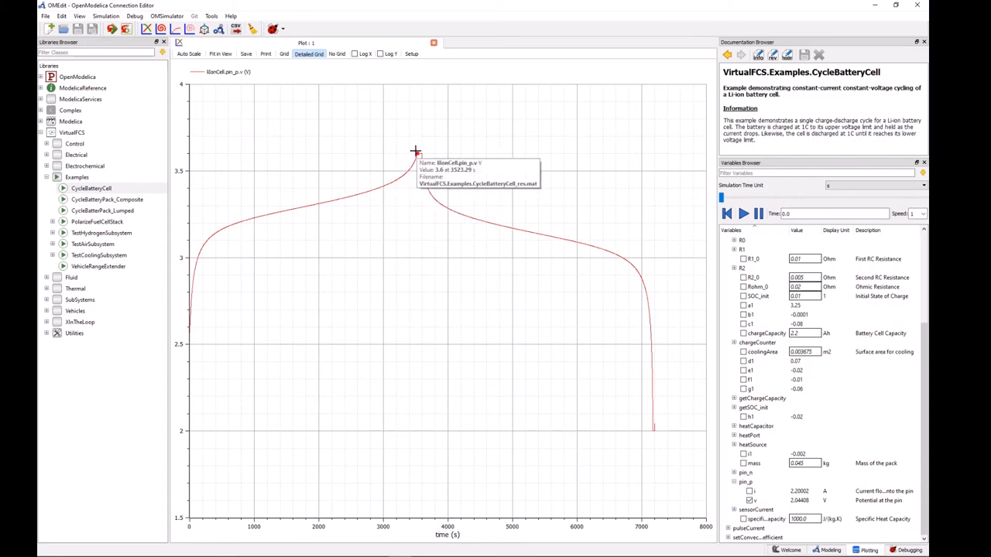
mouse_move(413, 151)
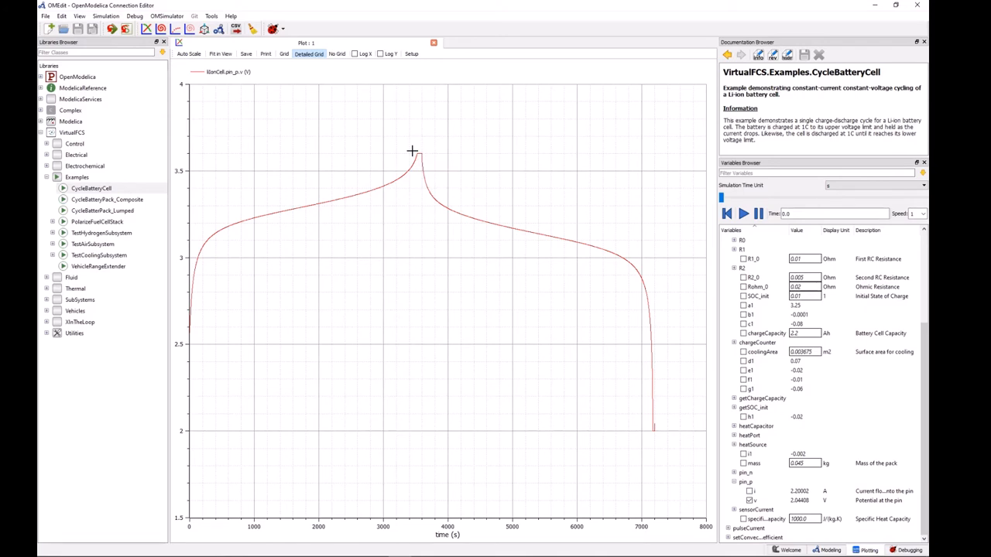
mouse_move(416, 152)
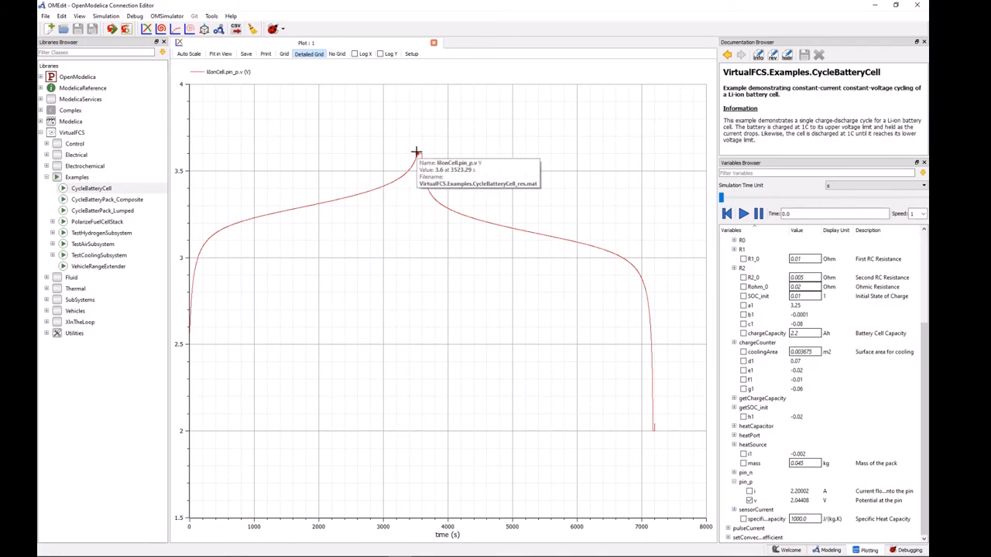
mouse_move(430, 165)
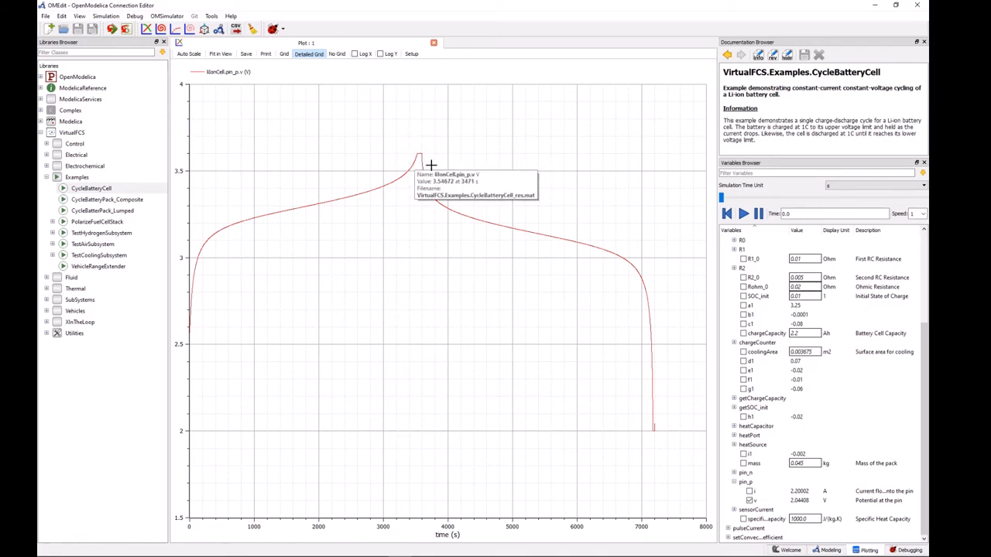
mouse_move(420, 144)
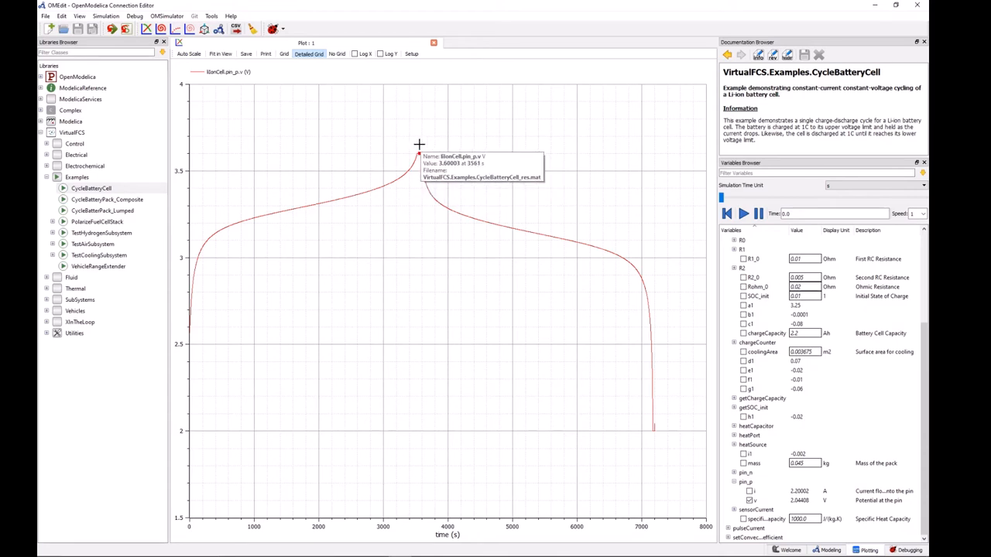
mouse_move(427, 188)
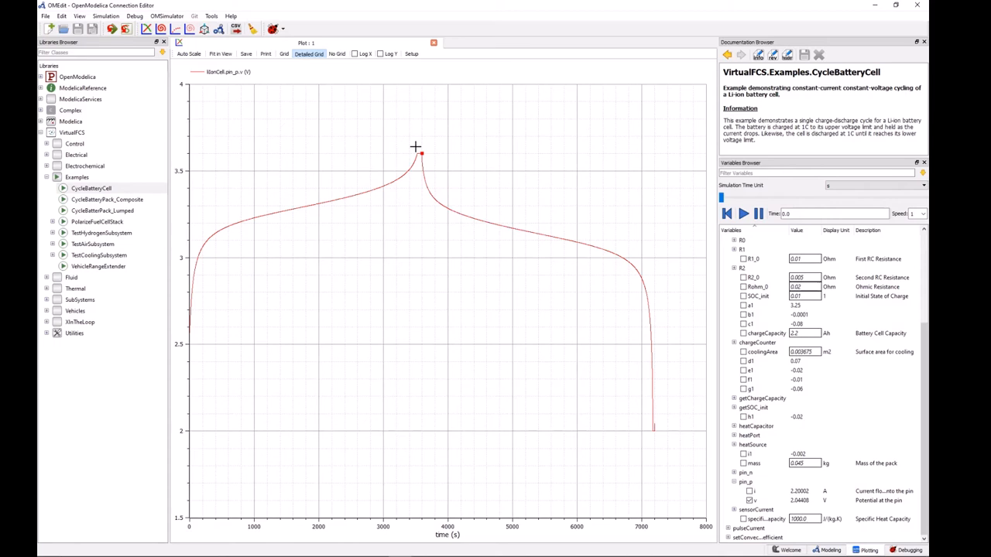
mouse_move(448, 188)
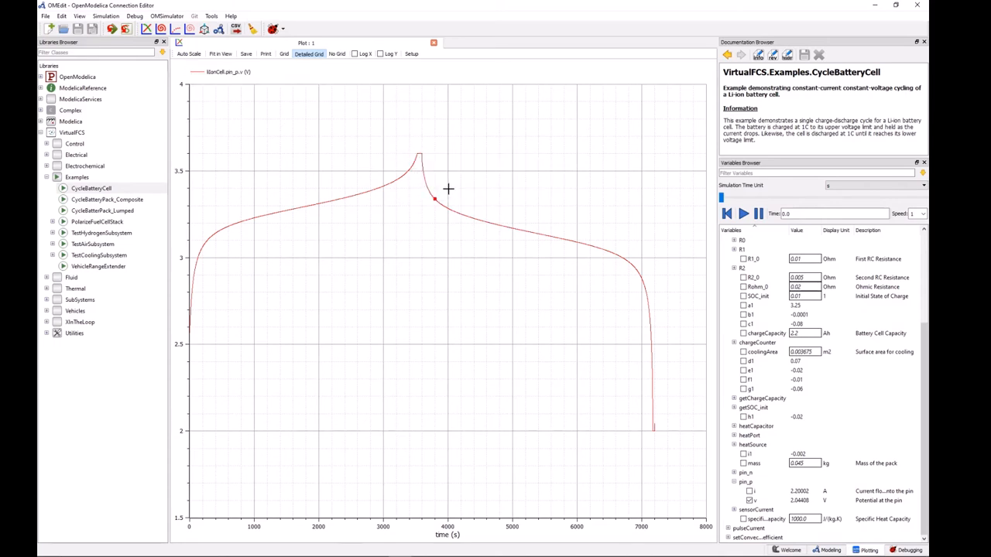
mouse_move(439, 137)
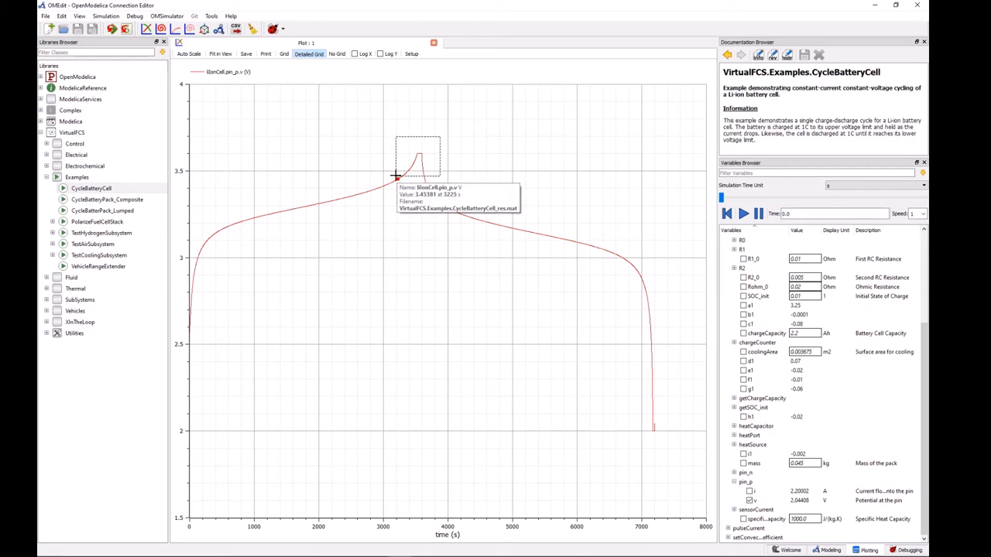
Zoom into the 3.6 V plateau around 3500–3600 s on the voltage plot.
drag(397, 135, 442, 180)
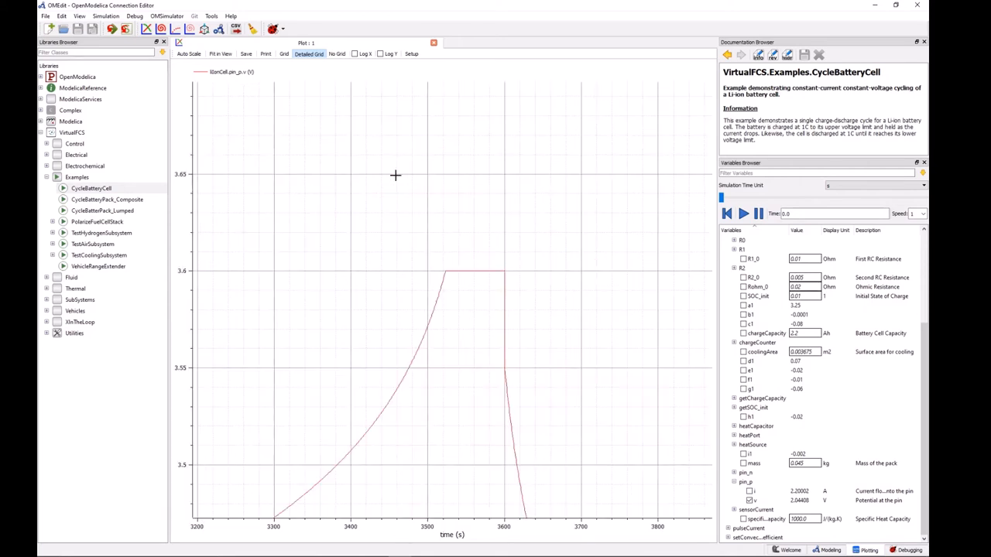
mouse_move(509, 284)
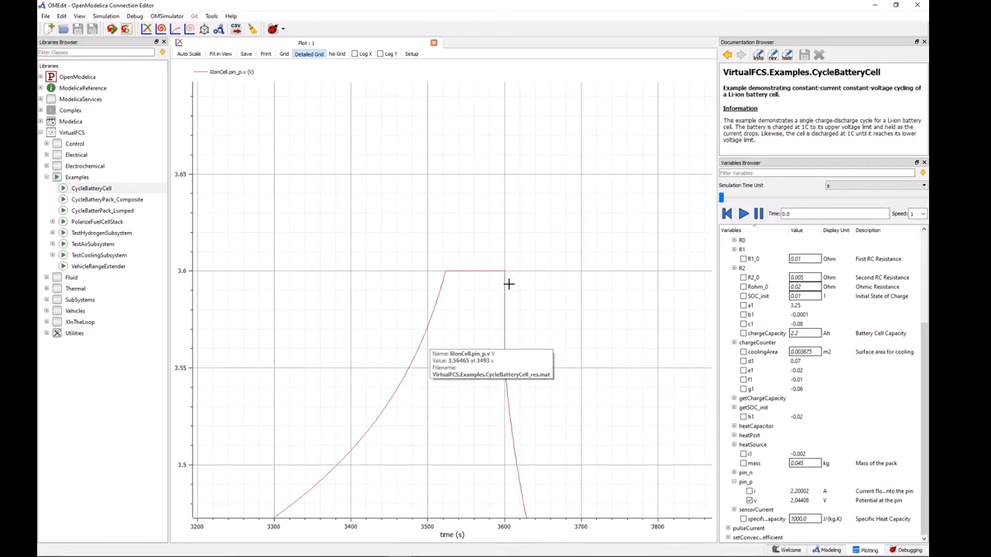
mouse_move(245, 500)
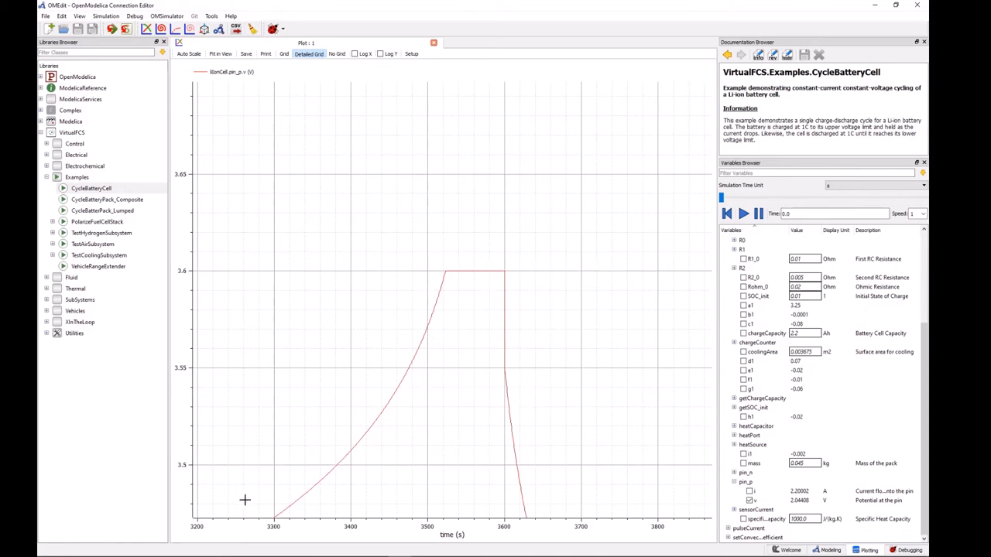
mouse_move(481, 269)
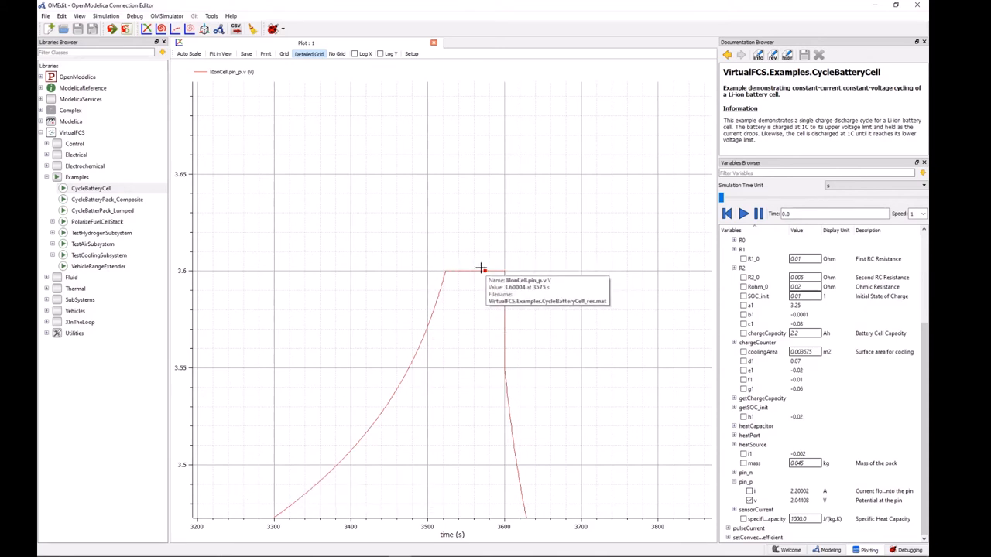
mouse_move(589, 277)
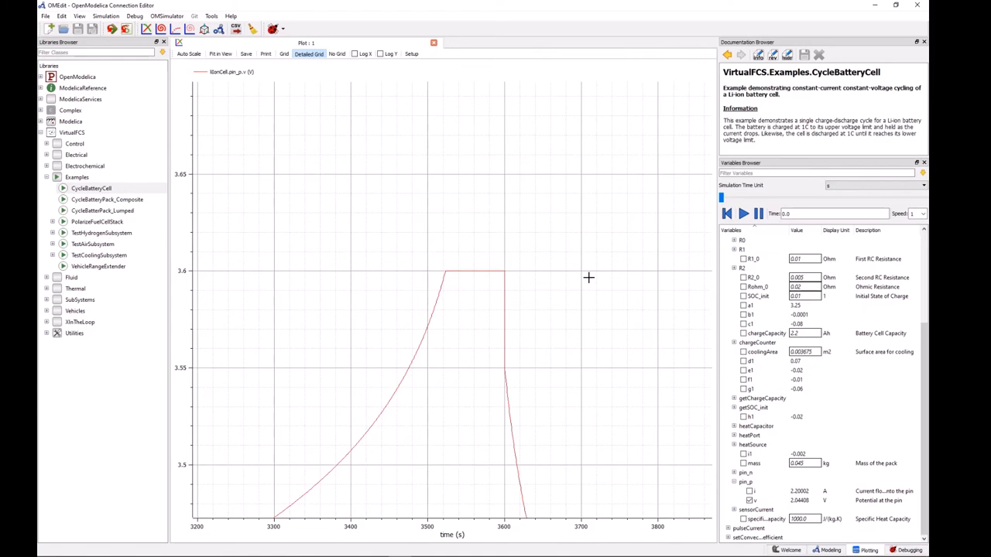
mouse_move(519, 305)
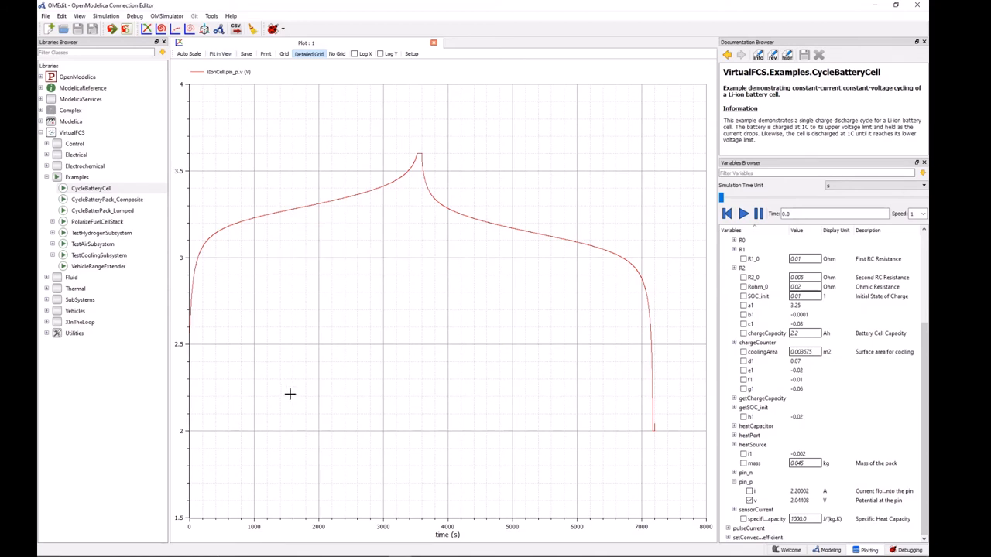
mouse_move(340, 200)
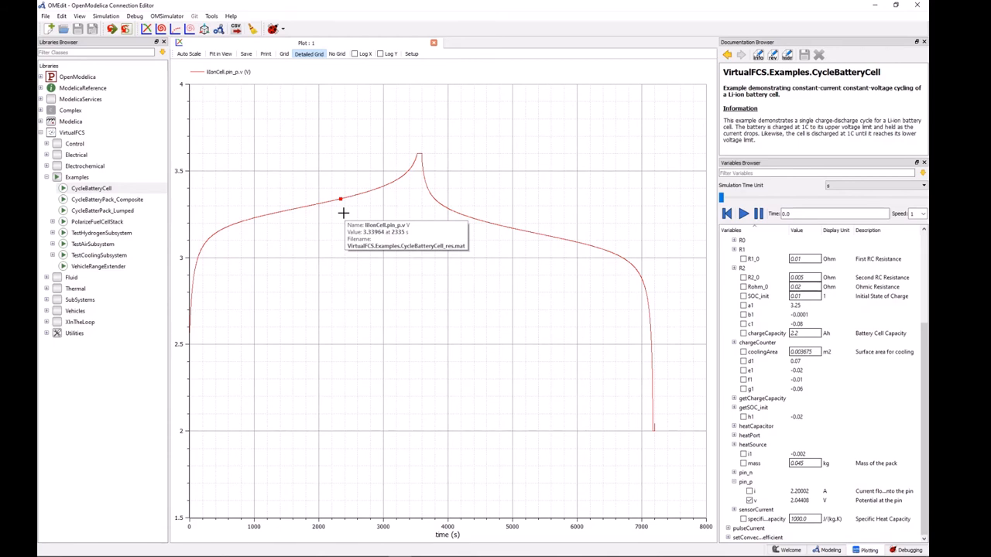
mouse_move(433, 151)
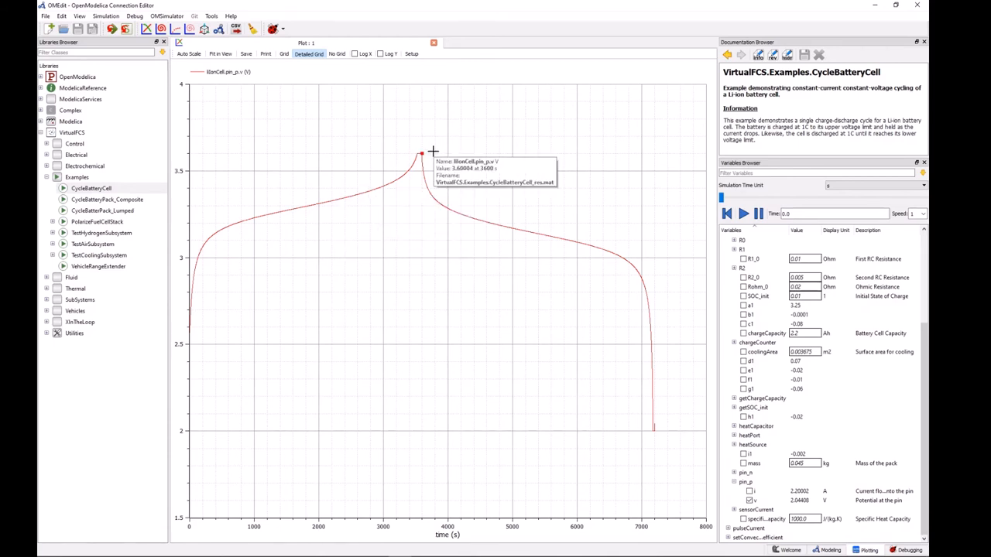
mouse_move(524, 230)
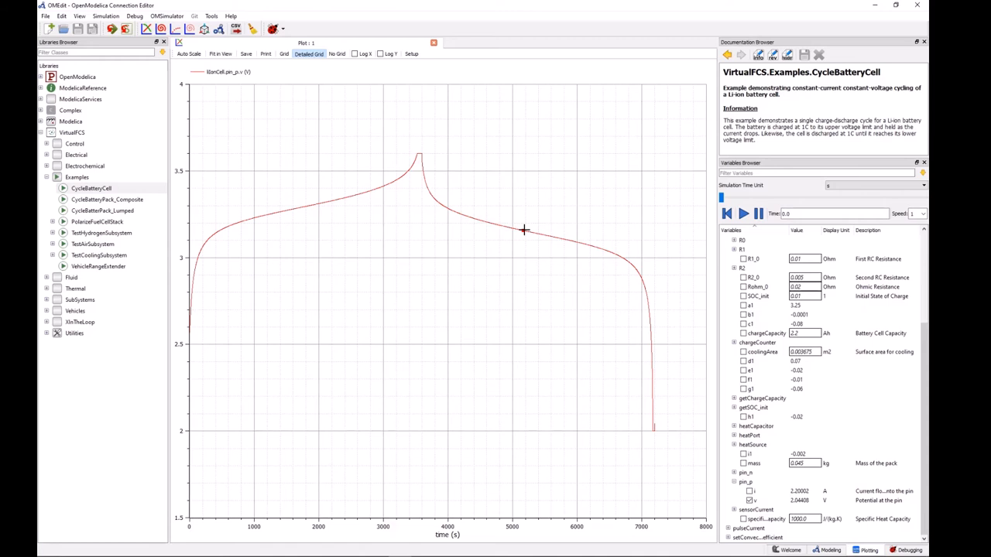
mouse_move(422, 171)
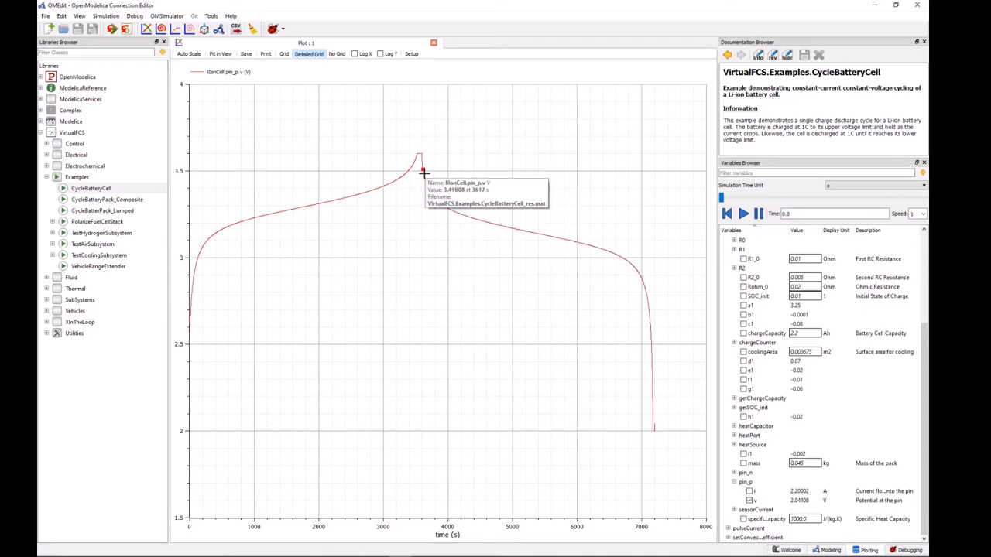
mouse_move(558, 240)
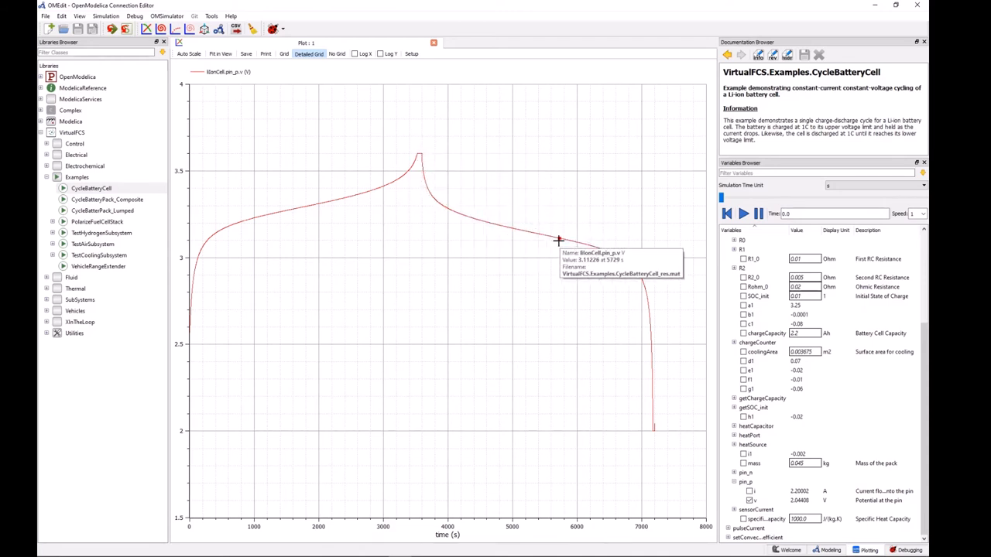
mouse_move(640, 426)
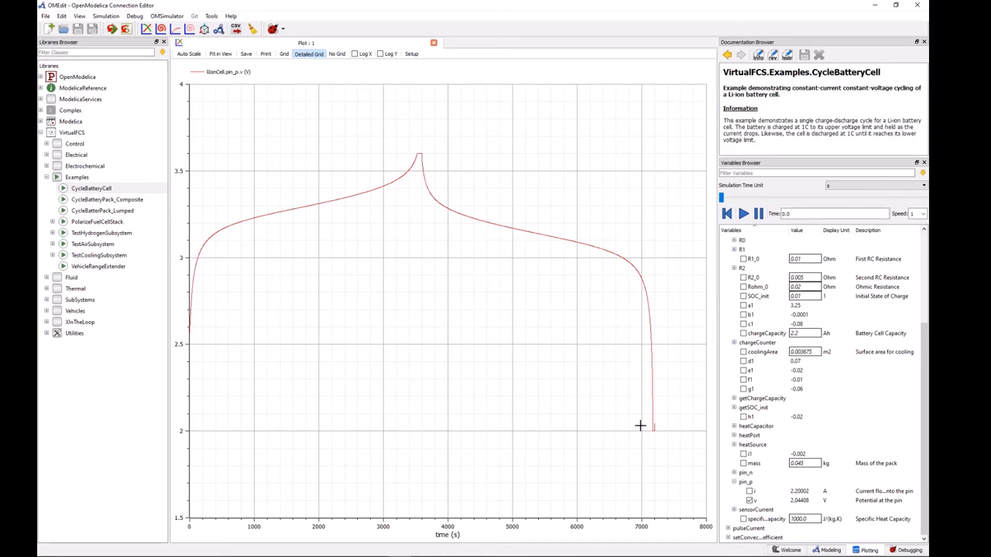
mouse_move(652, 431)
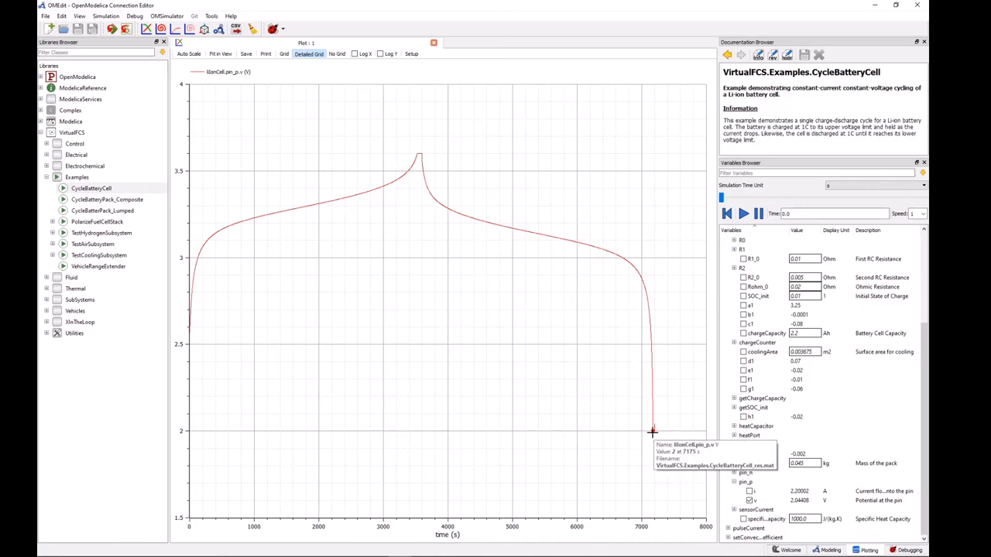
mouse_move(653, 432)
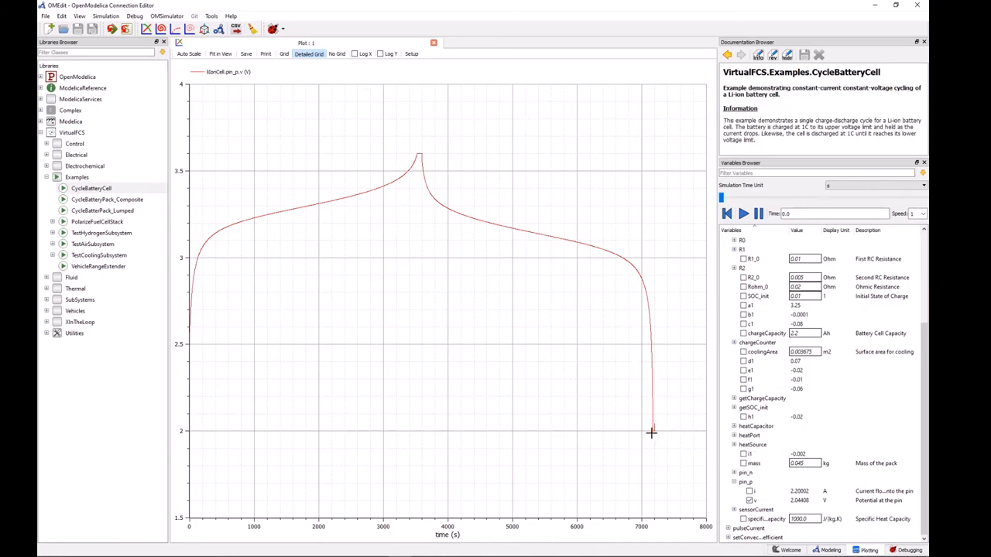
mouse_move(662, 441)
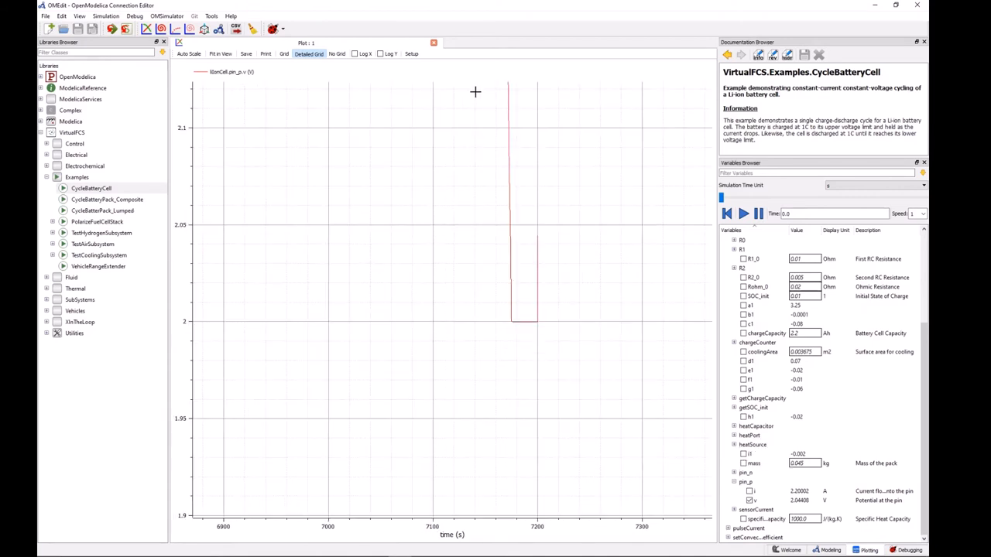
mouse_move(514, 323)
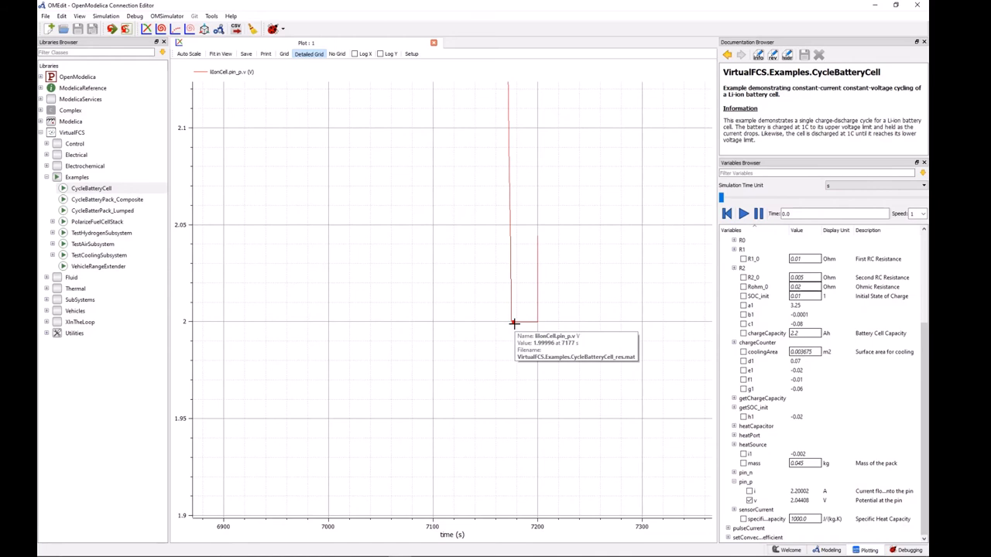
mouse_move(542, 237)
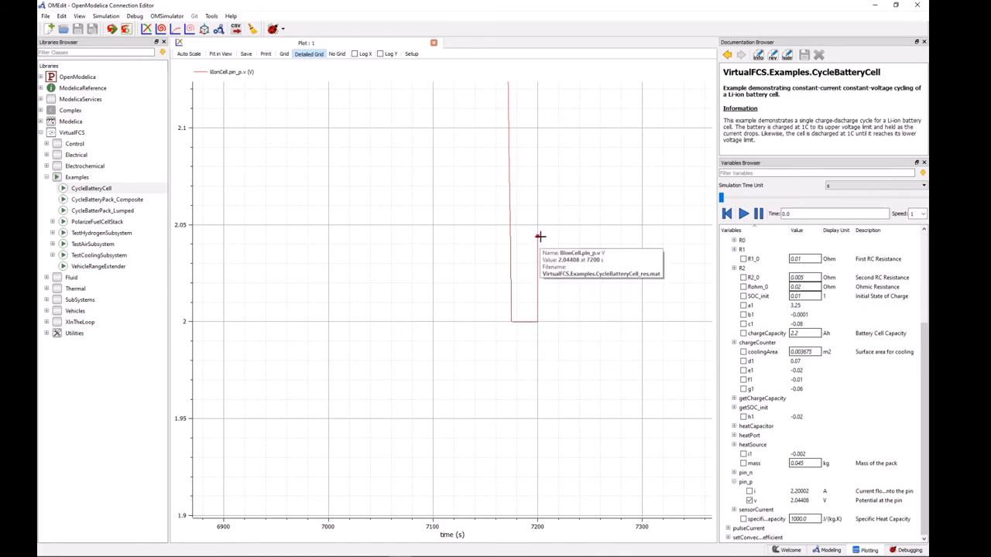
mouse_move(548, 322)
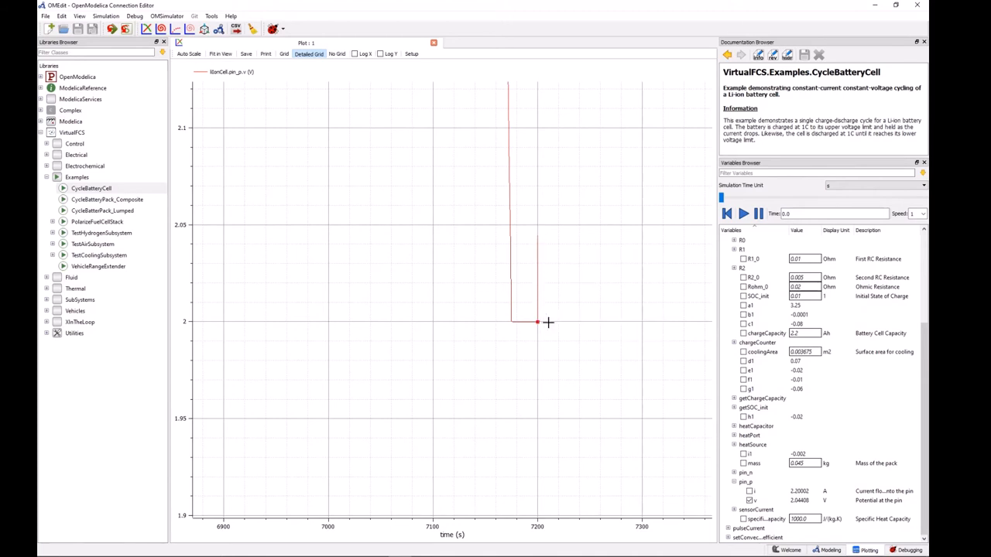
click(221, 53)
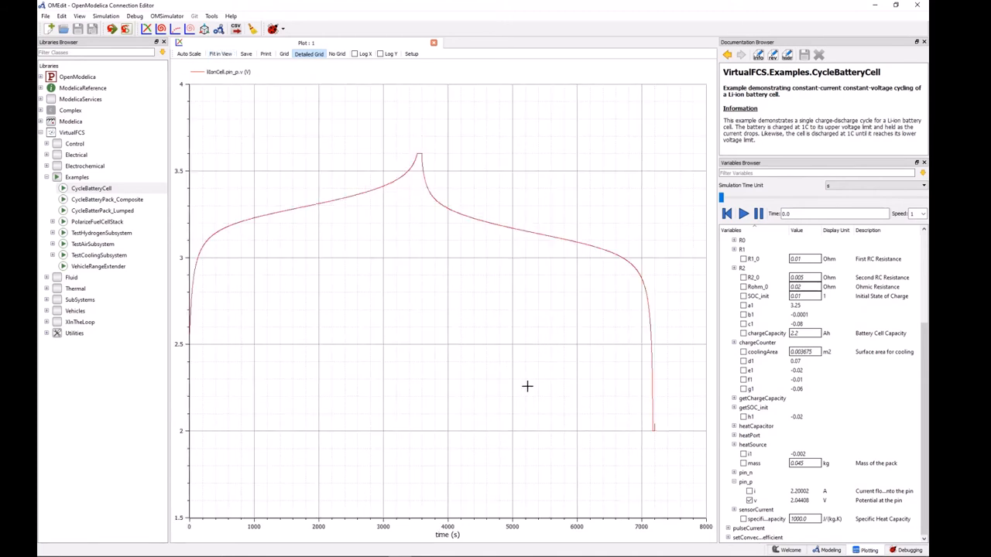
mouse_move(685, 401)
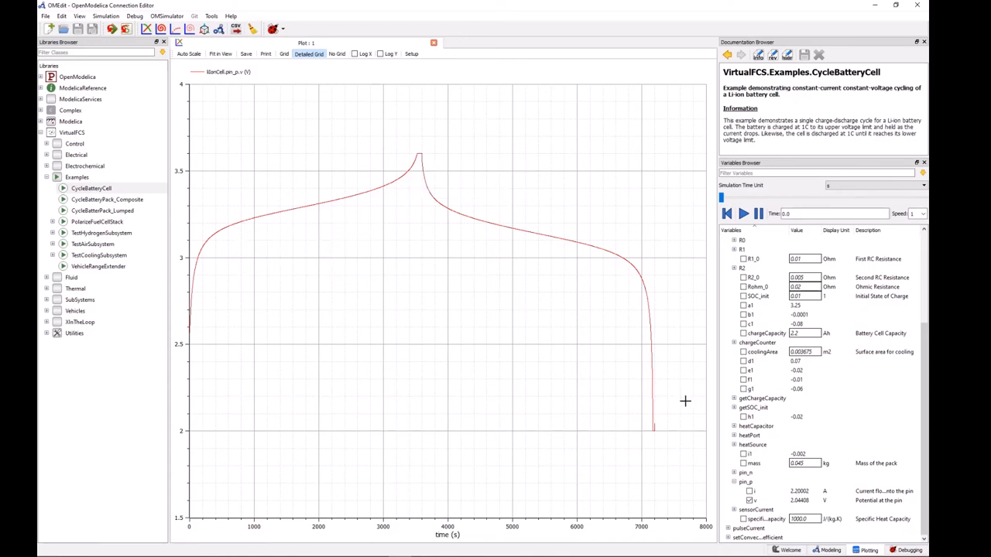
mouse_move(508, 378)
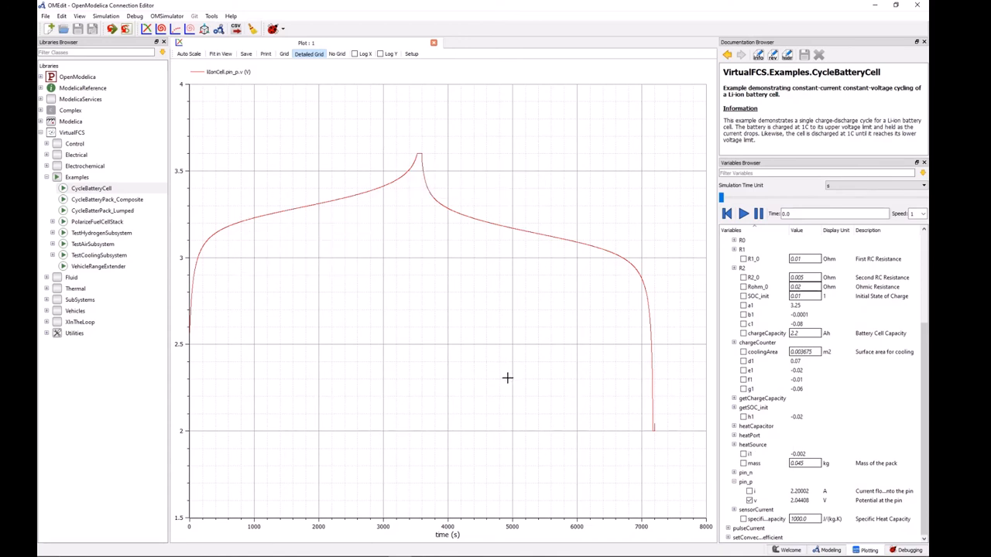
mouse_move(630, 383)
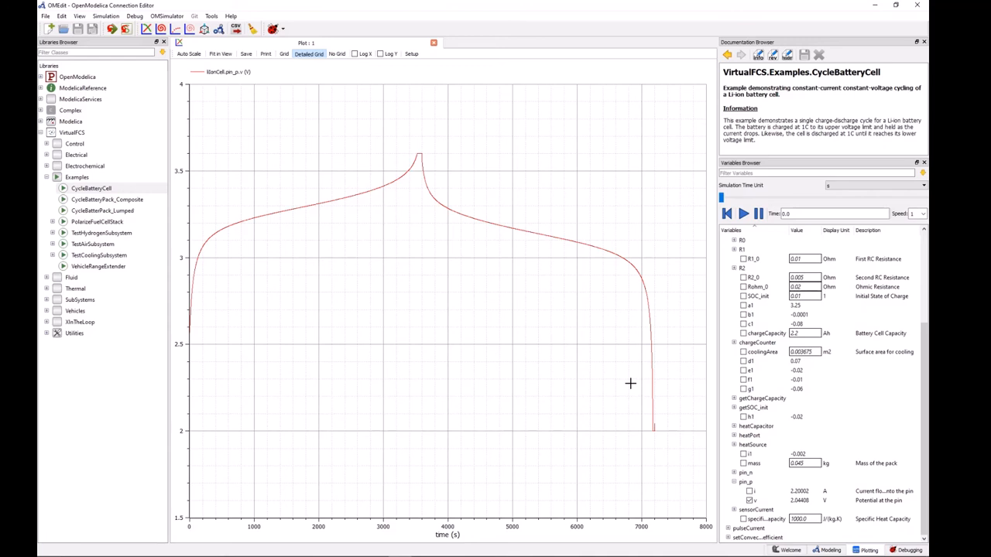
mouse_move(500, 349)
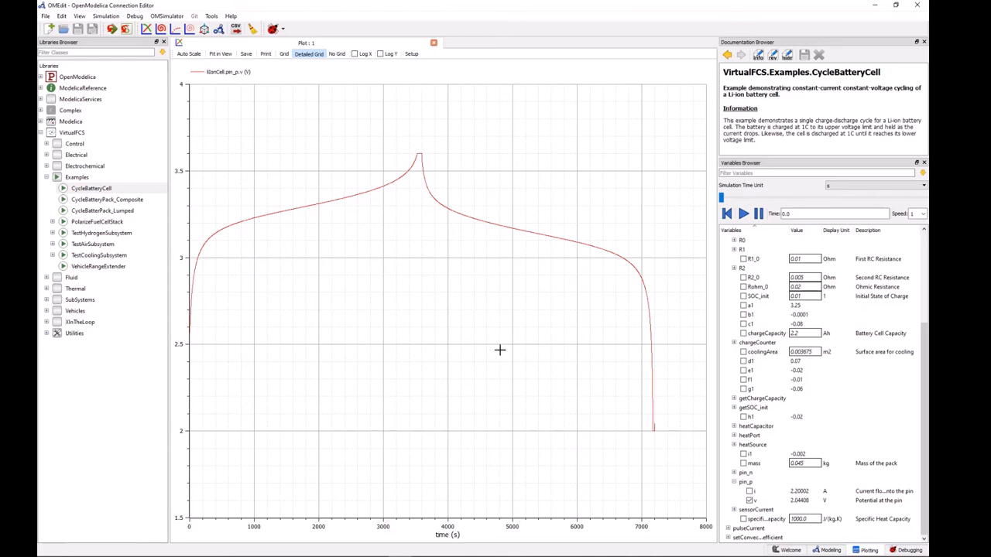
mouse_move(220, 72)
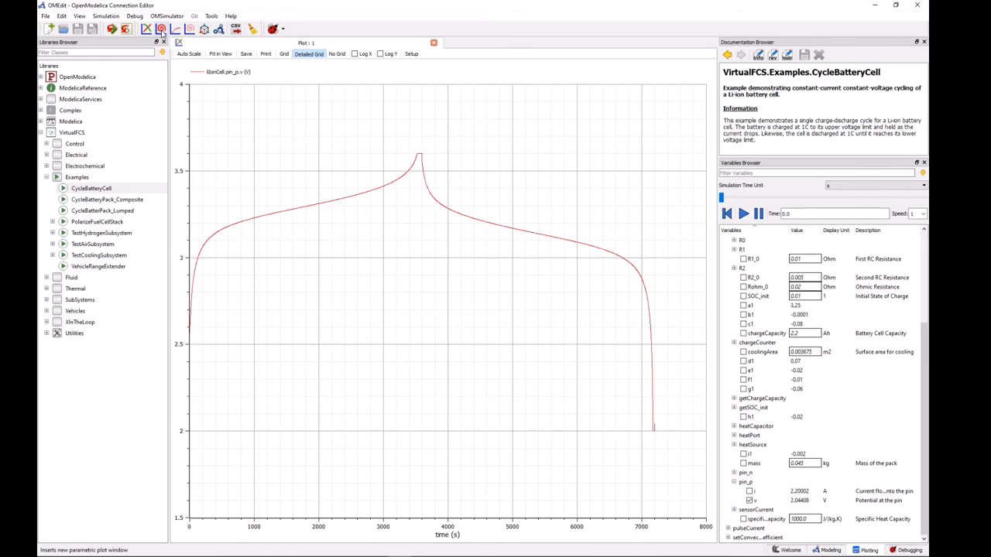
mouse_move(162, 29)
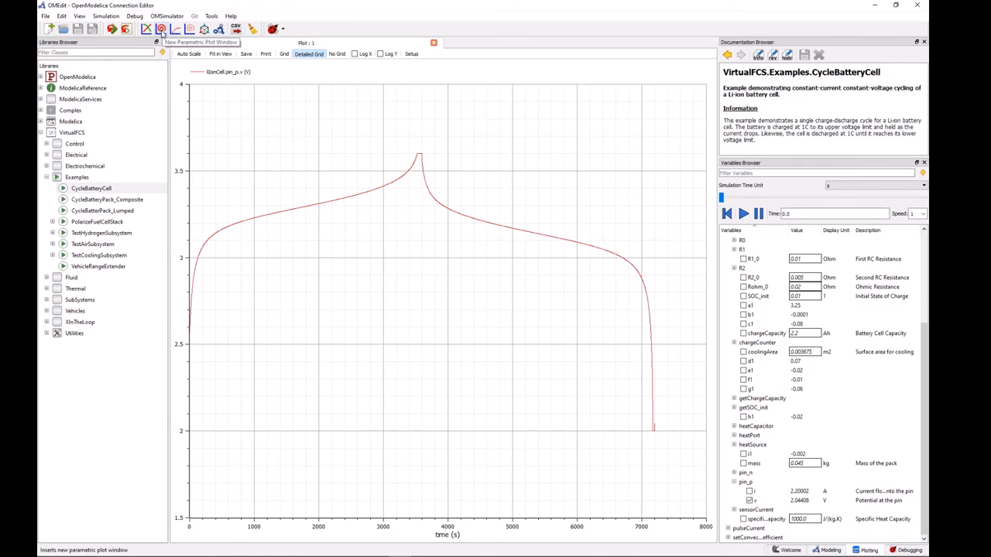
click(160, 29)
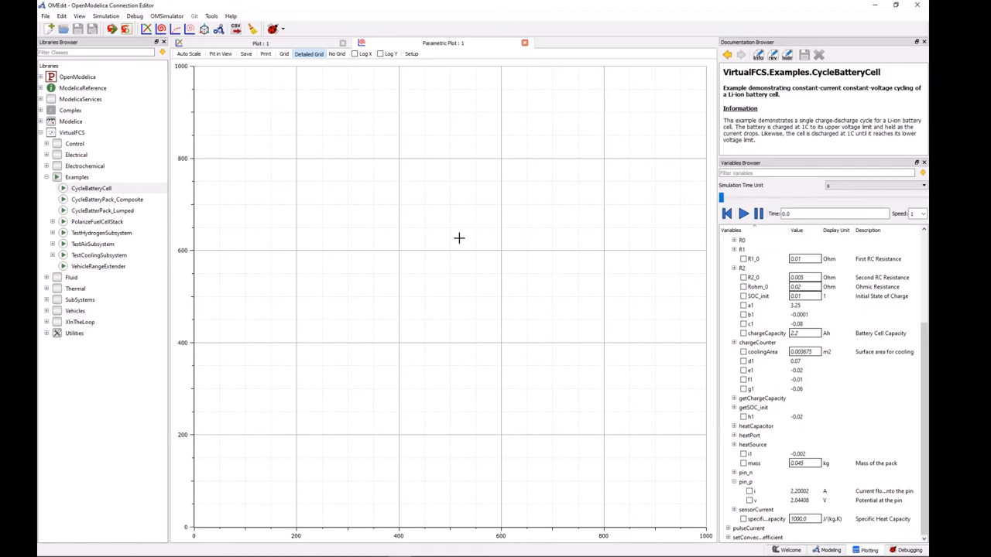
mouse_move(694, 313)
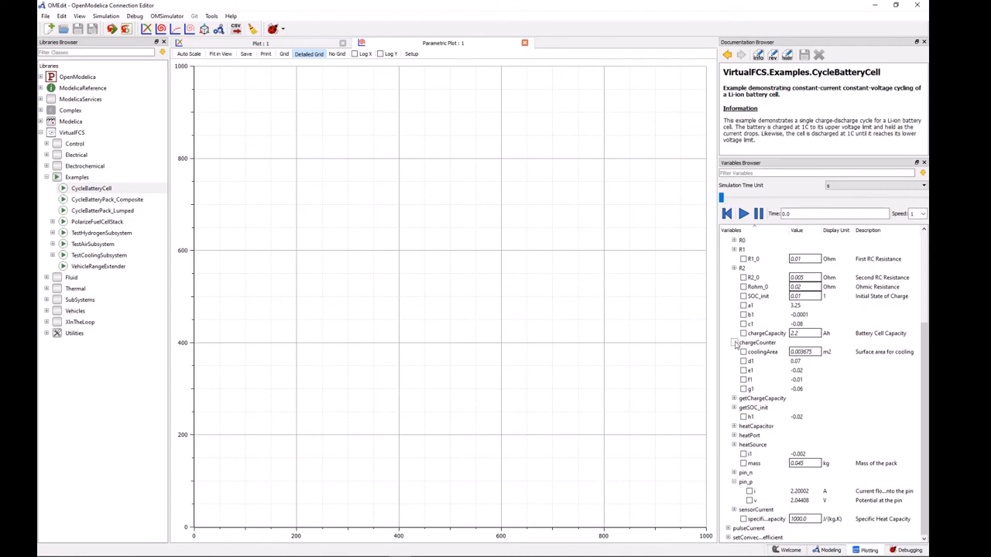
click(735, 343)
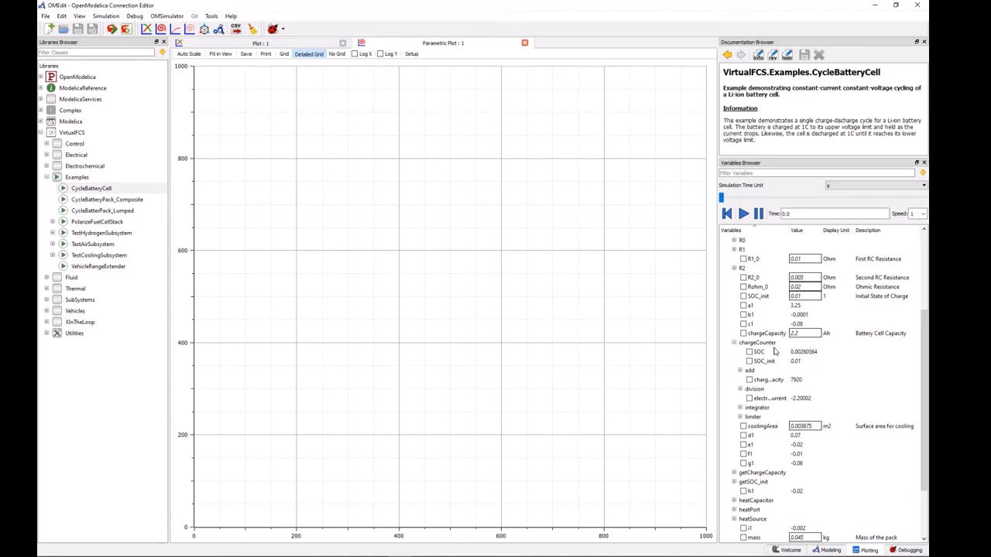
mouse_move(789, 371)
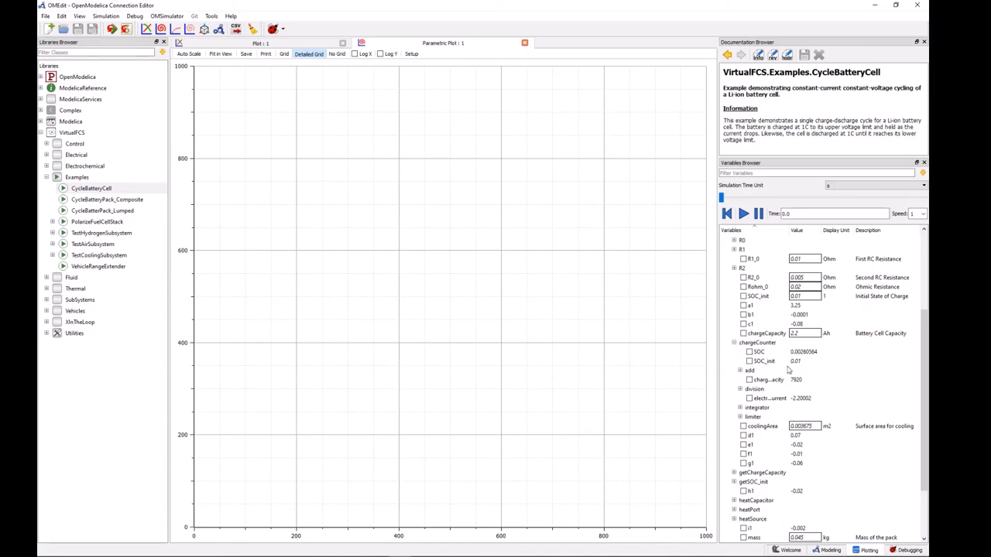
mouse_move(732, 371)
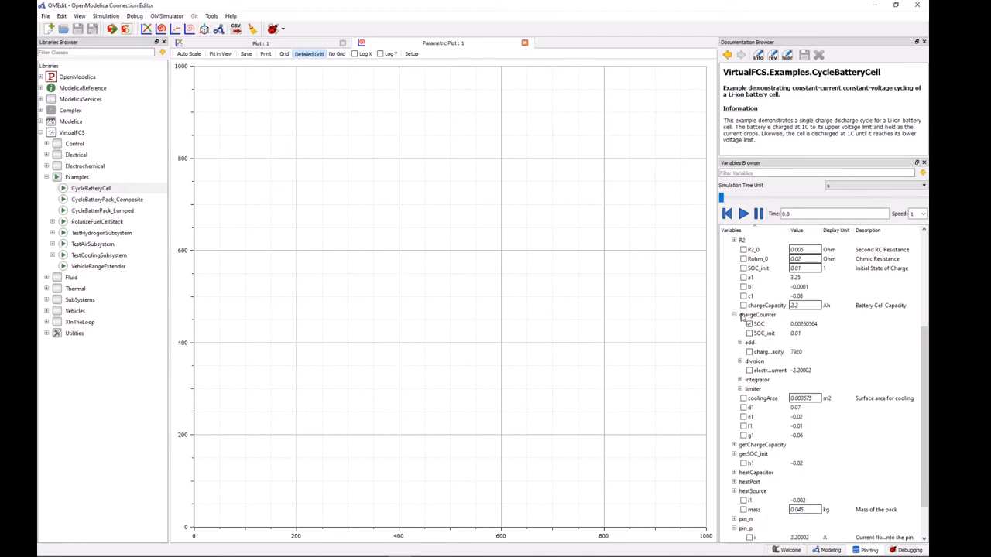
scroll(down, 3)
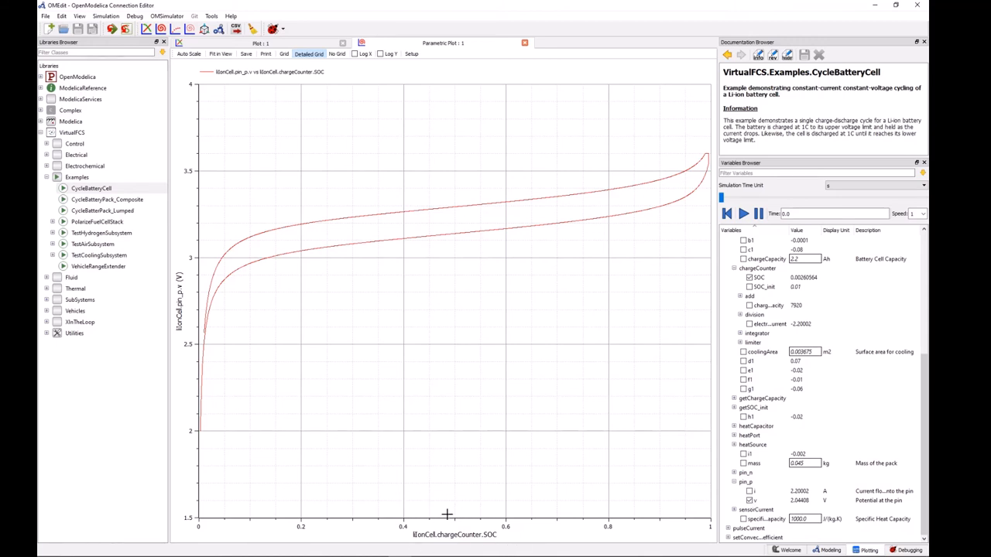
mouse_move(360, 507)
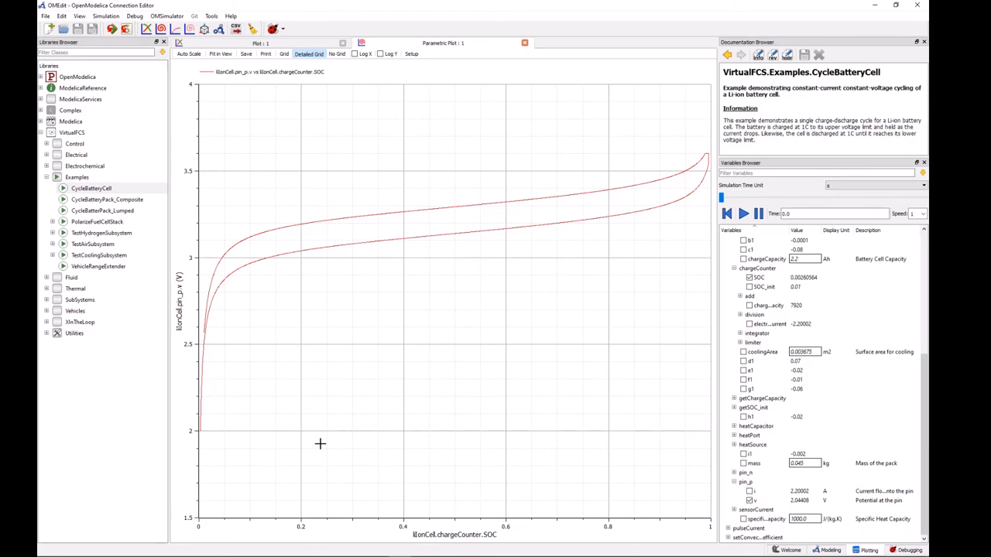
mouse_move(176, 146)
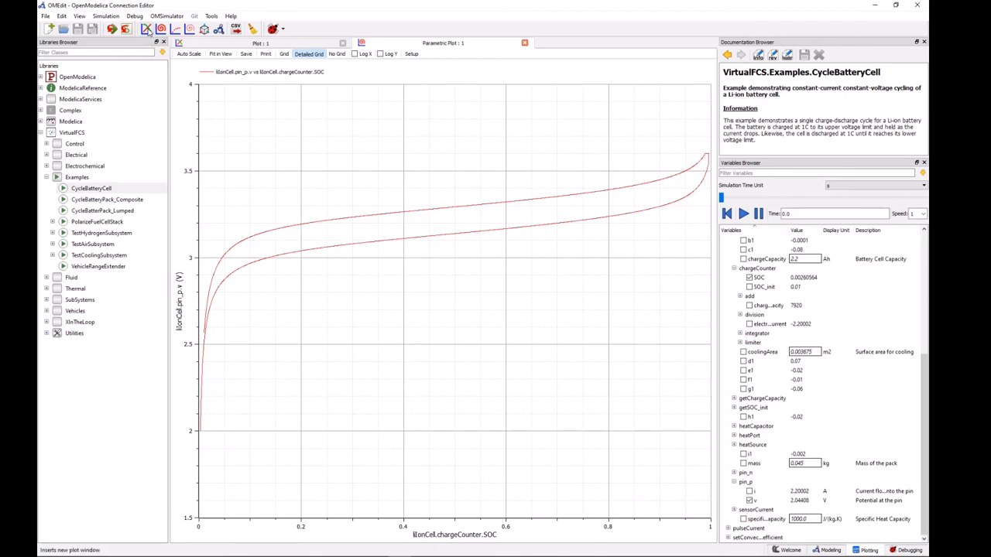
mouse_move(147, 29)
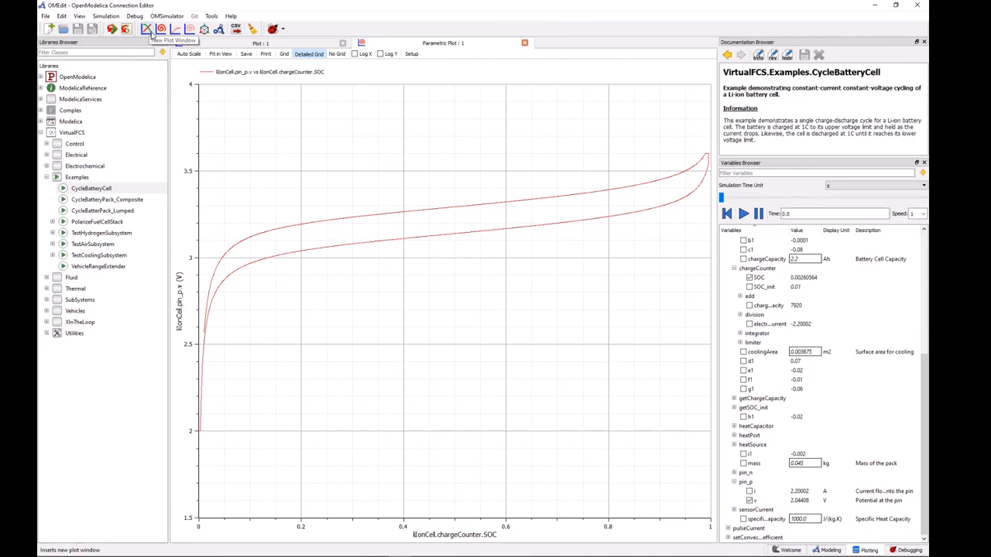
mouse_move(152, 35)
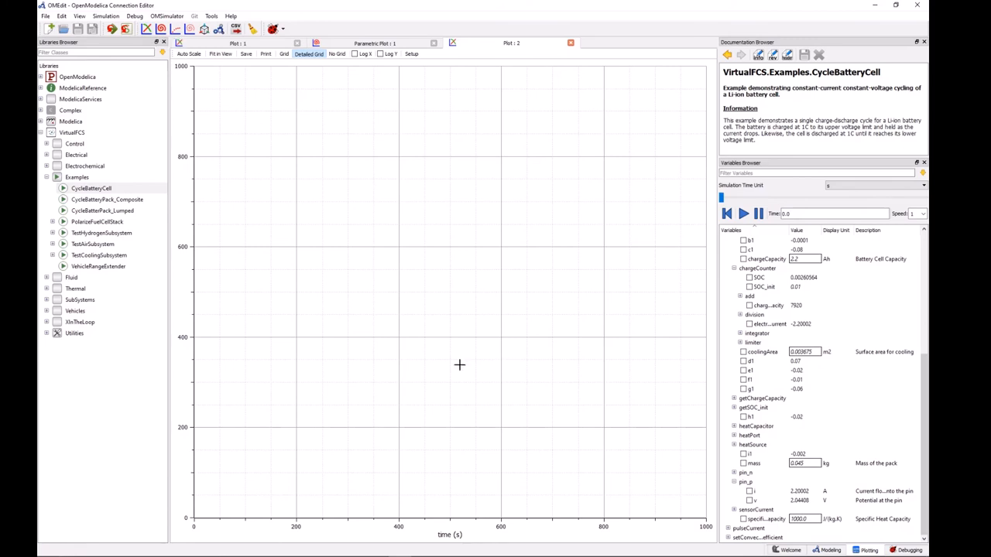
mouse_move(741, 444)
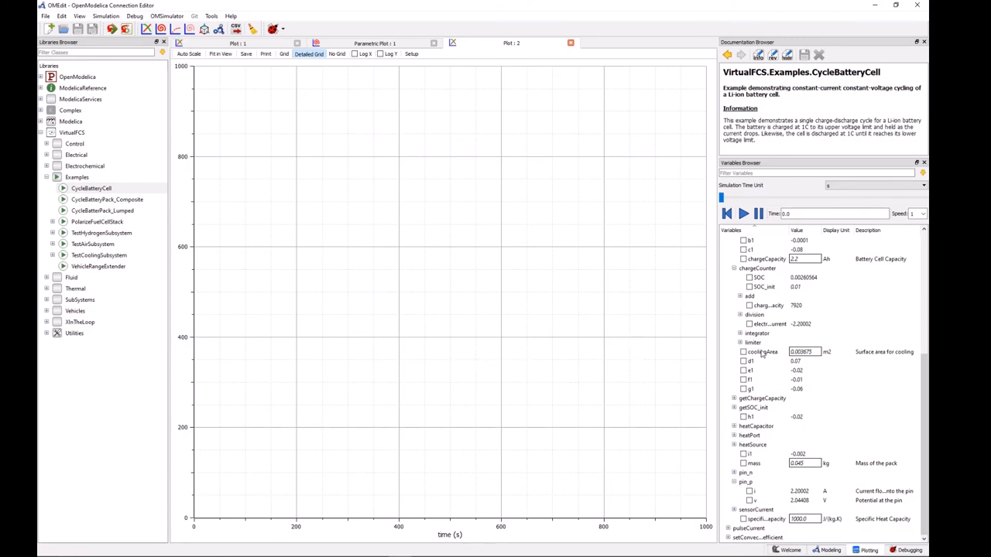
mouse_move(751, 439)
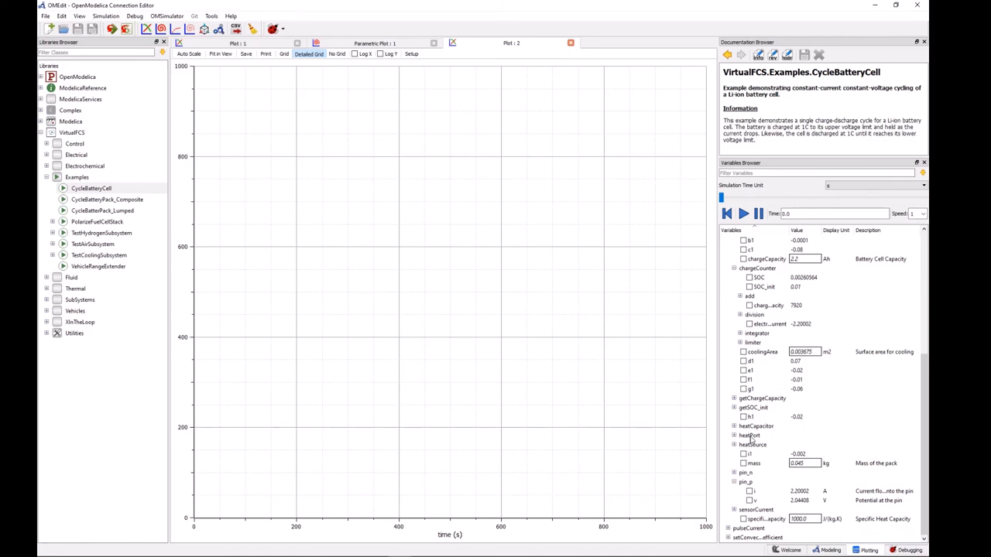
Expand liIonCell.heatPort and plot its temperature T against time.
click(749, 436)
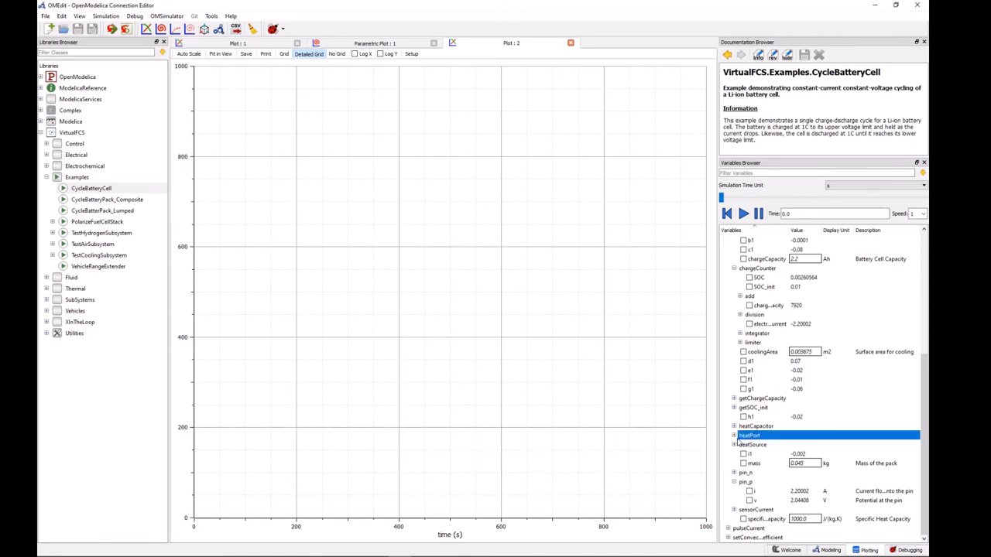
click(735, 435)
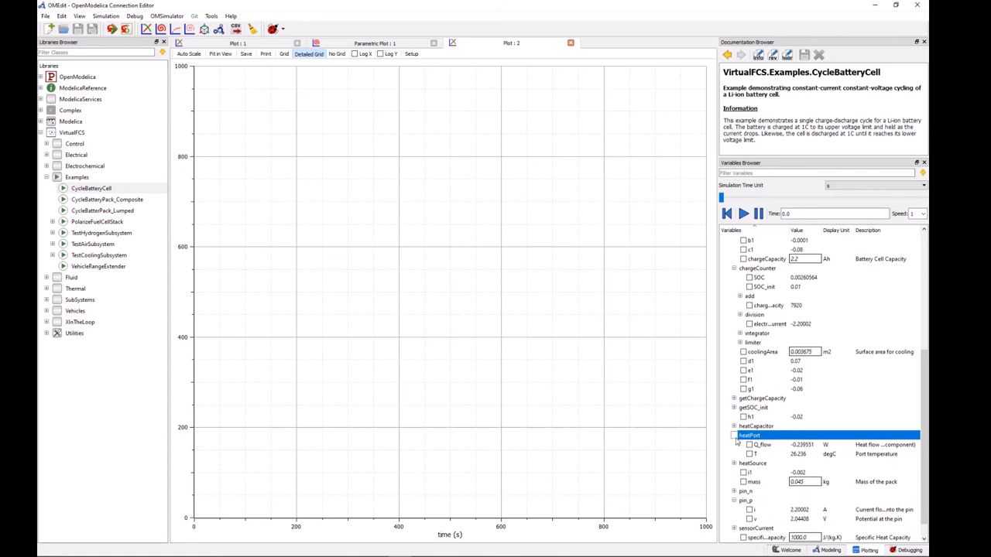
mouse_move(749, 458)
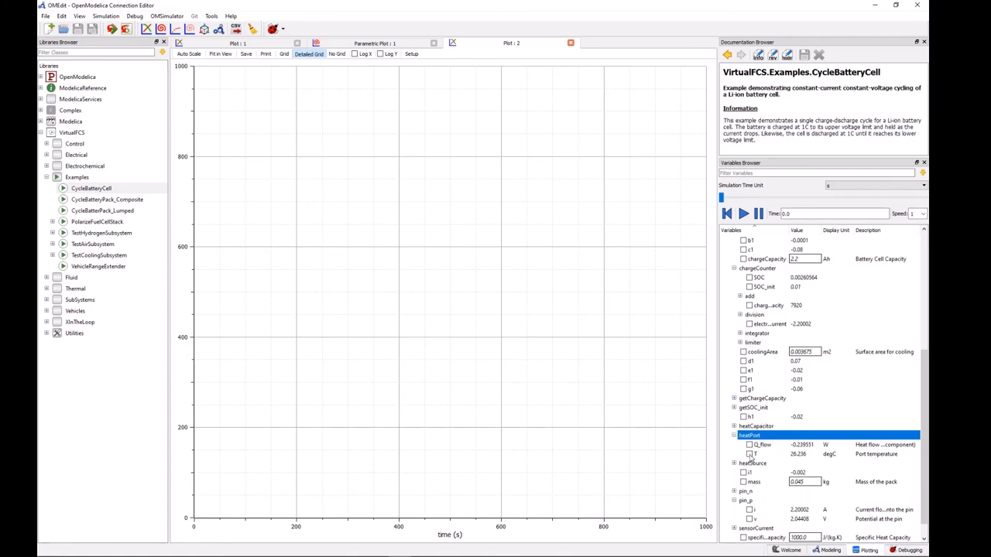
mouse_move(753, 454)
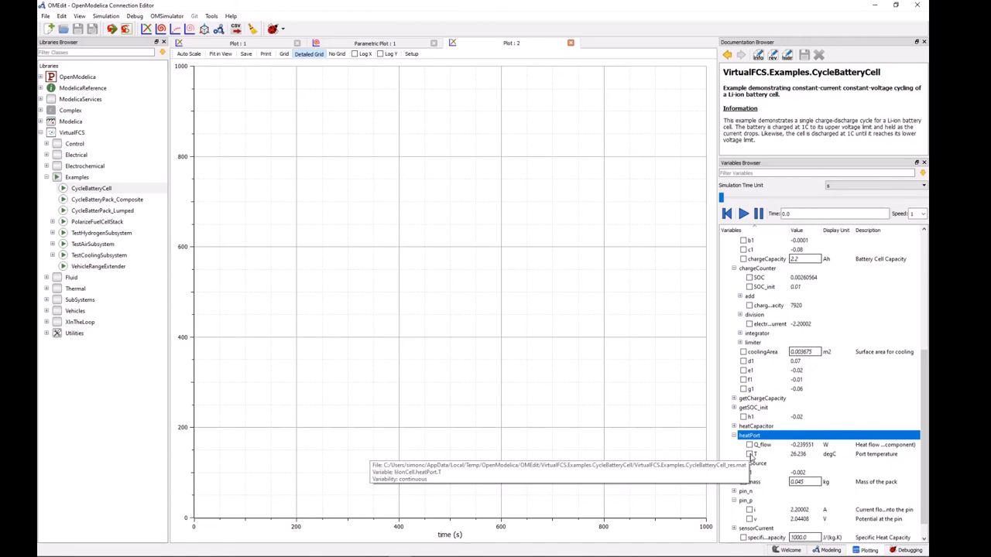
click(744, 455)
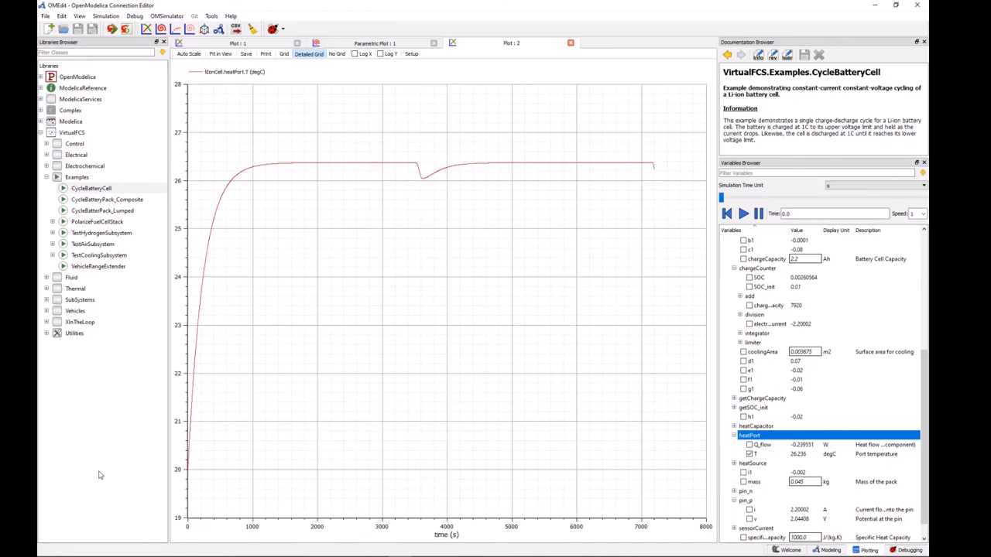
mouse_move(198, 468)
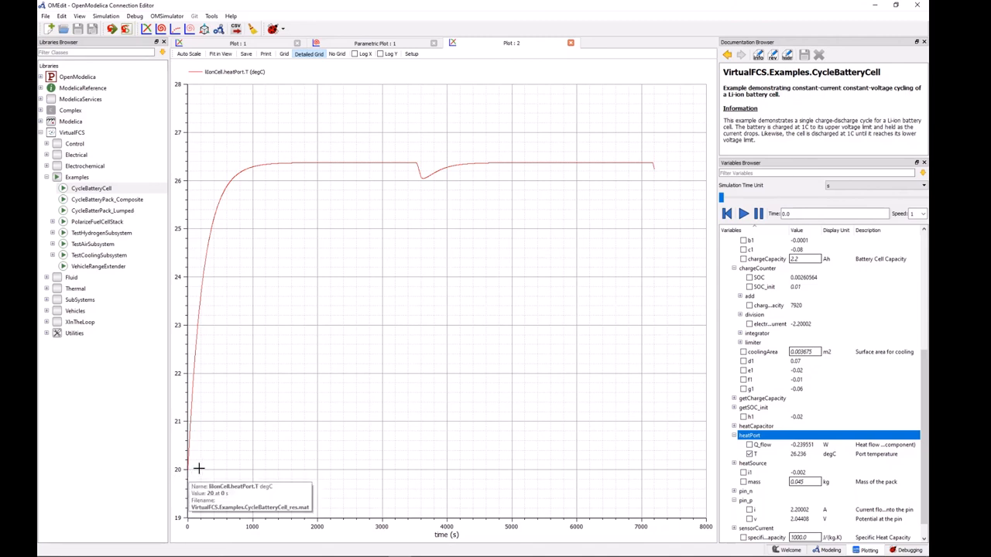
mouse_move(197, 464)
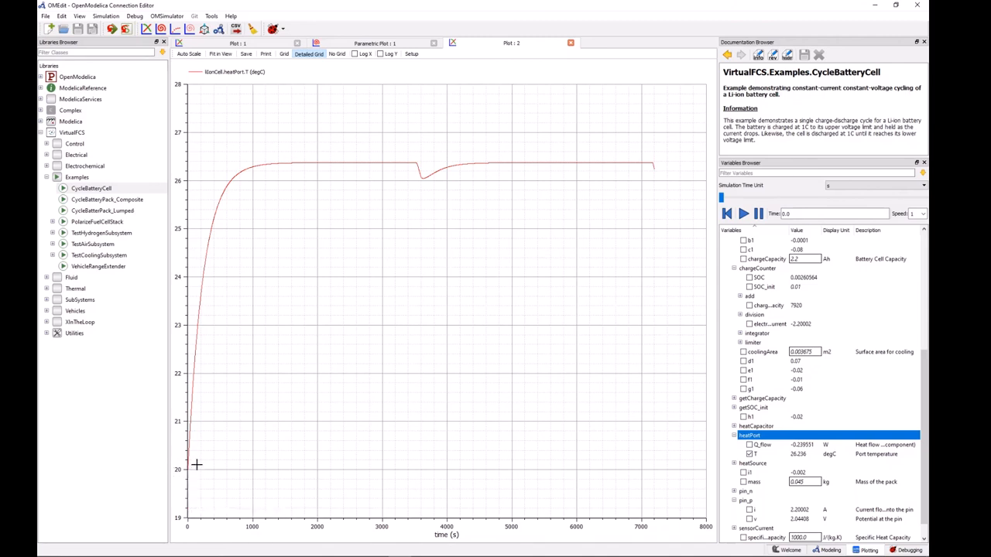
mouse_move(195, 470)
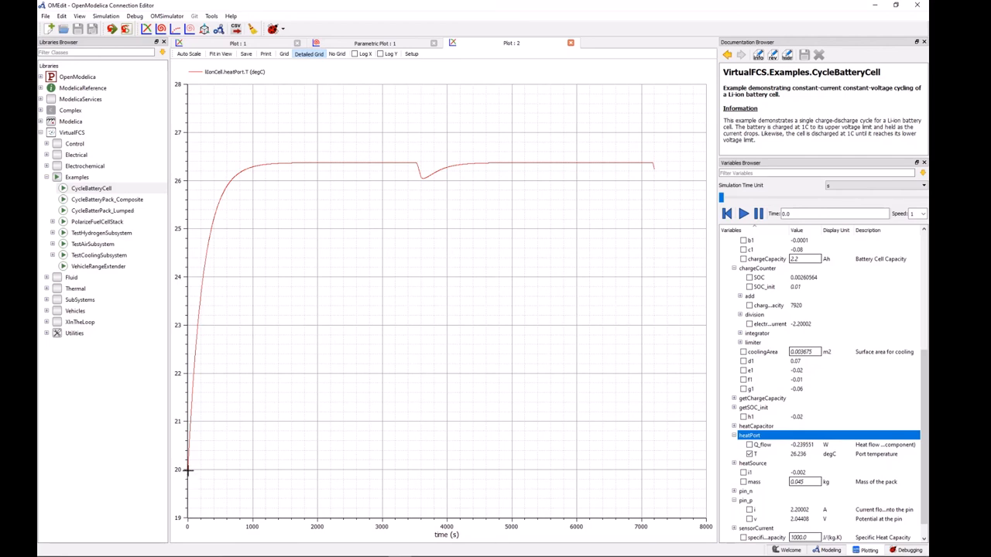
mouse_move(208, 240)
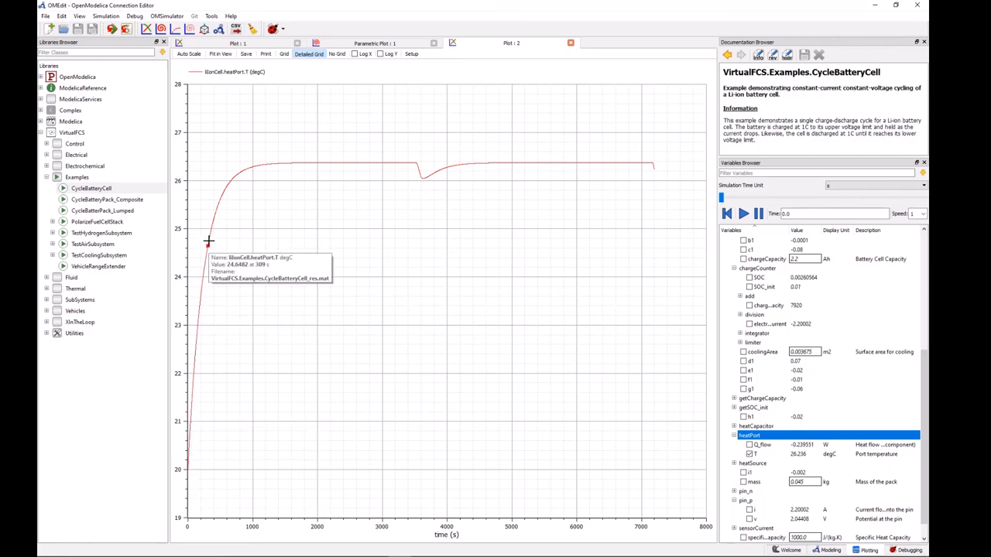
mouse_move(310, 163)
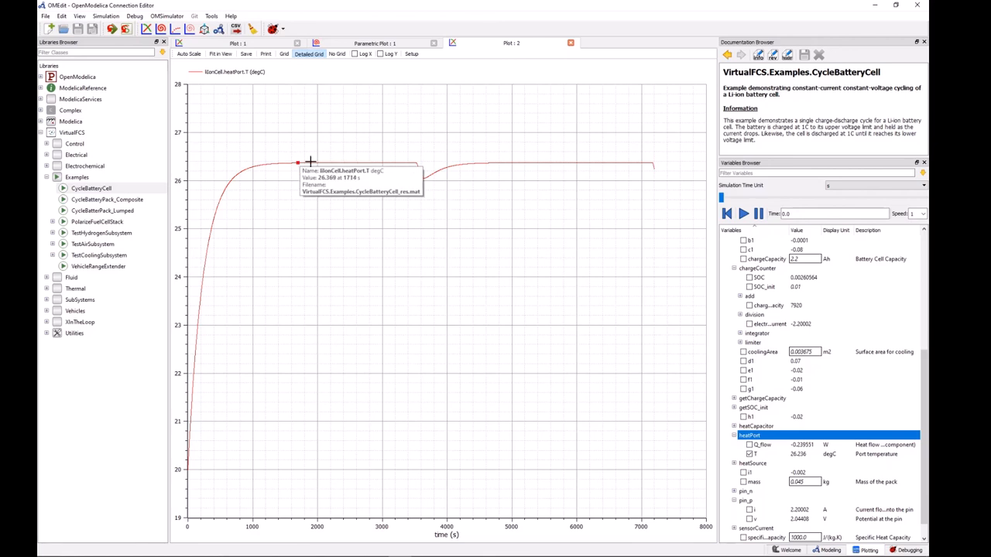
mouse_move(326, 163)
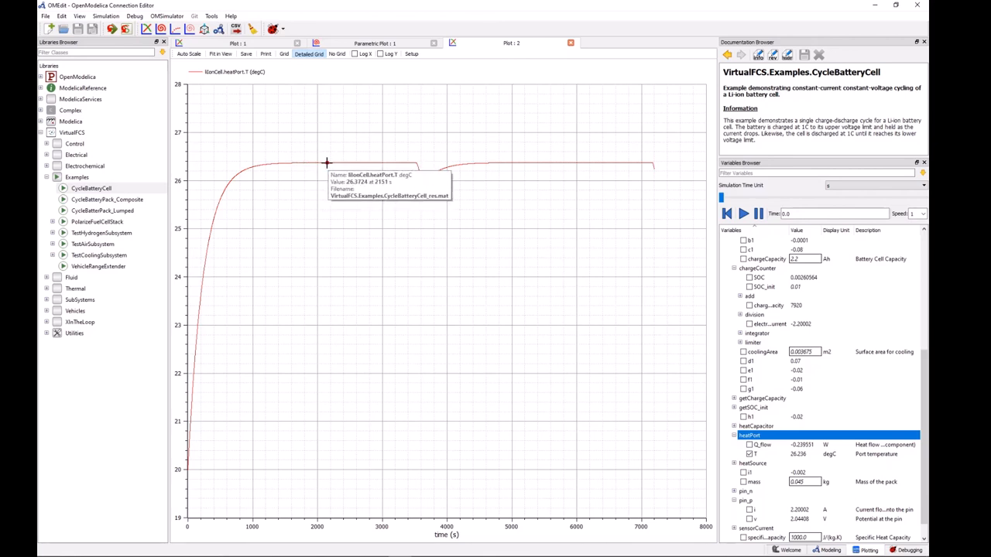
mouse_move(350, 164)
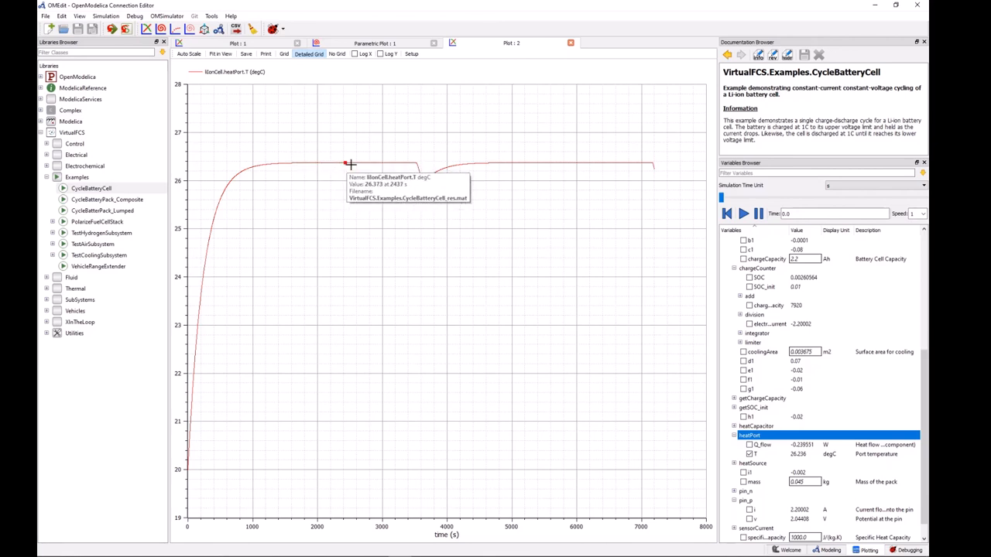
mouse_move(383, 162)
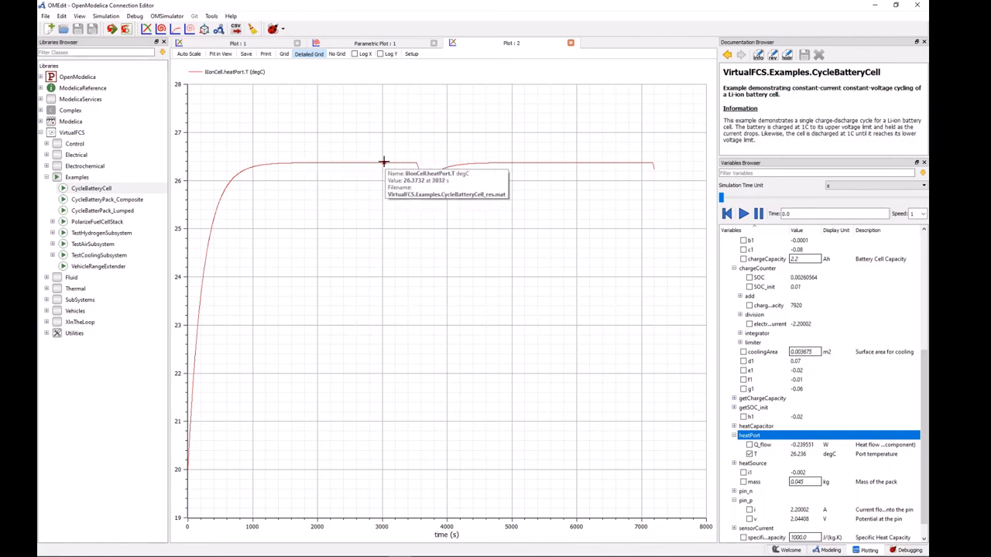
mouse_move(474, 195)
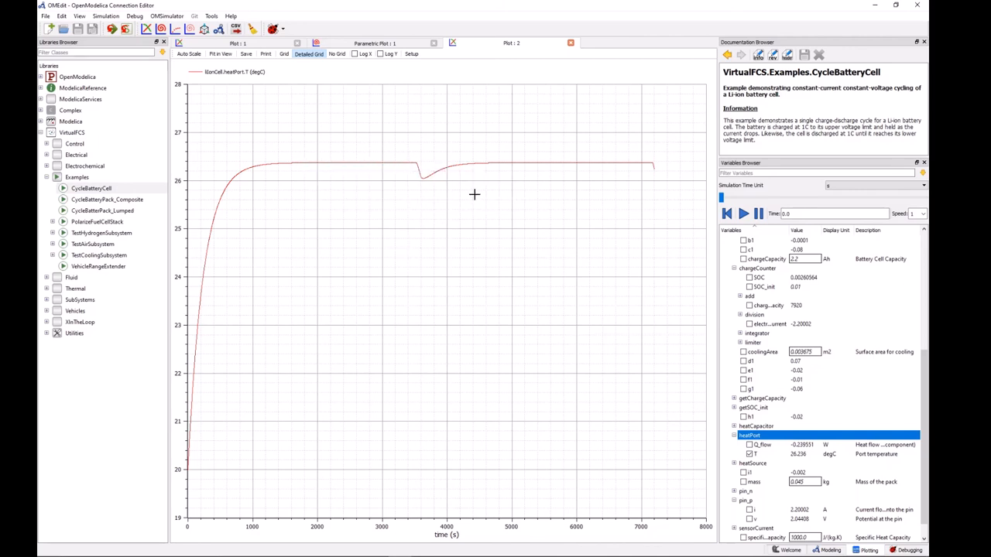
mouse_move(402, 155)
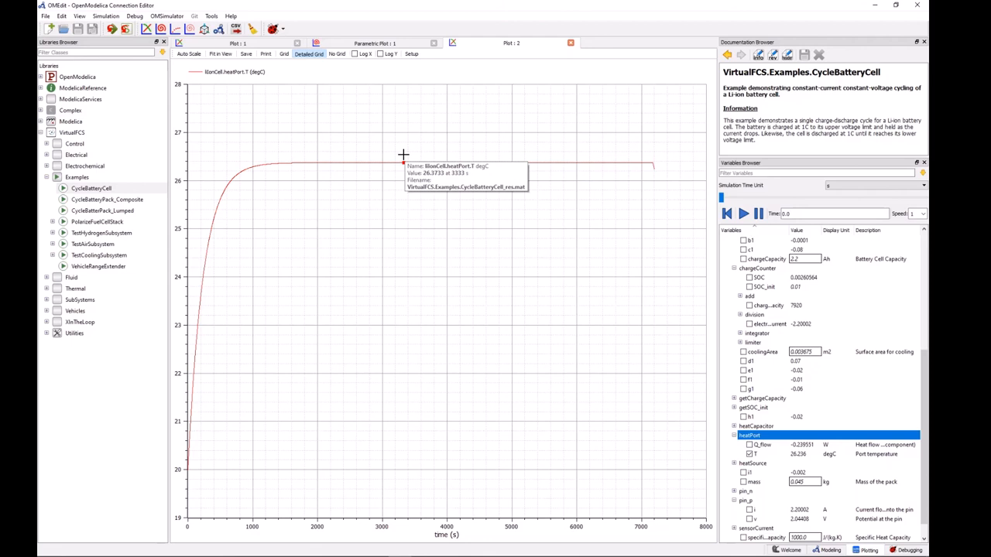
mouse_move(359, 379)
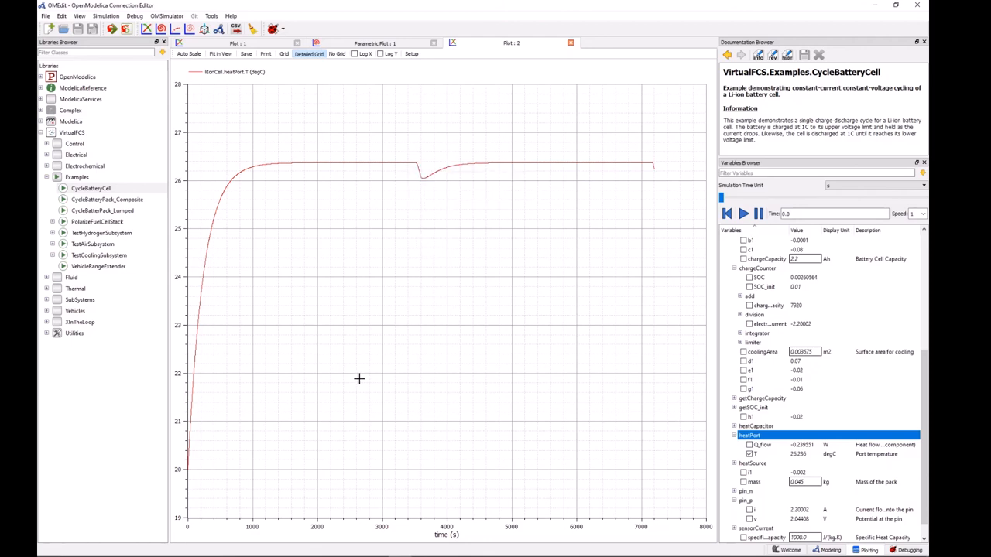
mouse_move(425, 189)
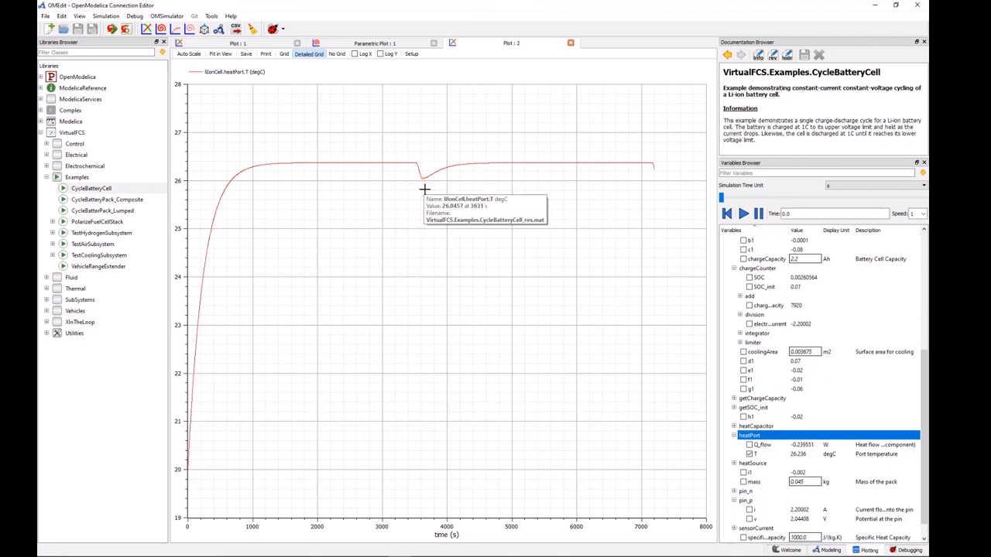
mouse_move(424, 183)
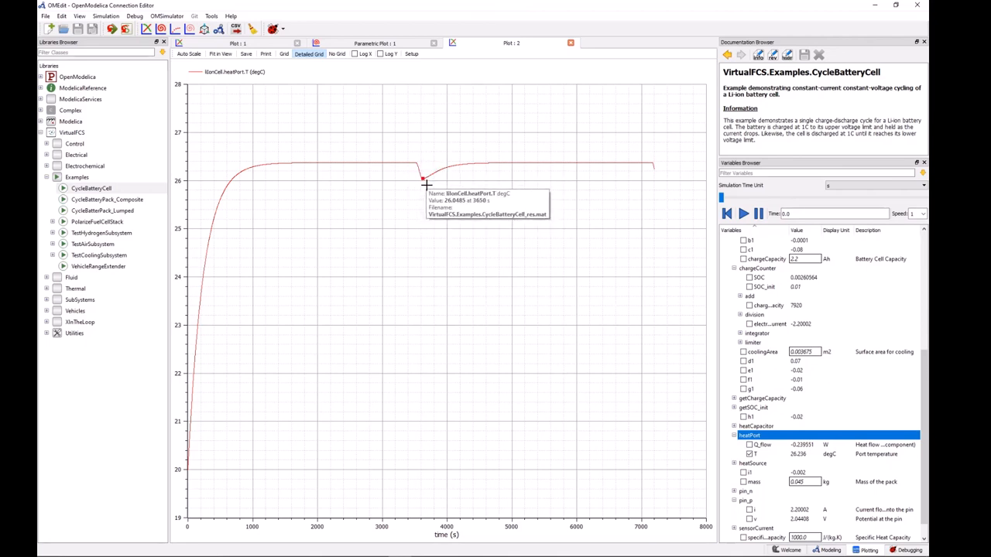
mouse_move(533, 308)
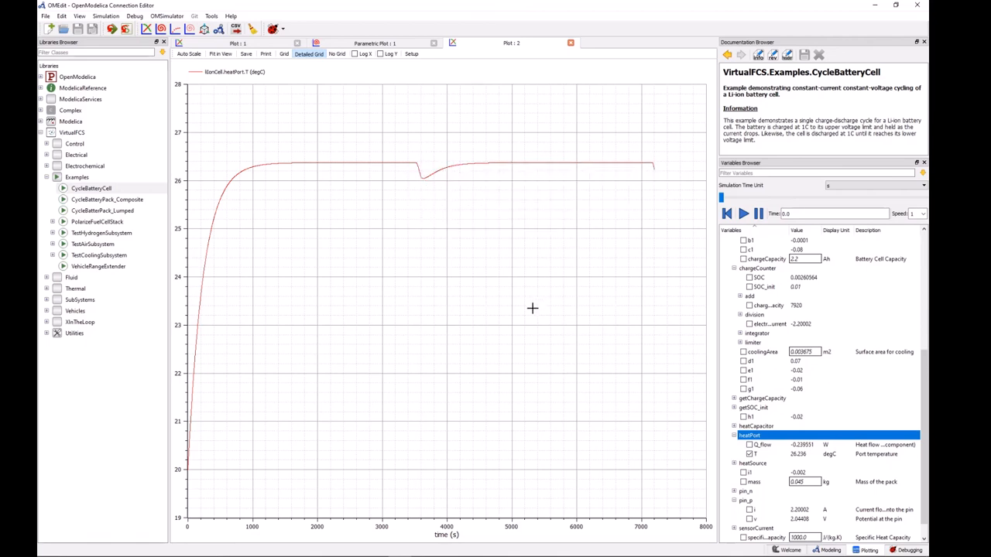